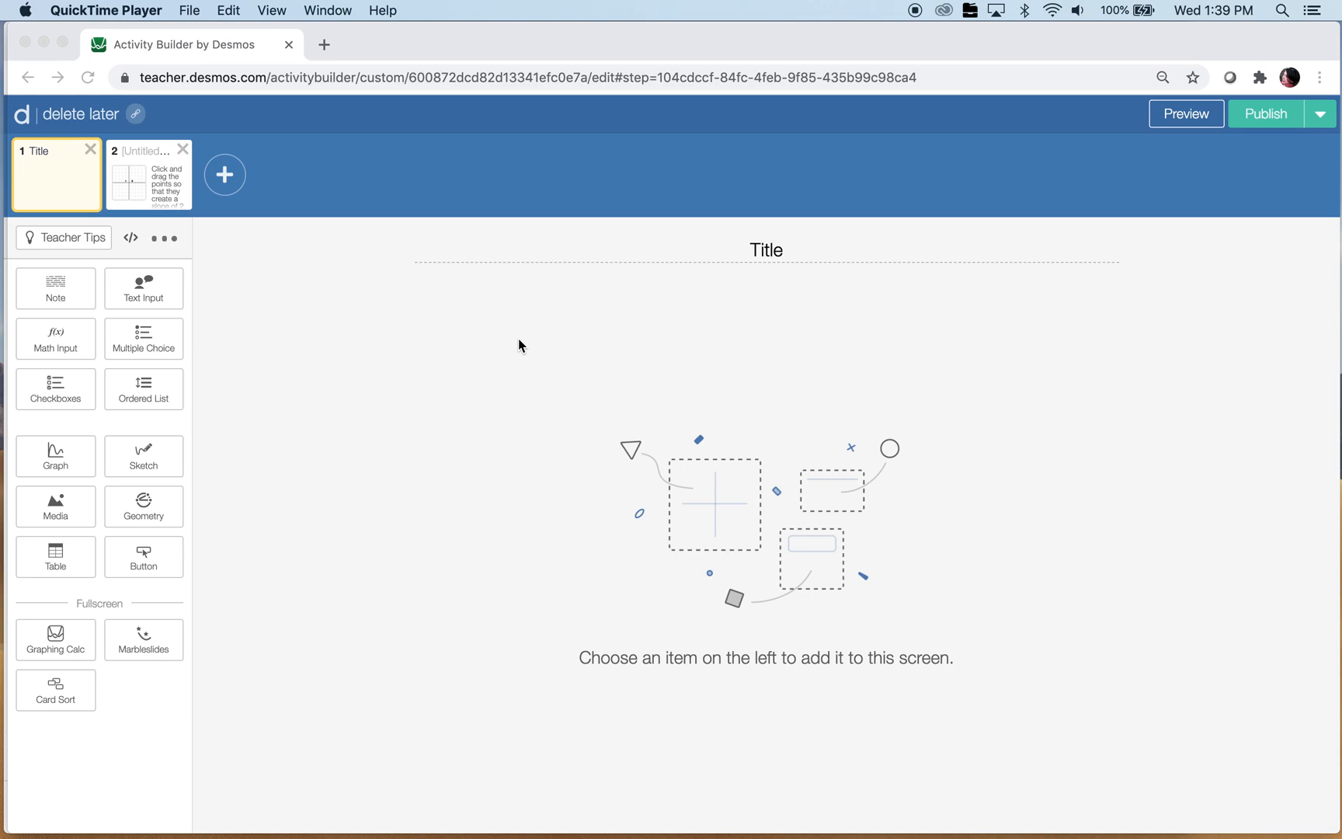
mouse_move(52, 106)
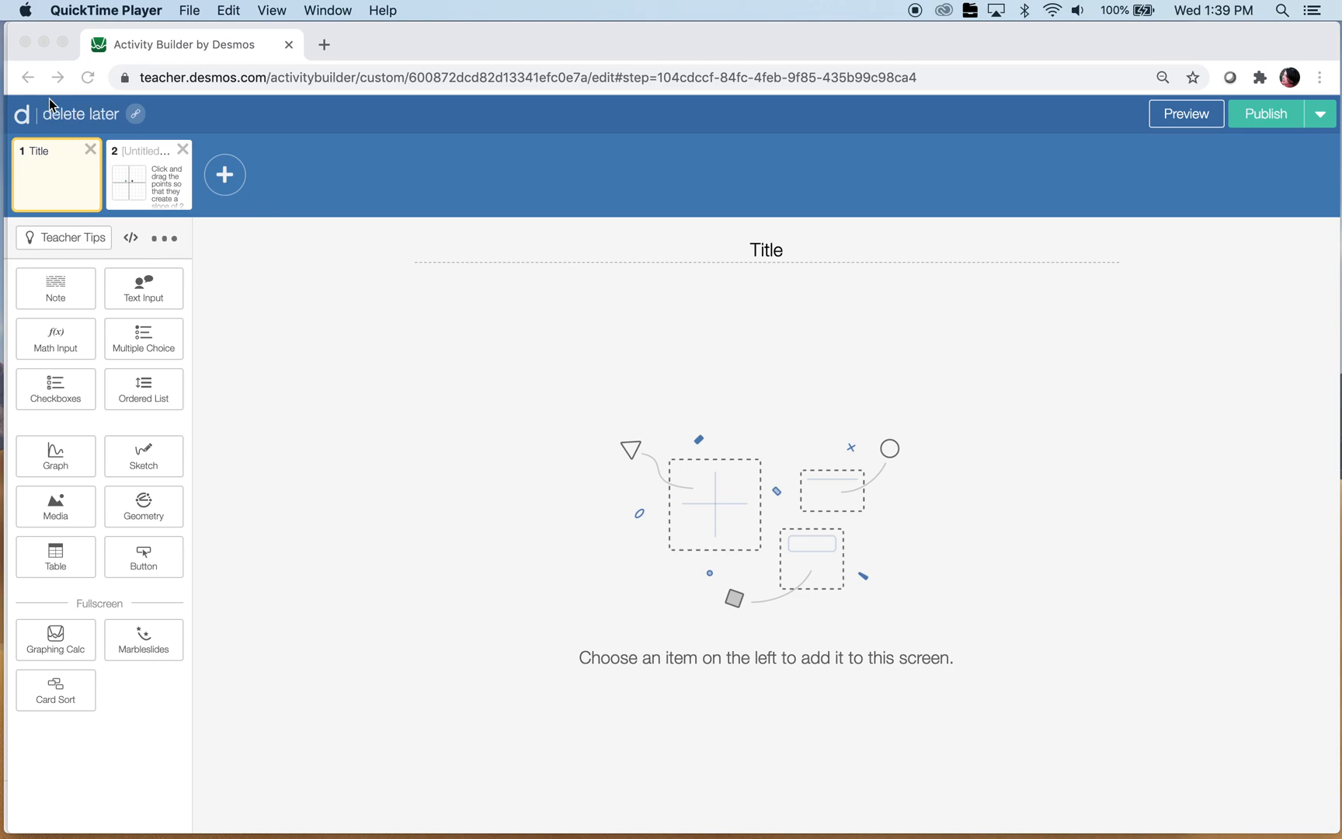
mouse_move(109, 143)
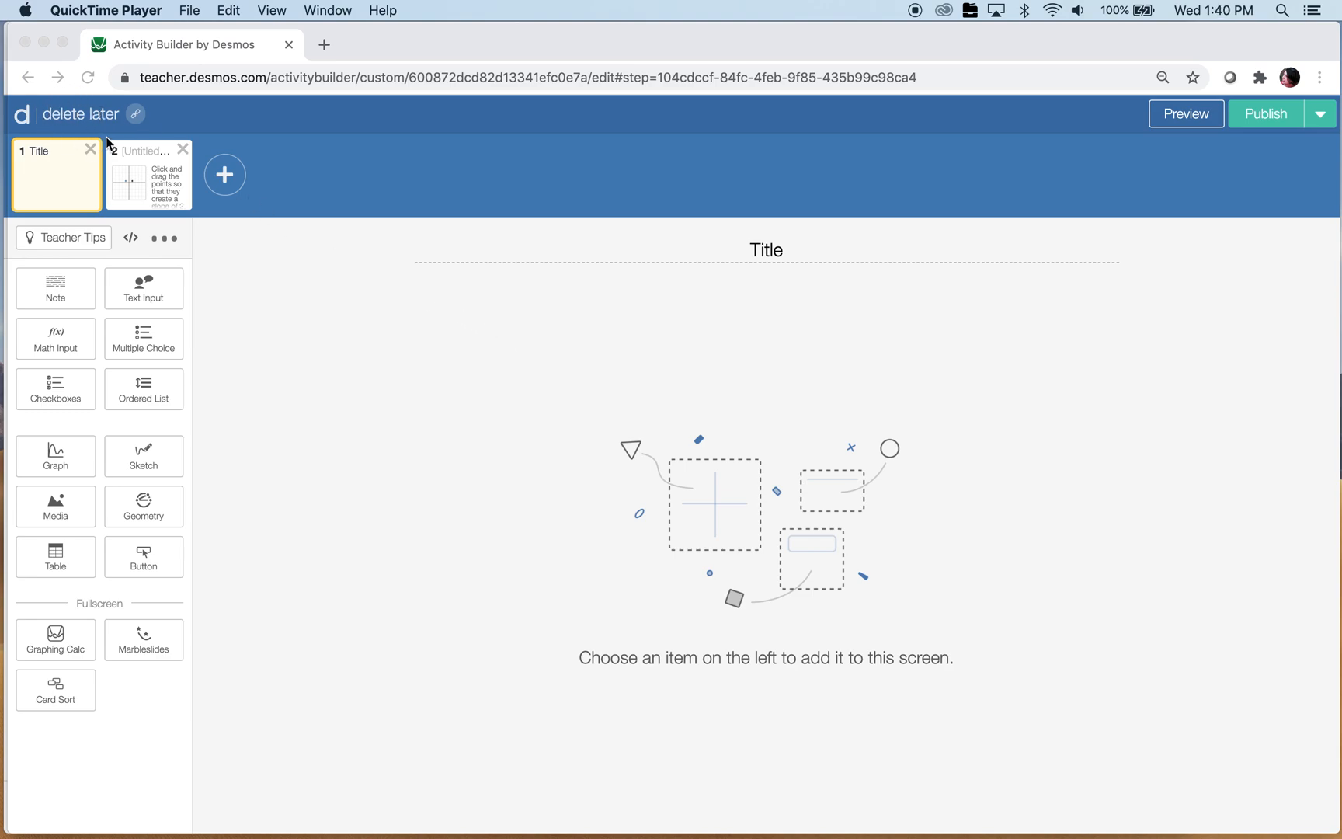
mouse_move(157, 175)
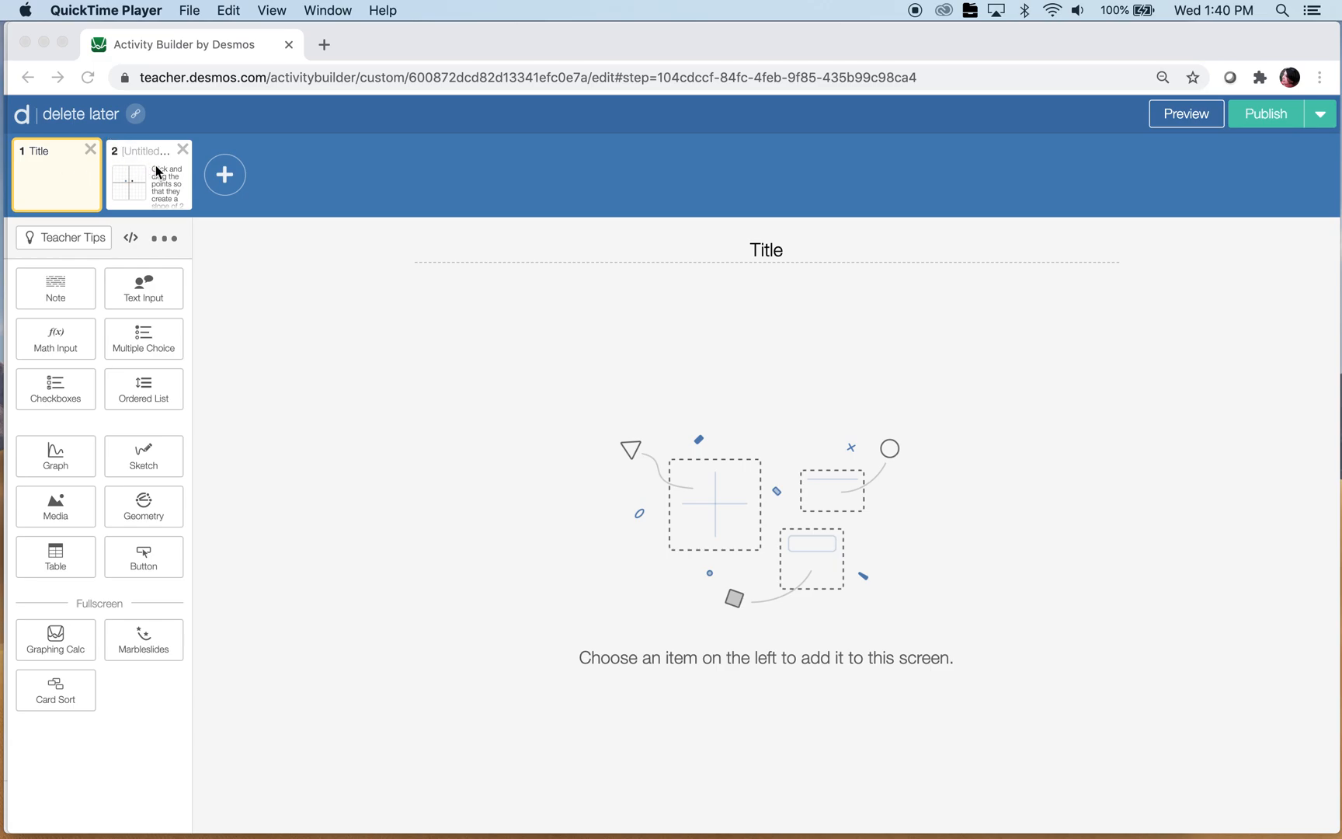
Step: Open screen 2 to view its two-point graph and slope-of-2 directions note
click(149, 175)
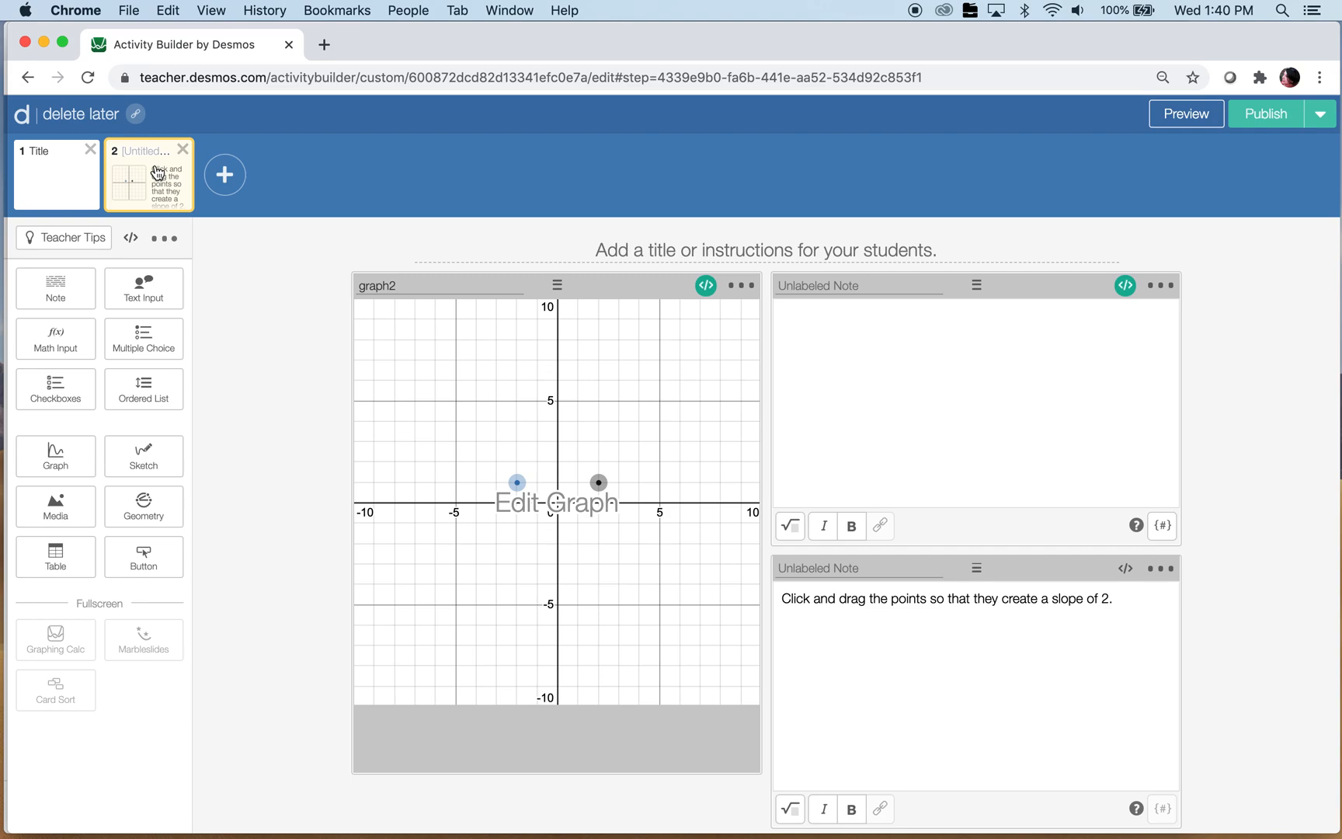
Step: Add screen 3 containing a graph, a note, and a second note below it
click(225, 175)
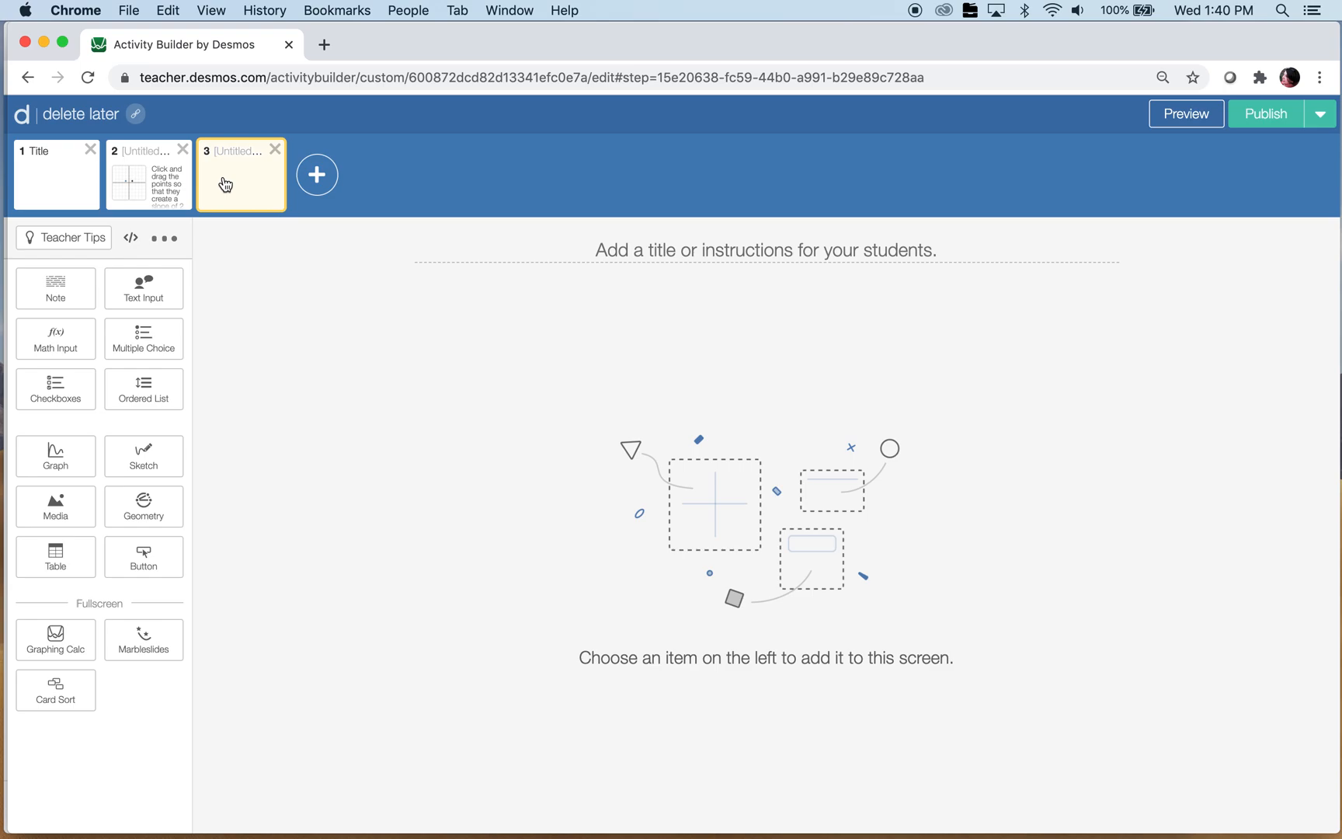
mouse_move(5, 220)
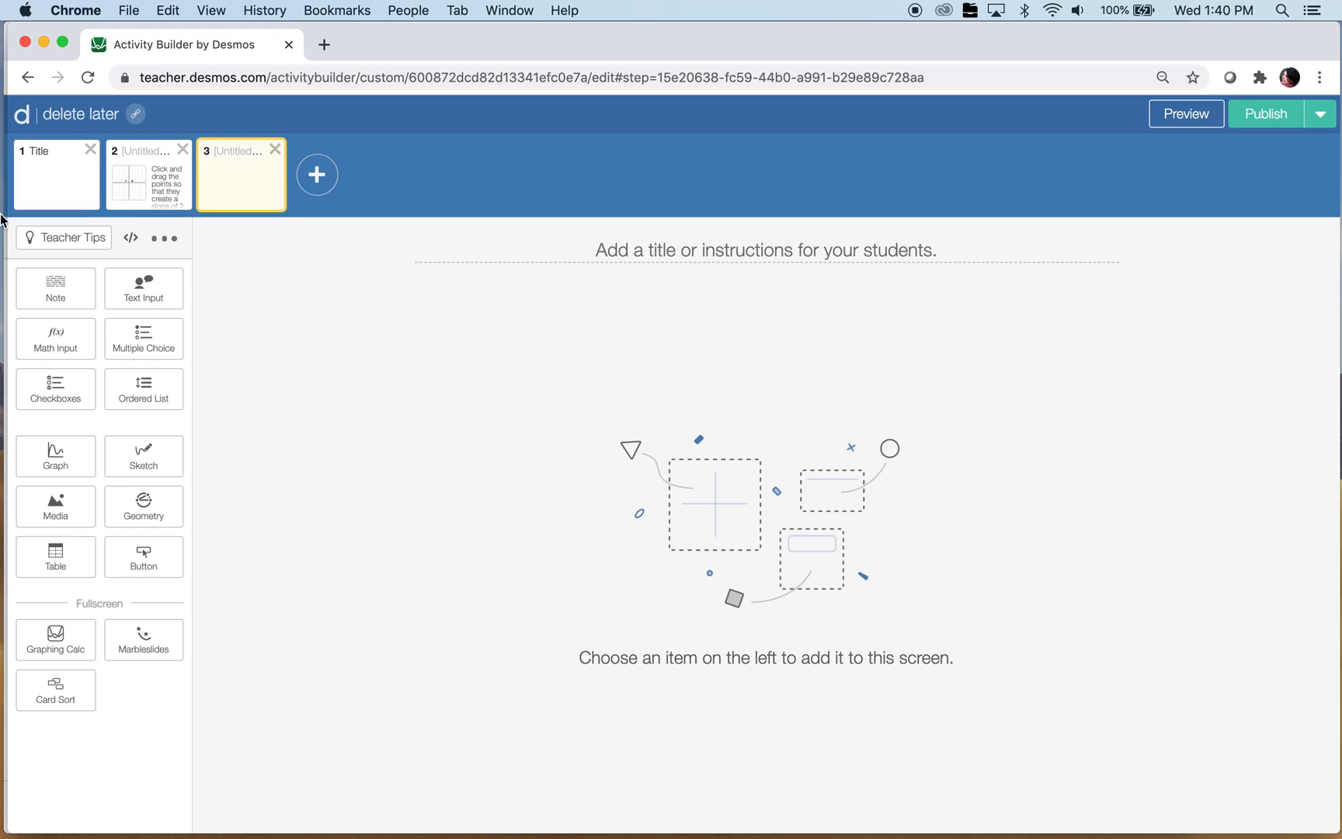
click(56, 455)
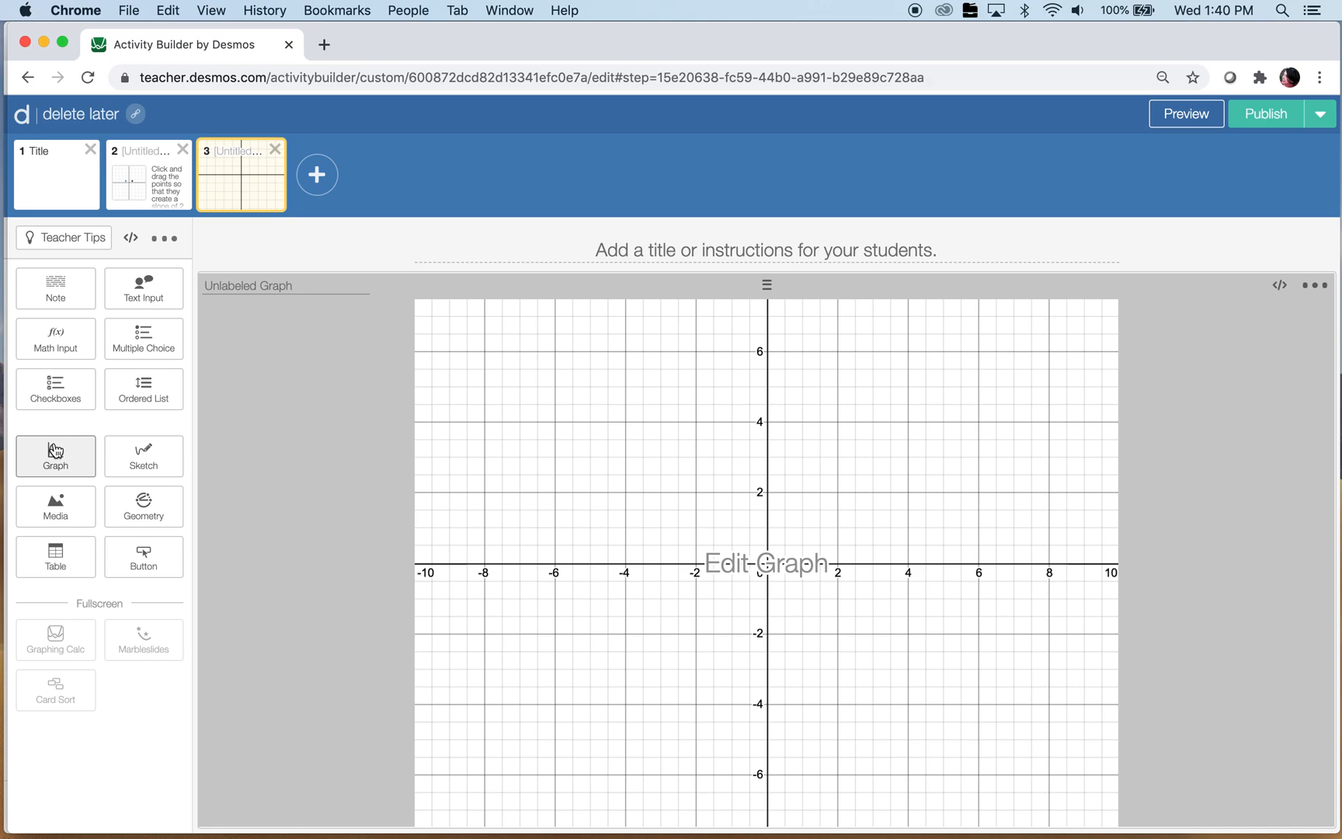
click(55, 288)
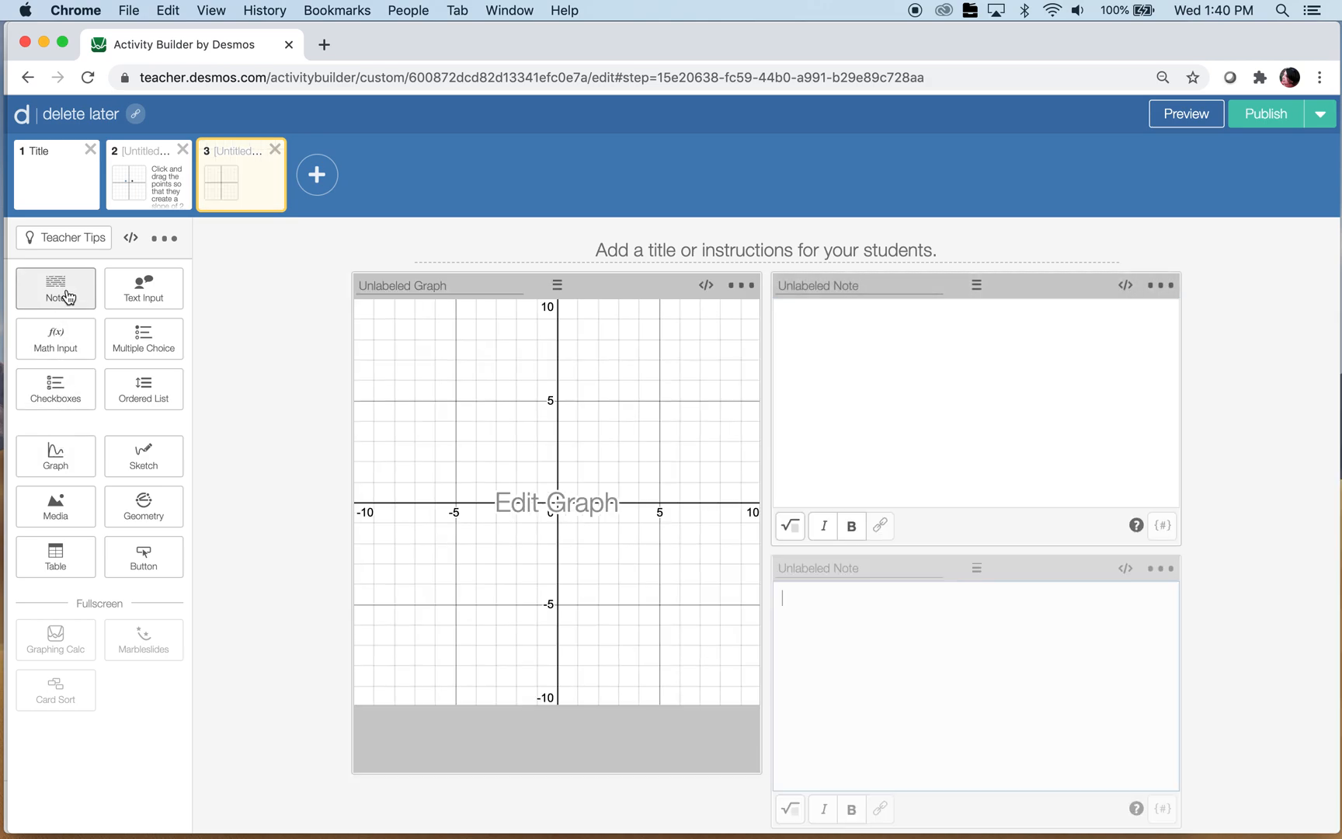
click(974, 685)
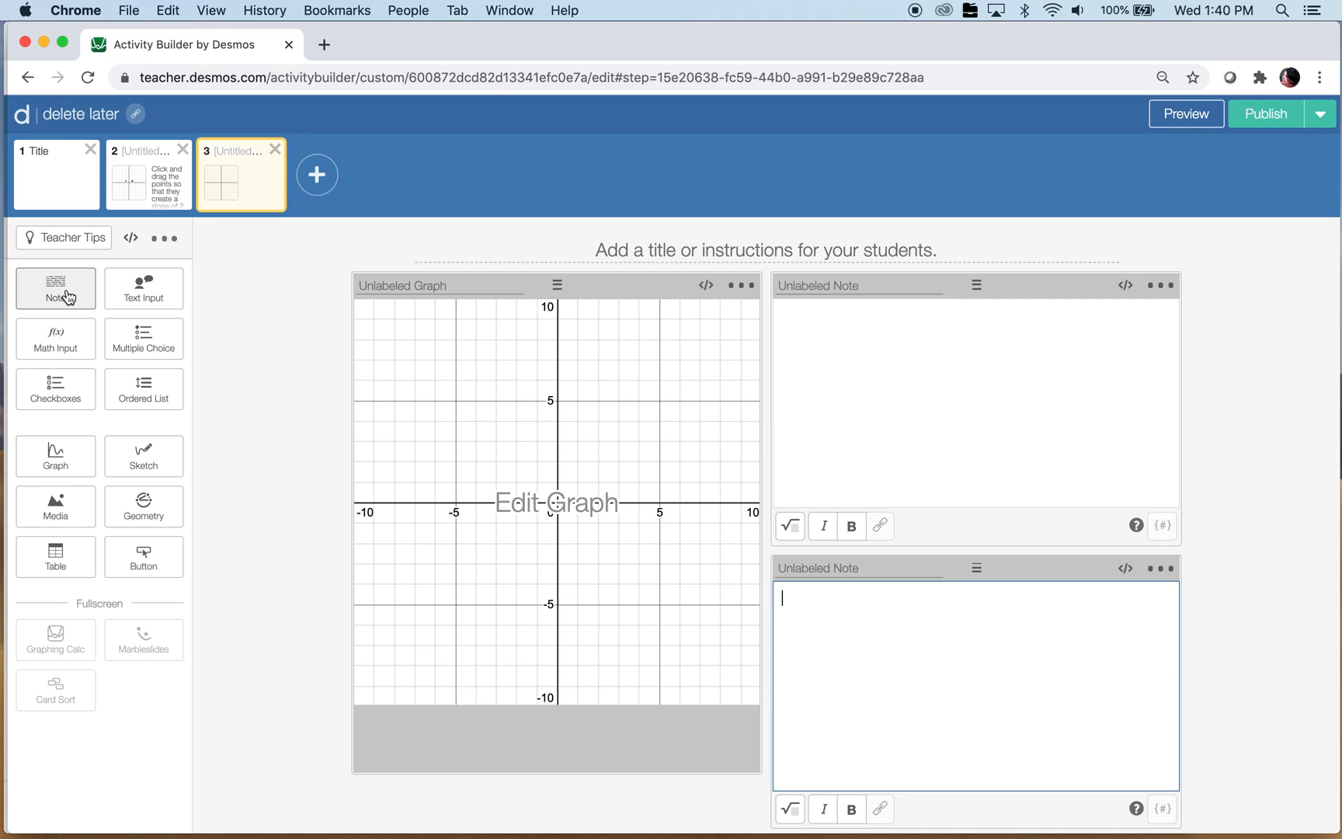
mouse_move(403, 260)
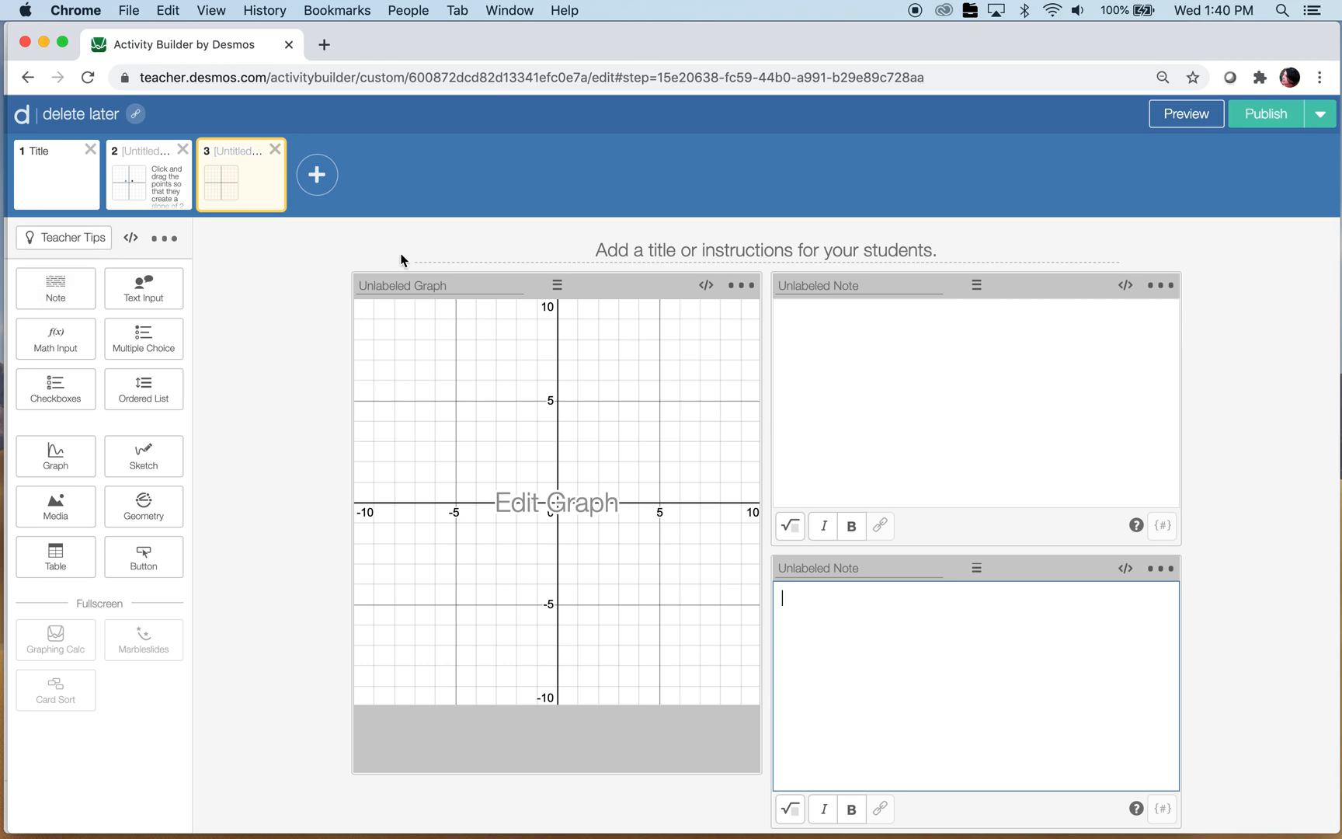
Step: Label the graph graph3 and write directions to drag two points into y=4/3x-2
text(graph3)
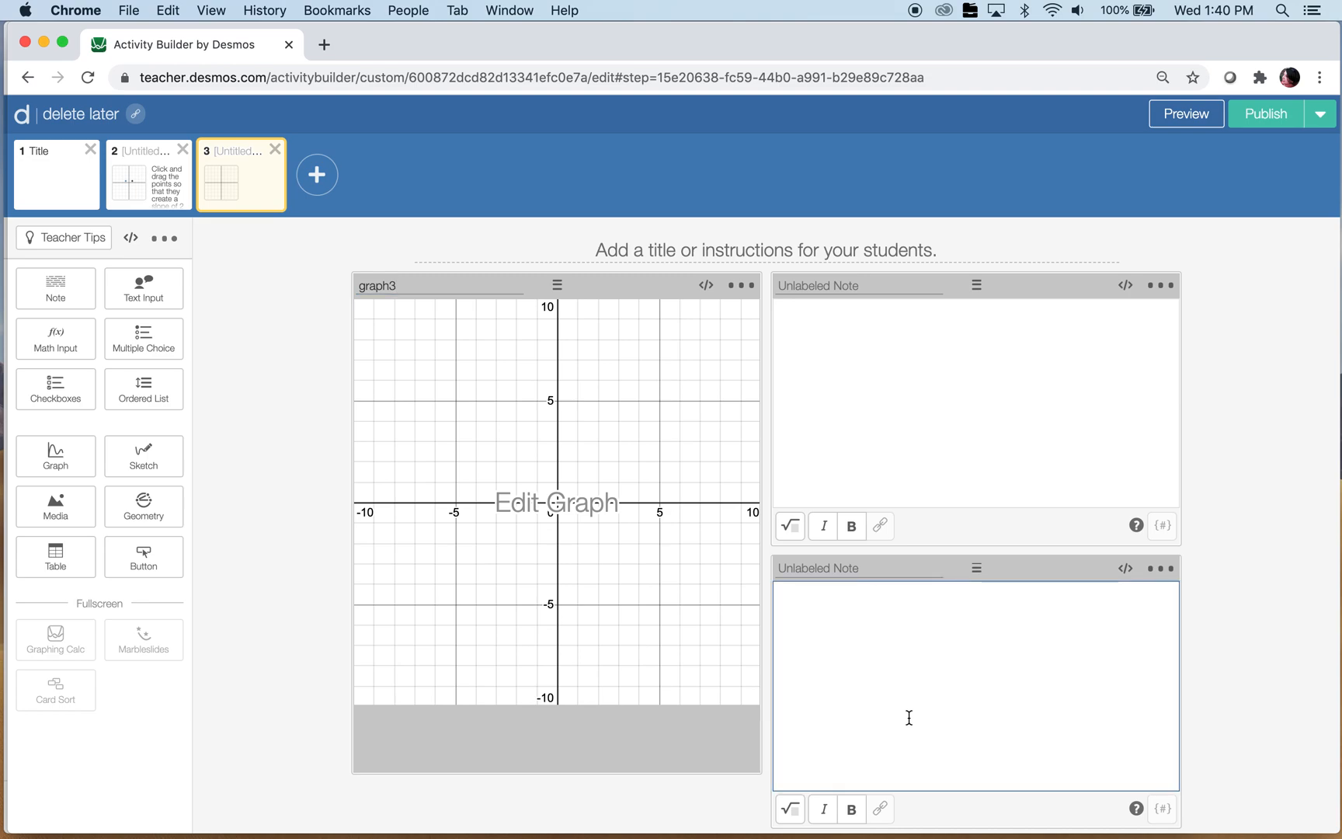
text(Click and drag)
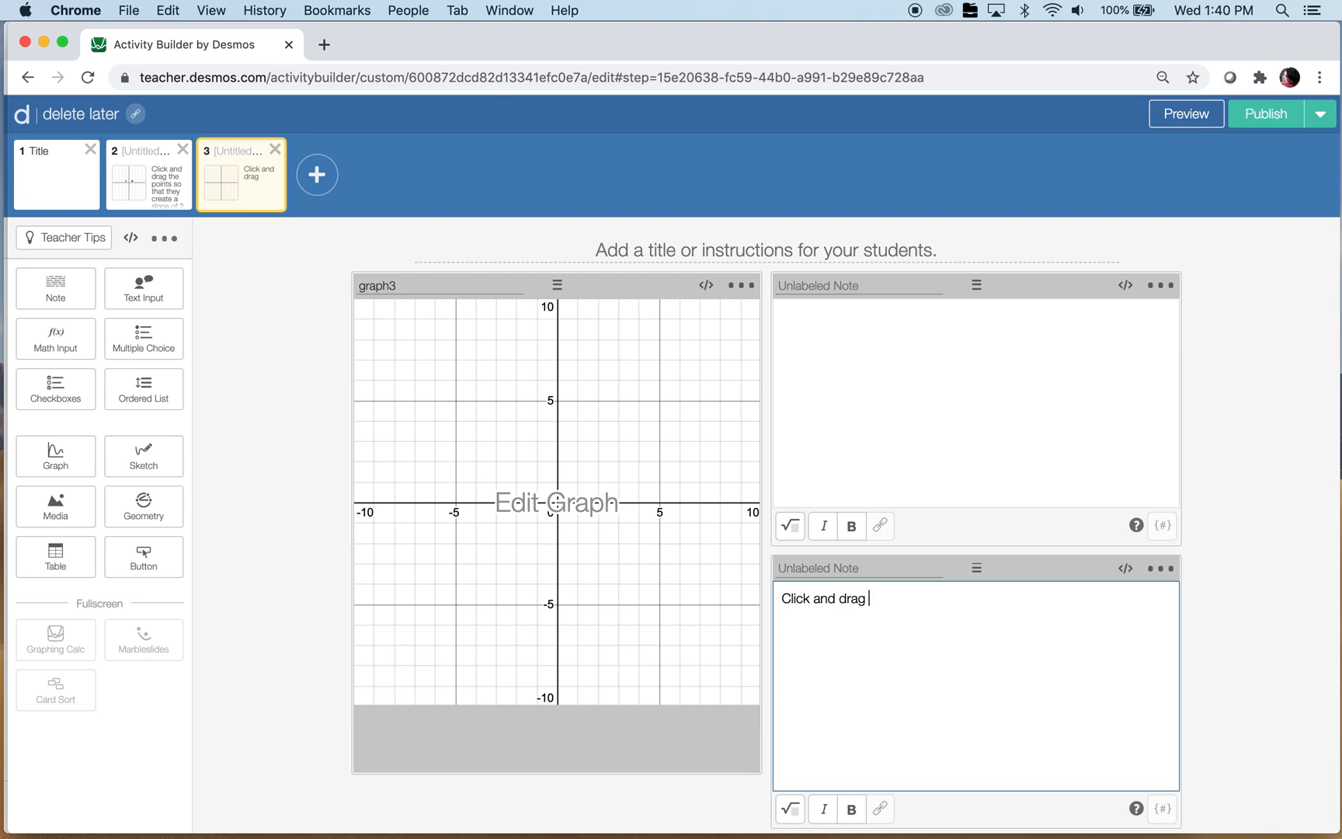
text(the two points to create)
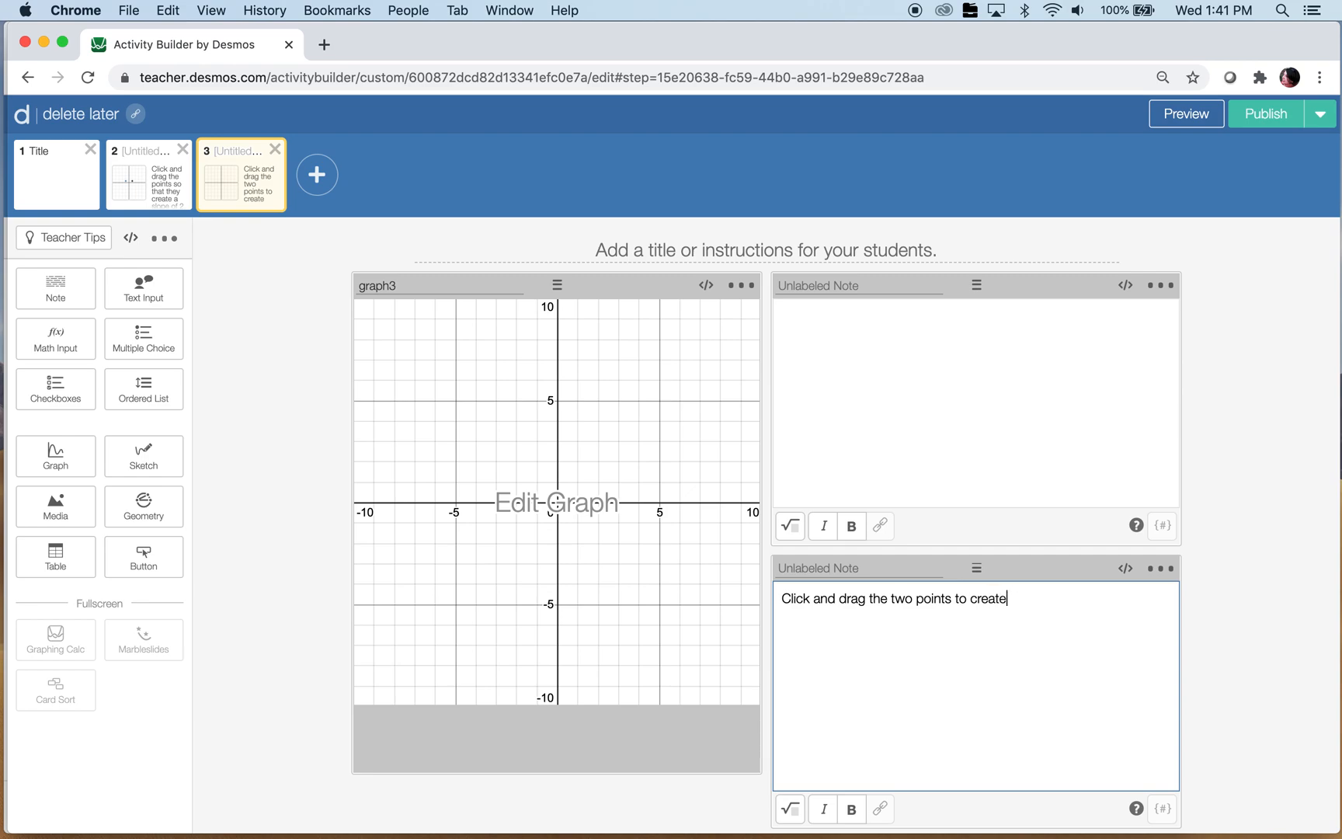
text(the line:)
text(y=)
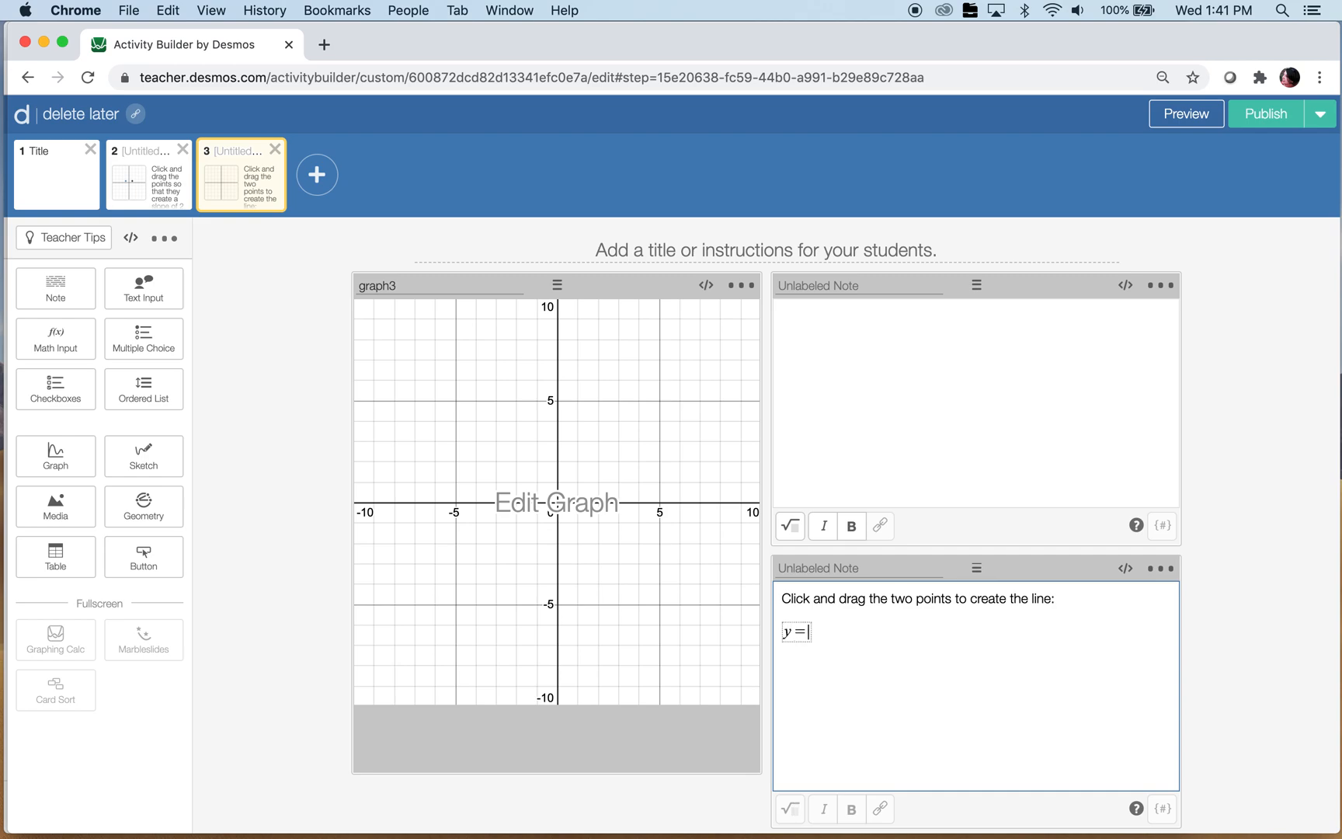
text(4/3)
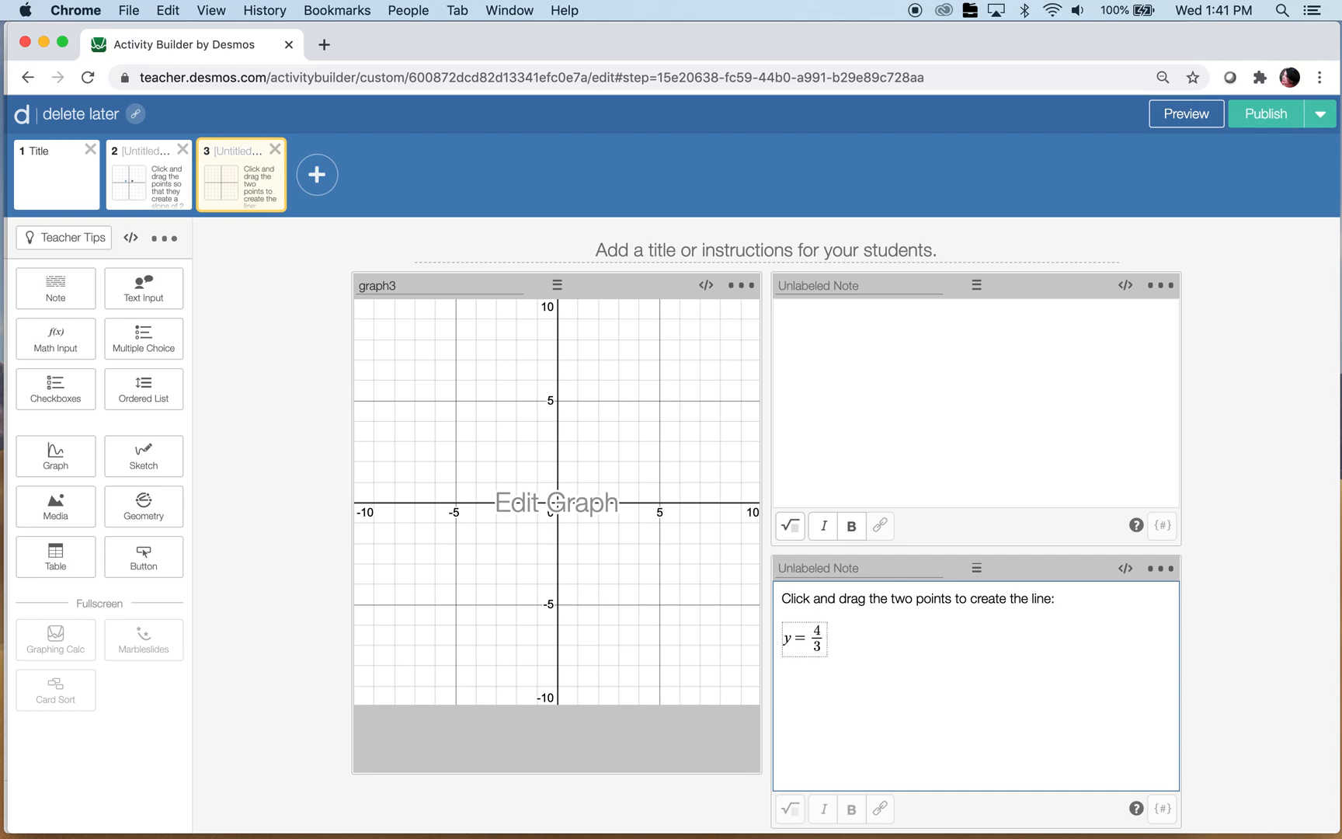
text(x-2)
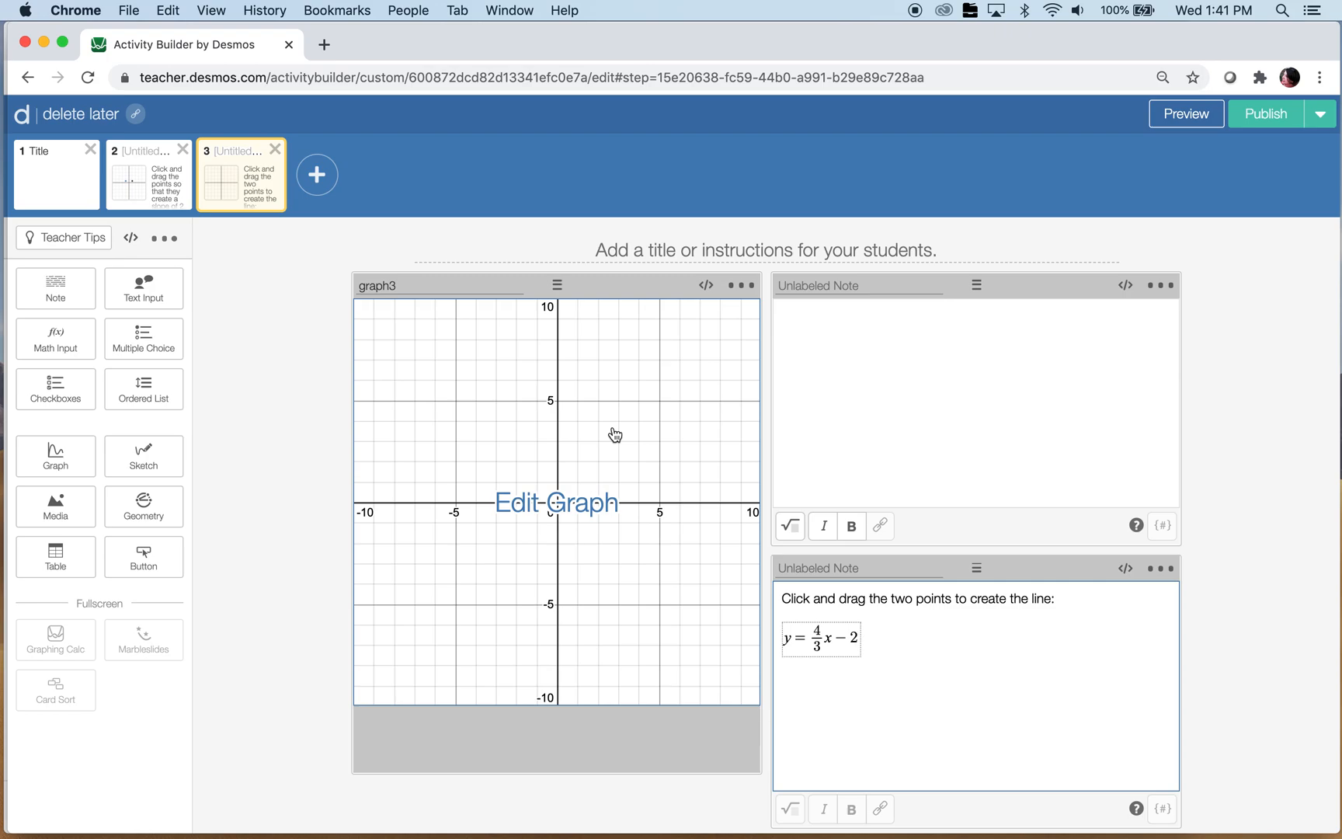
Step: Switch to screen 2 and view it in student preview
click(555, 504)
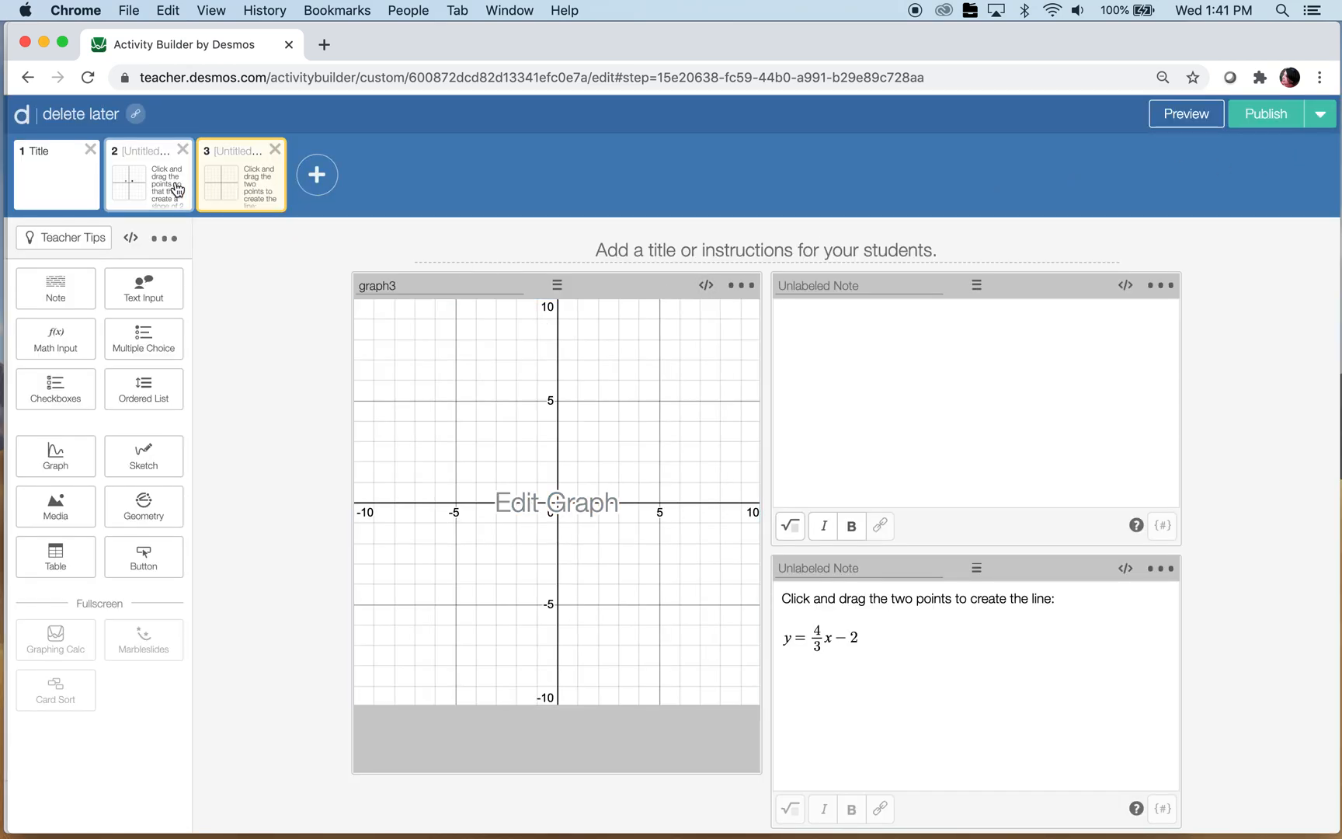
click(1186, 112)
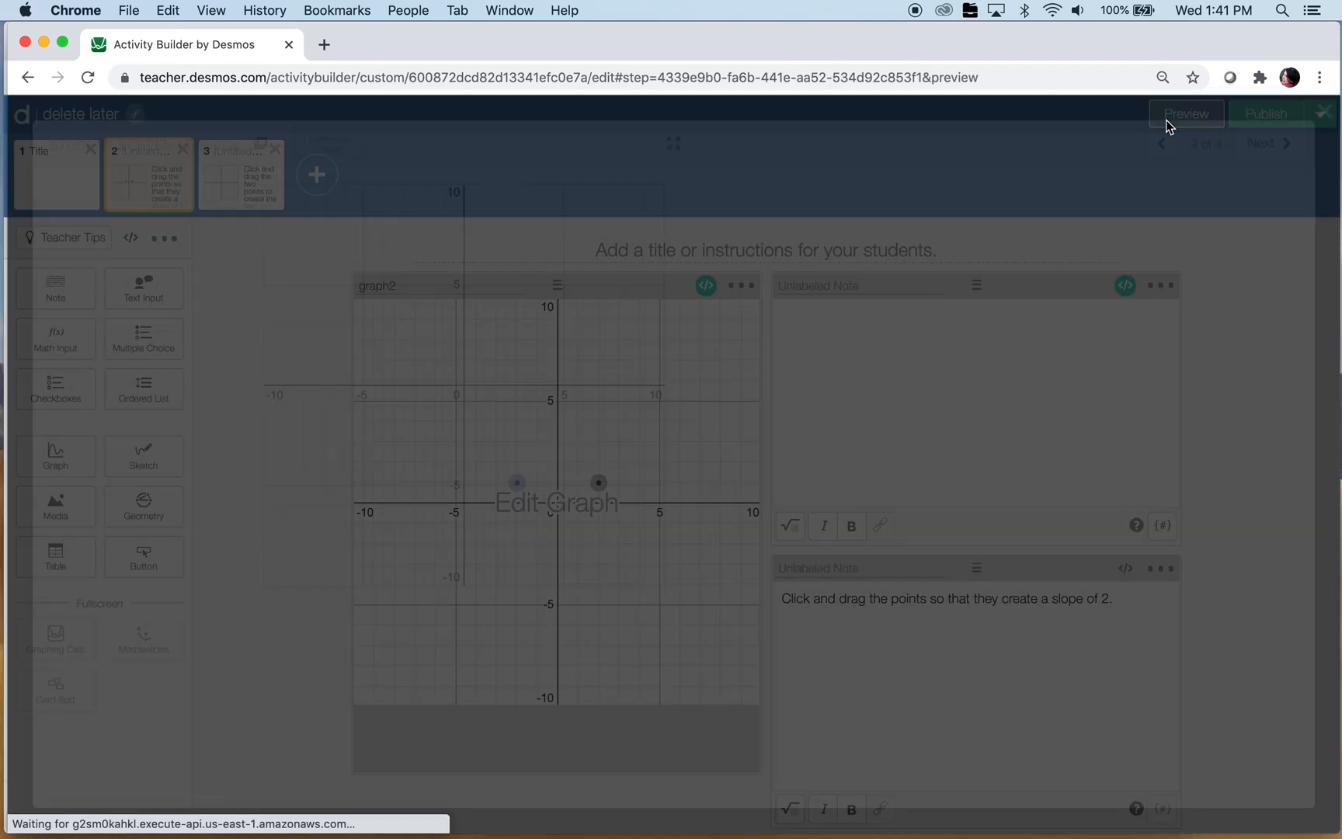
click(1184, 113)
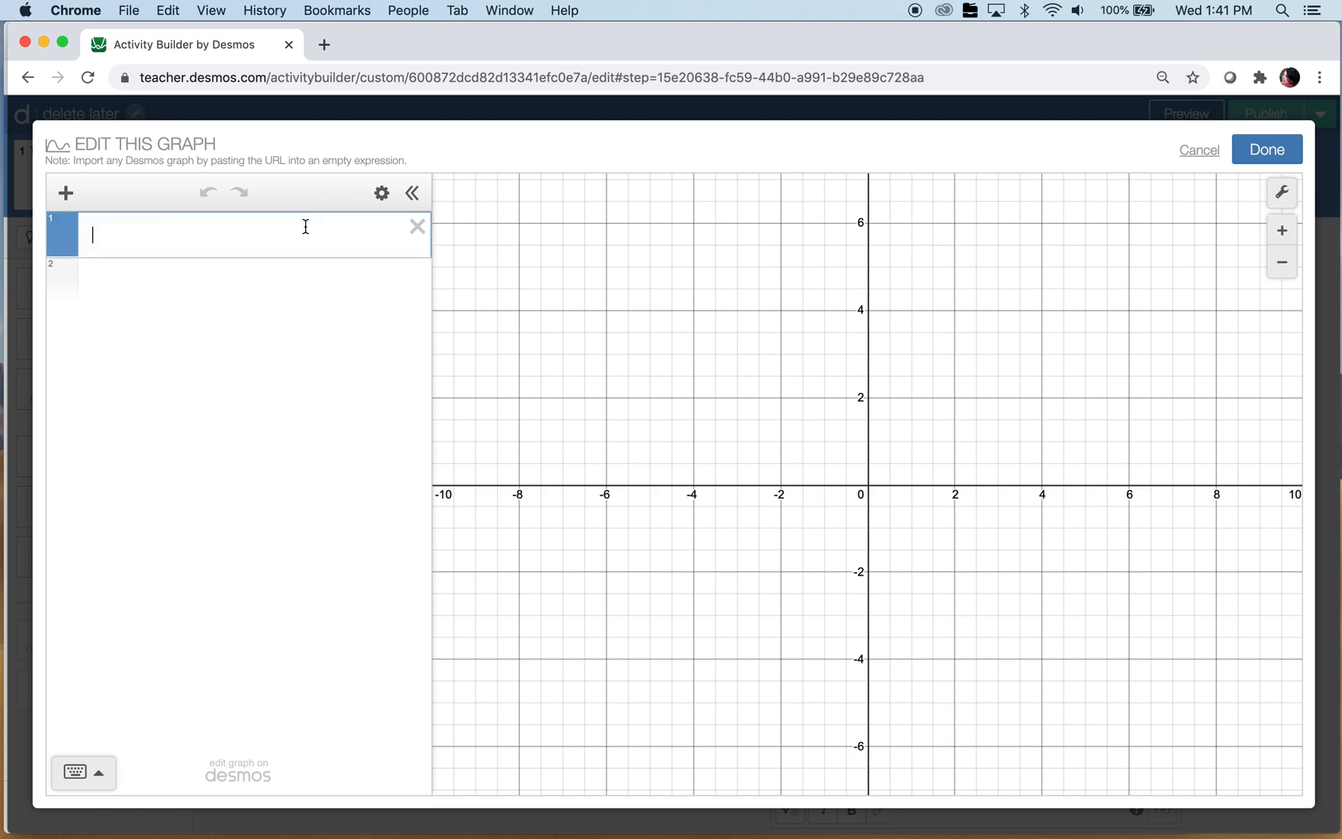
Step: Enter points (a,b) and (c,d), add their sliders, and set slider steps to 1
text((ab))
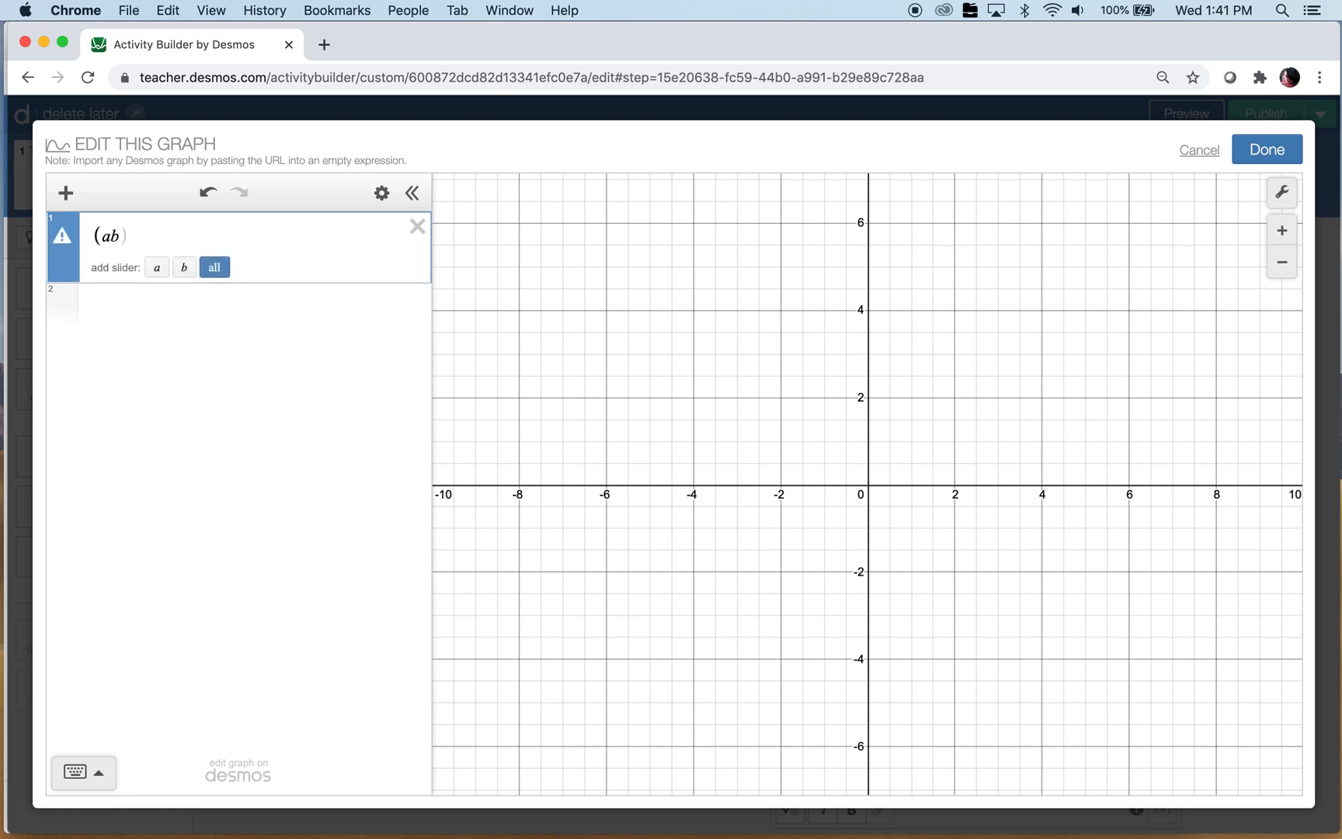
text(,)
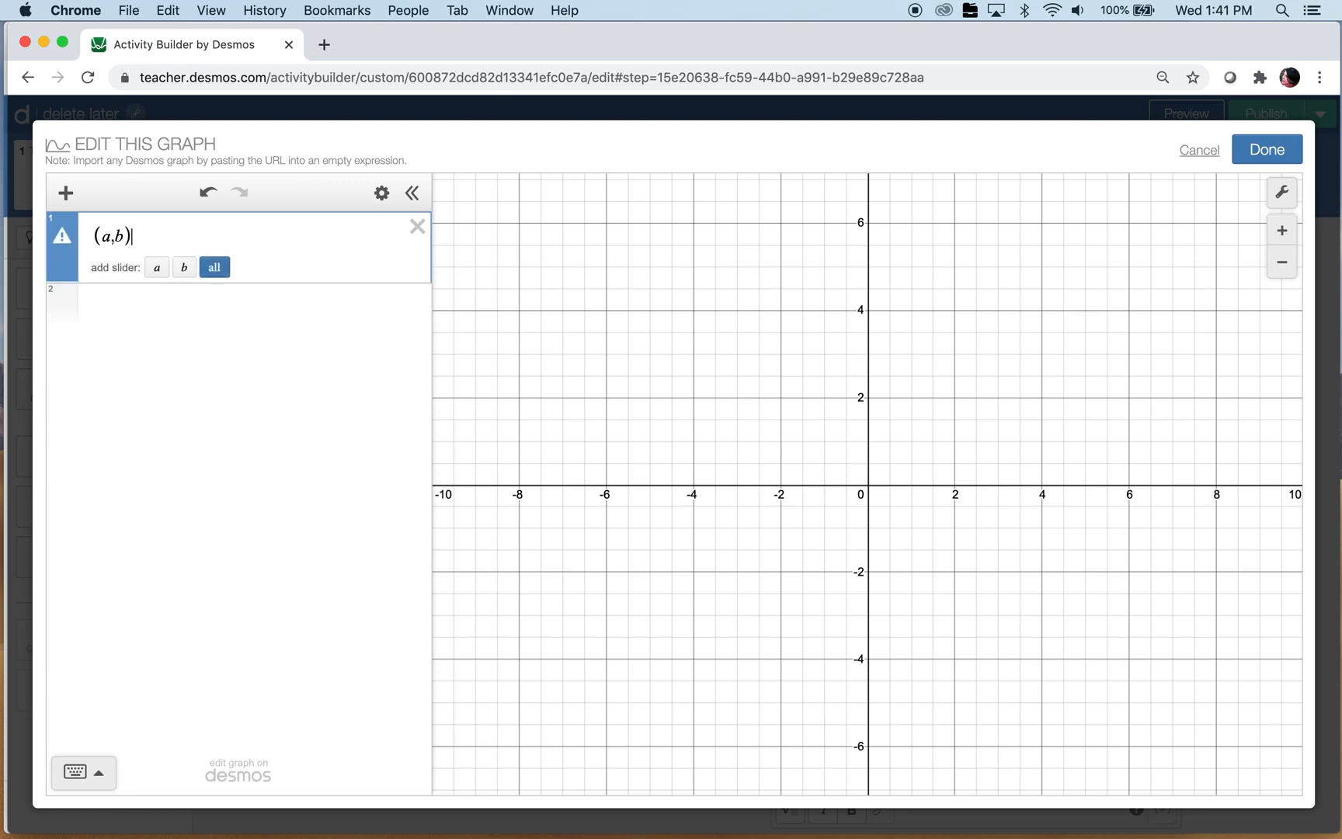
click(214, 267)
text((c,d)
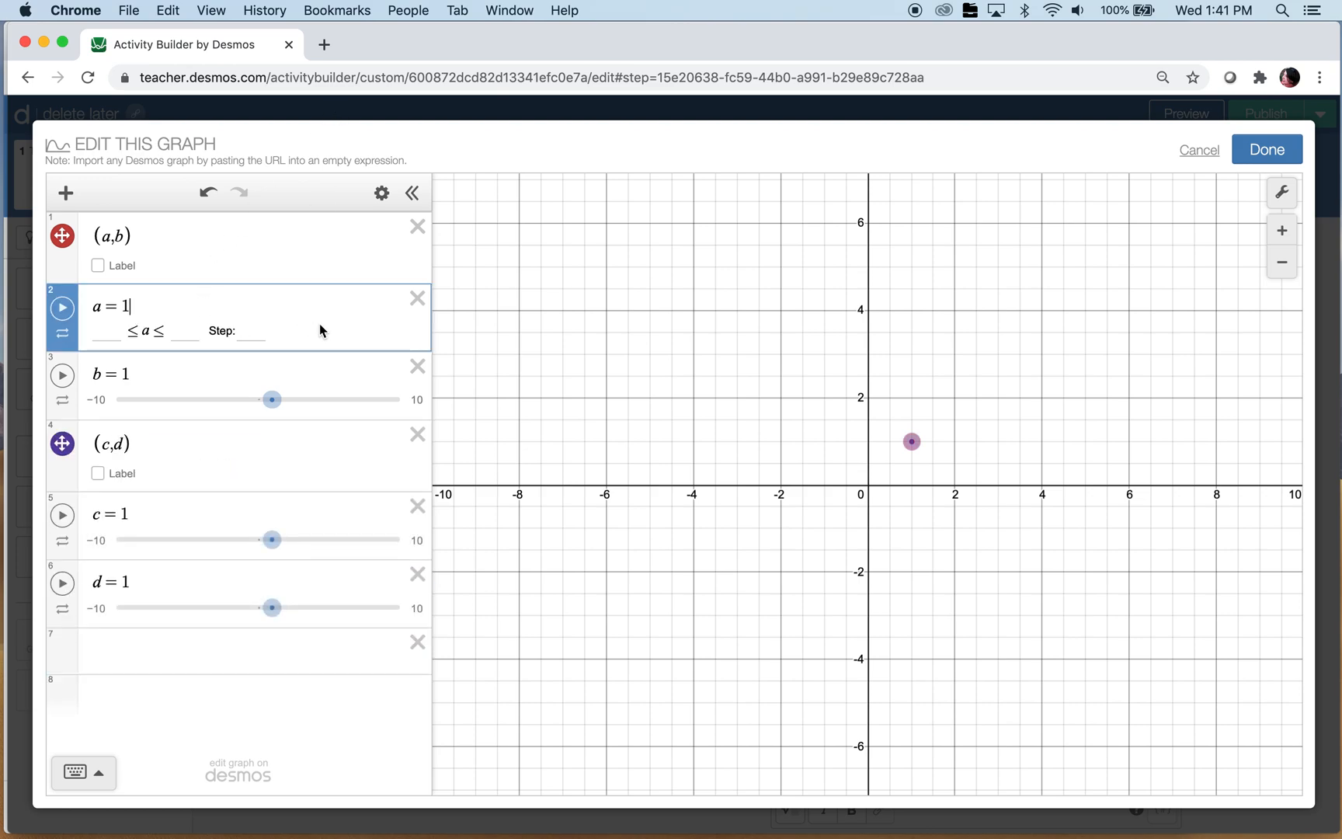
text(1)
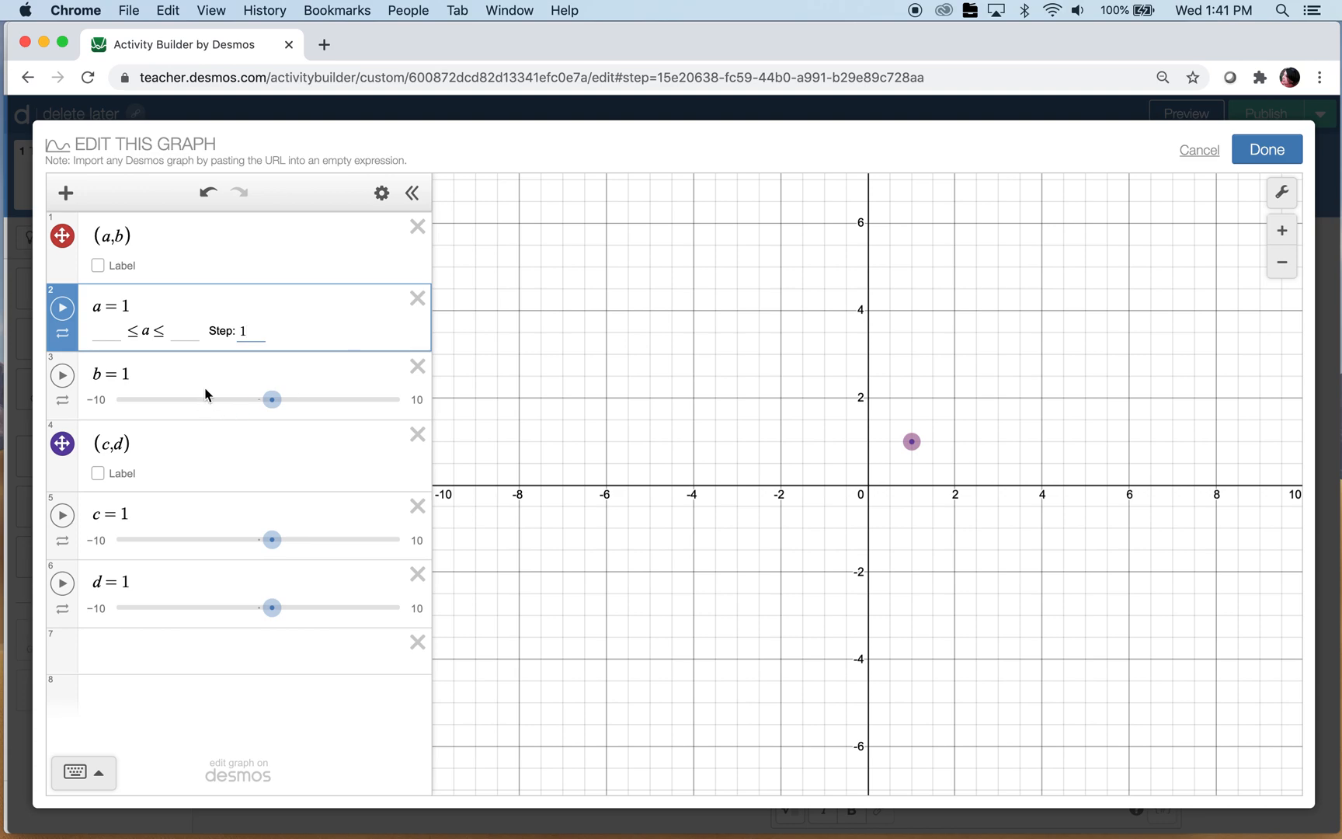
click(110, 373)
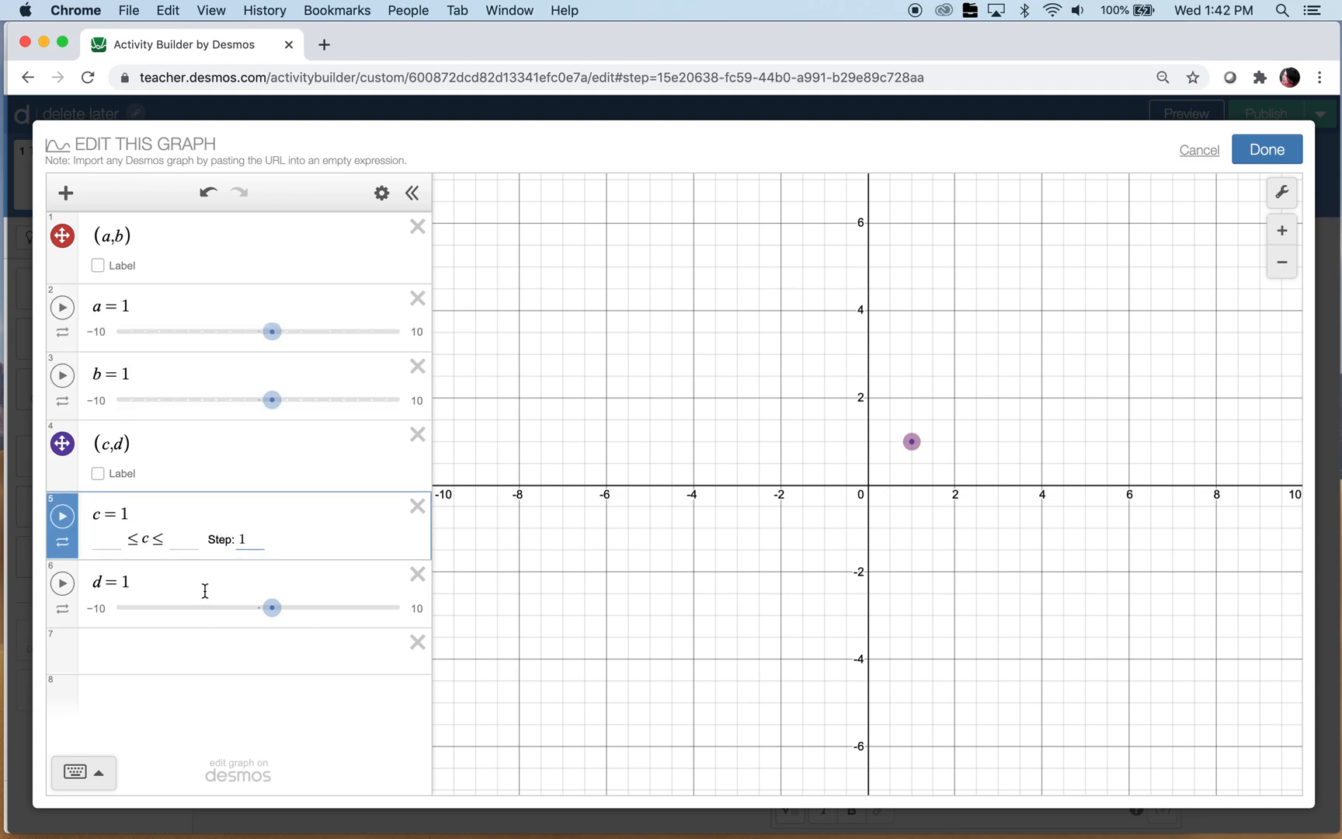
click(109, 582)
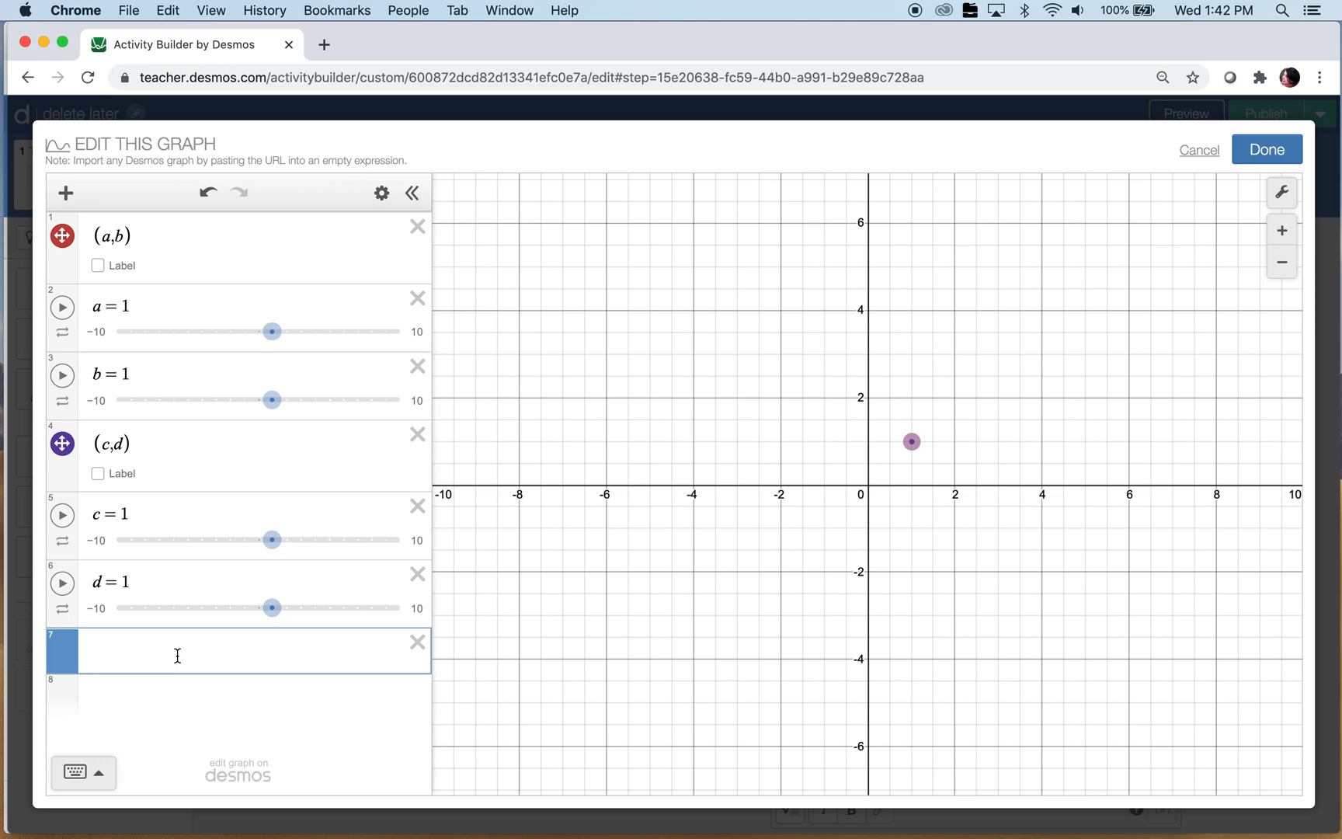
Step: Enter expressions m=(d-b)/(c-a) and z=(bc-ad)/(c-a) in graph3
text(m=)
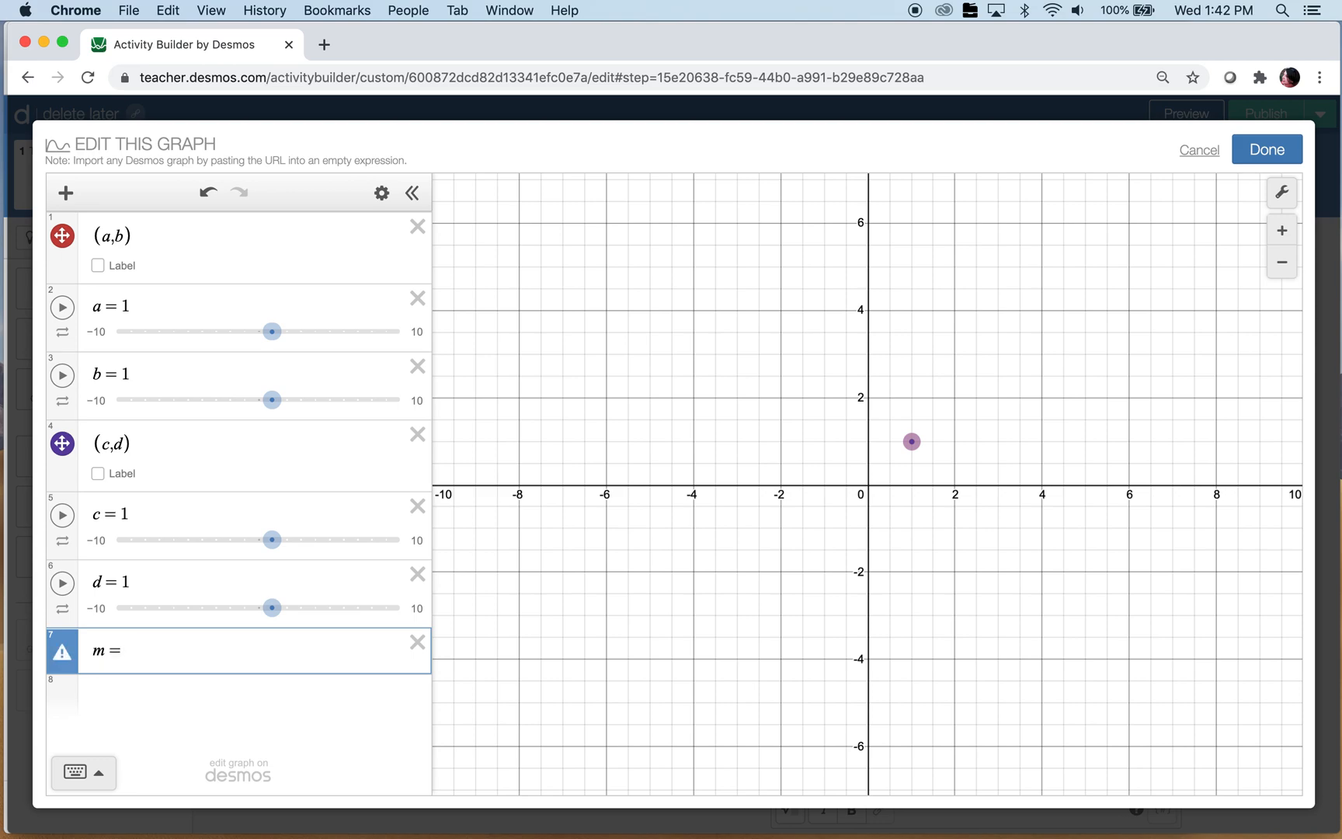
click(128, 660)
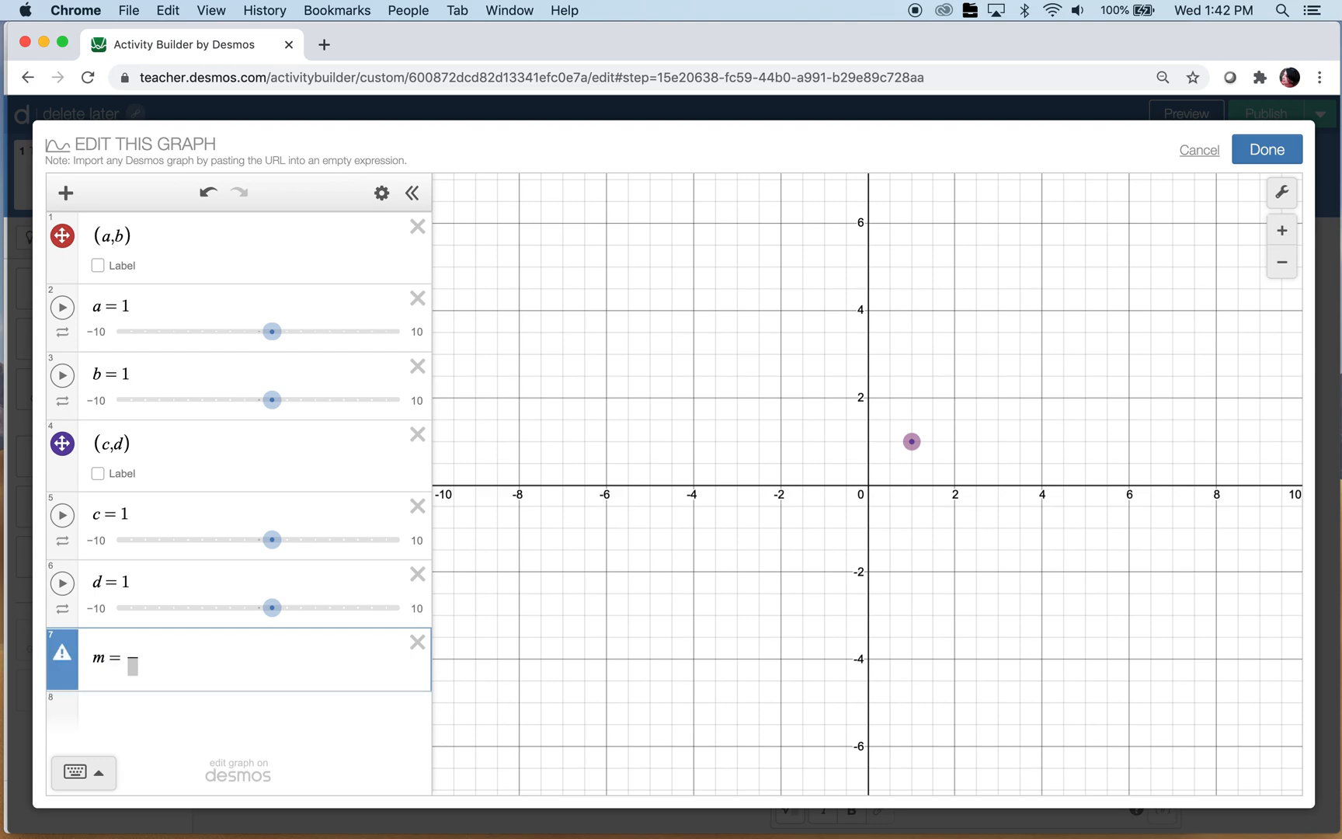
text(d-b)
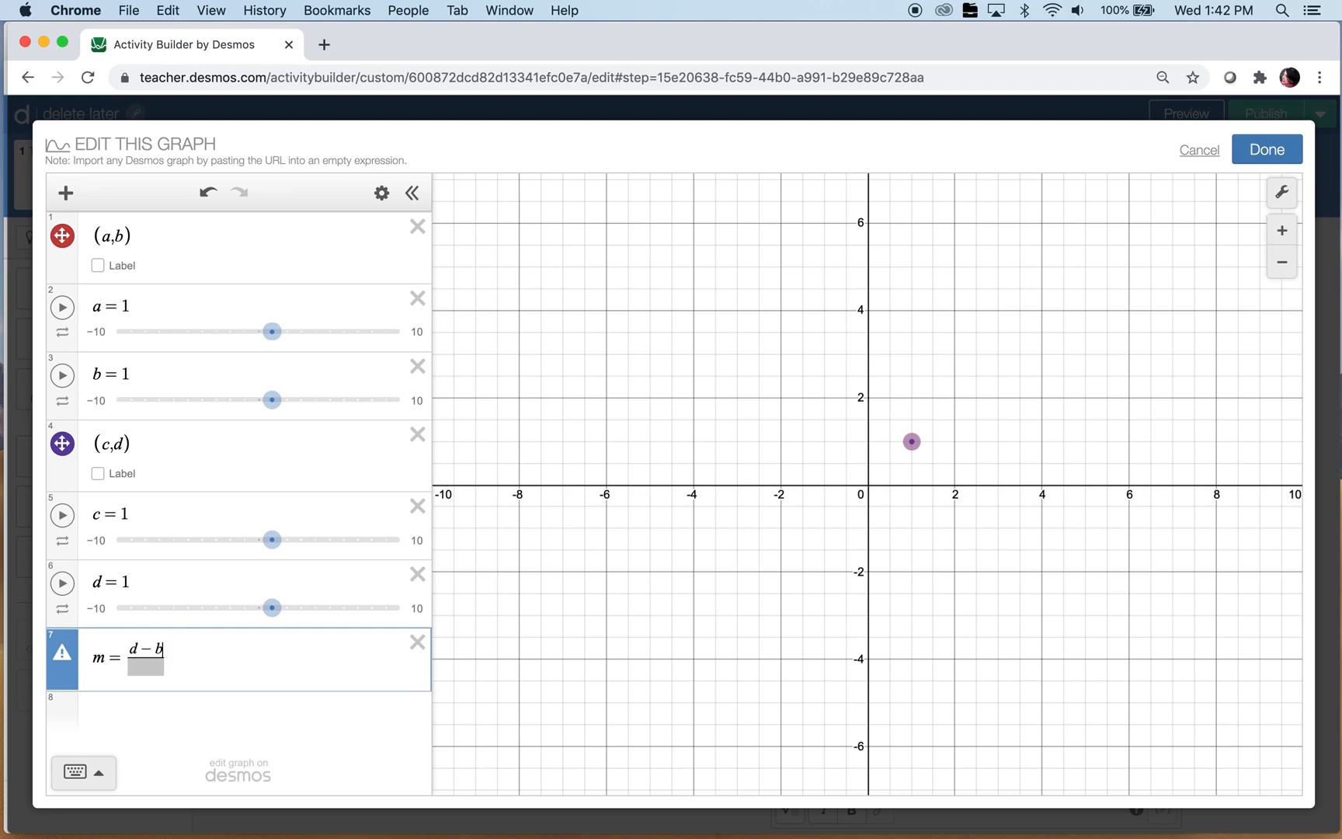
click(145, 672)
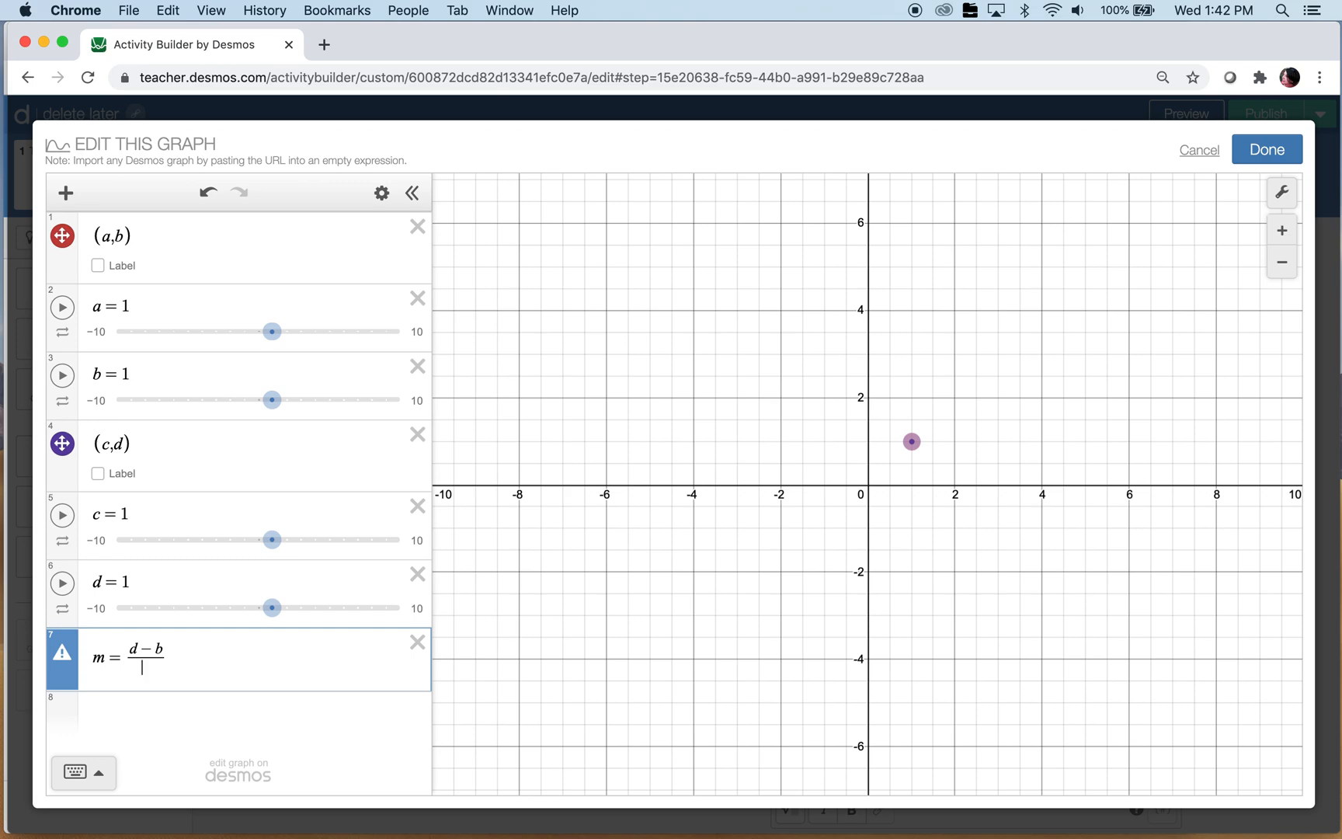
text(c-d))
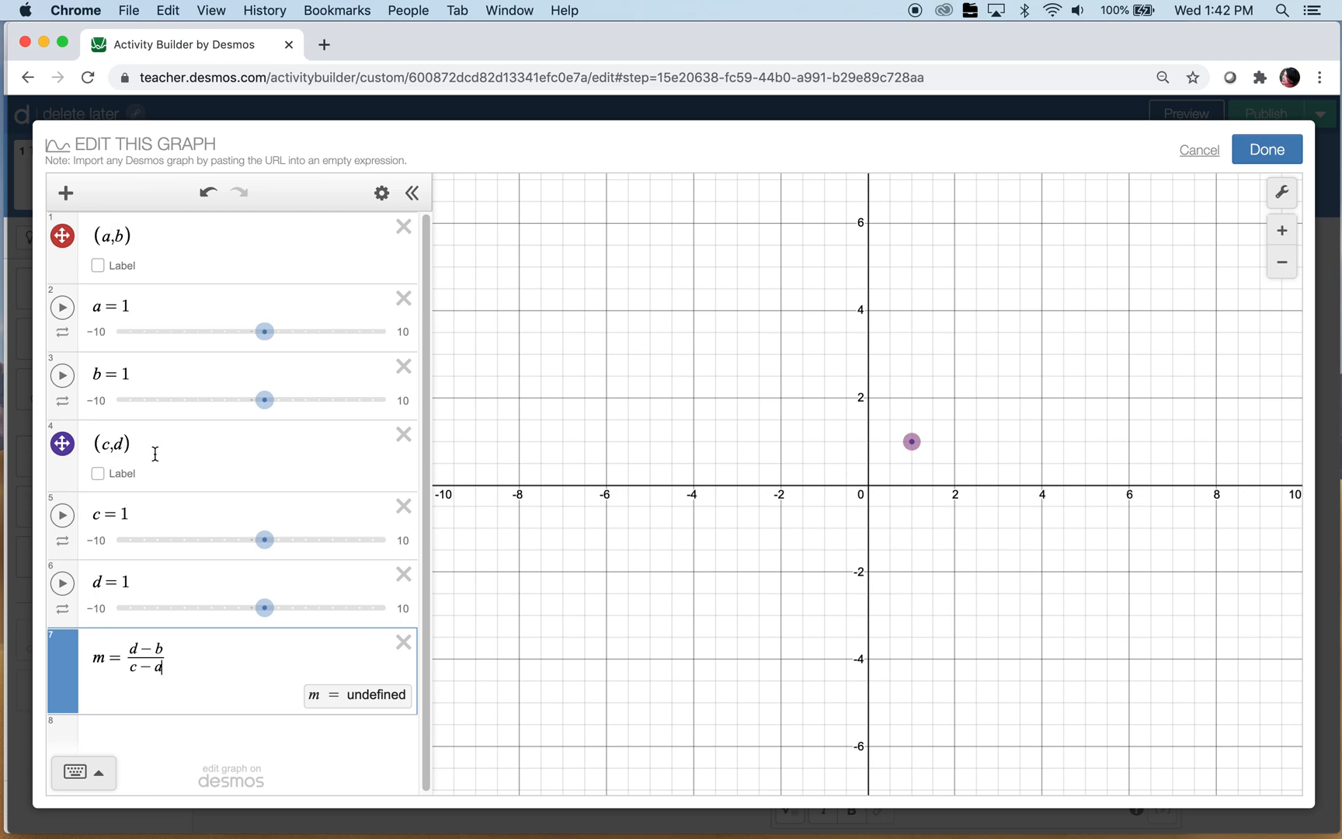
text(a)
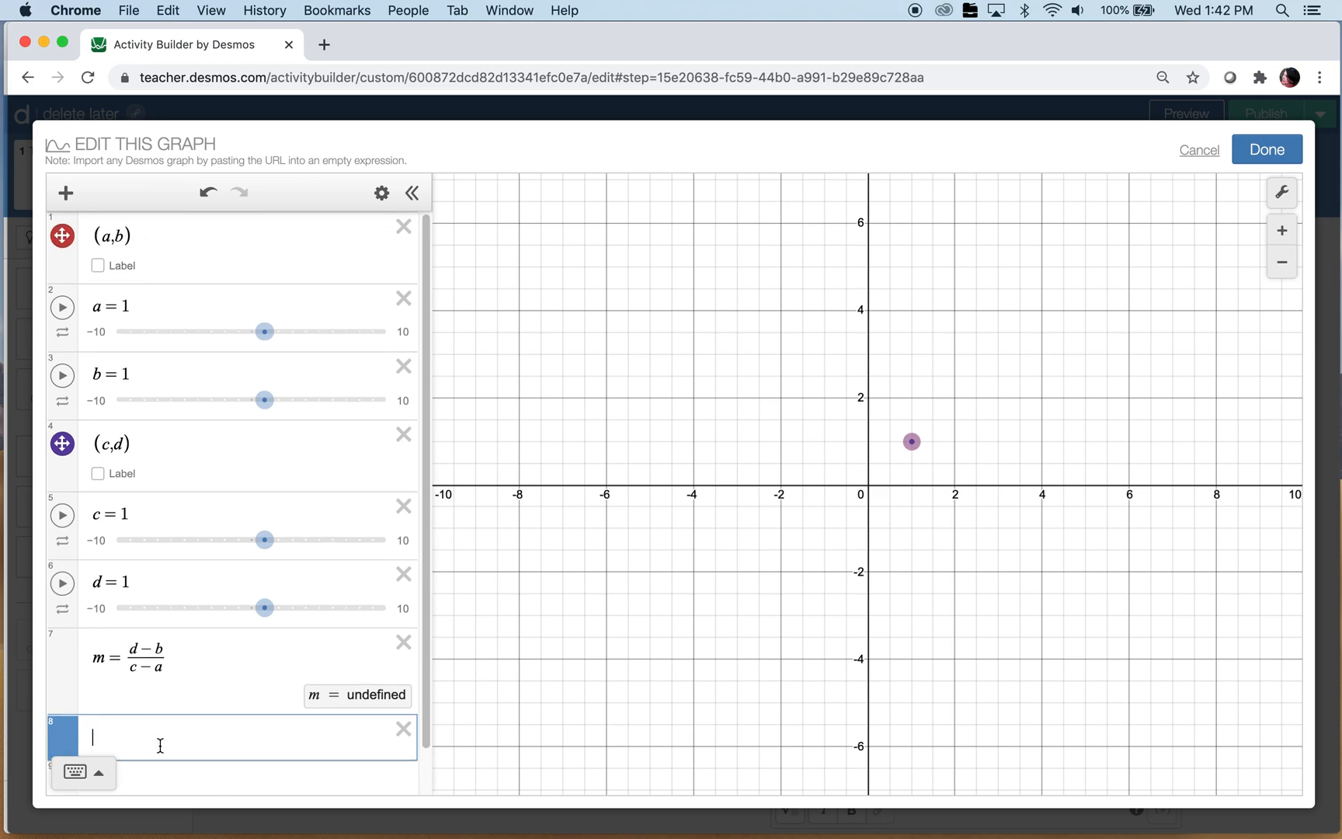
text(z=)
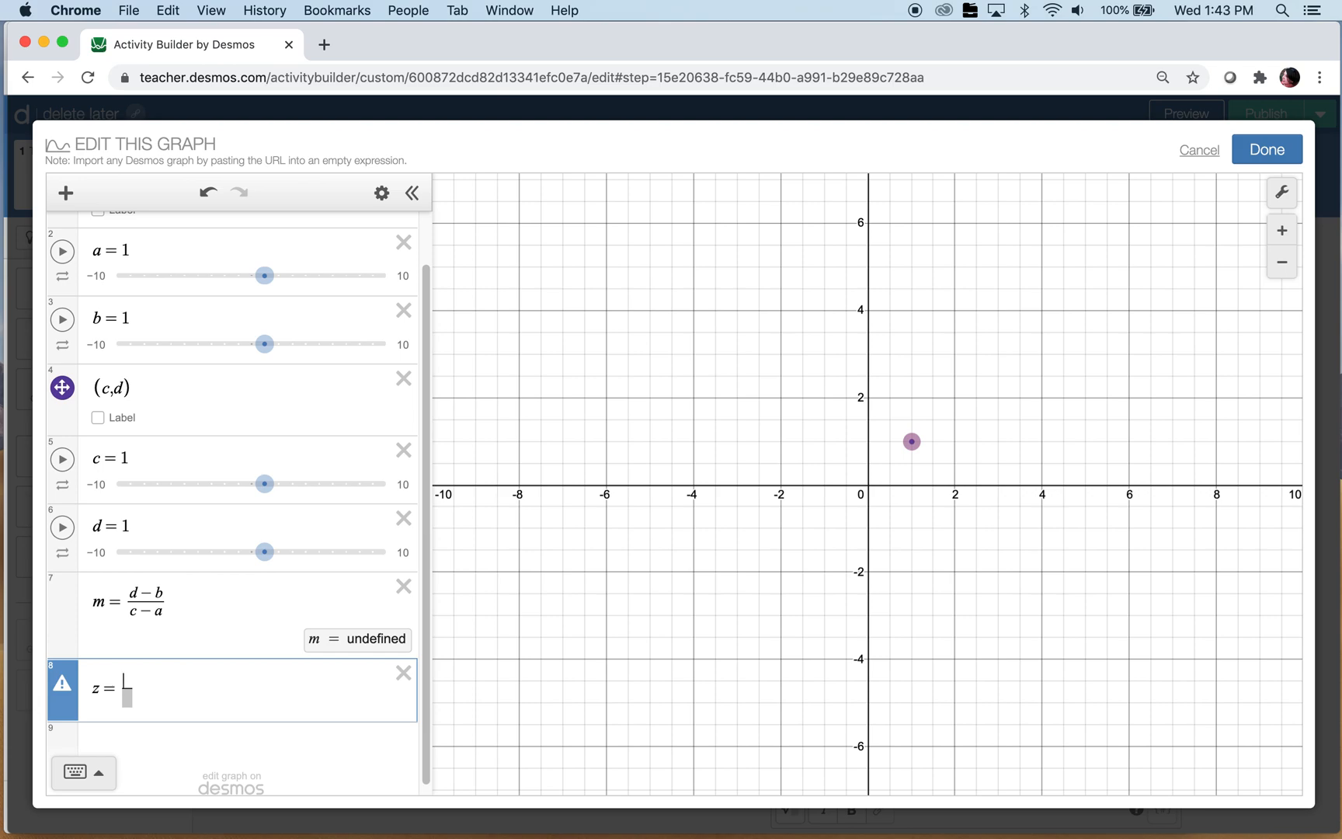
text(bc-ad)/(c-a))
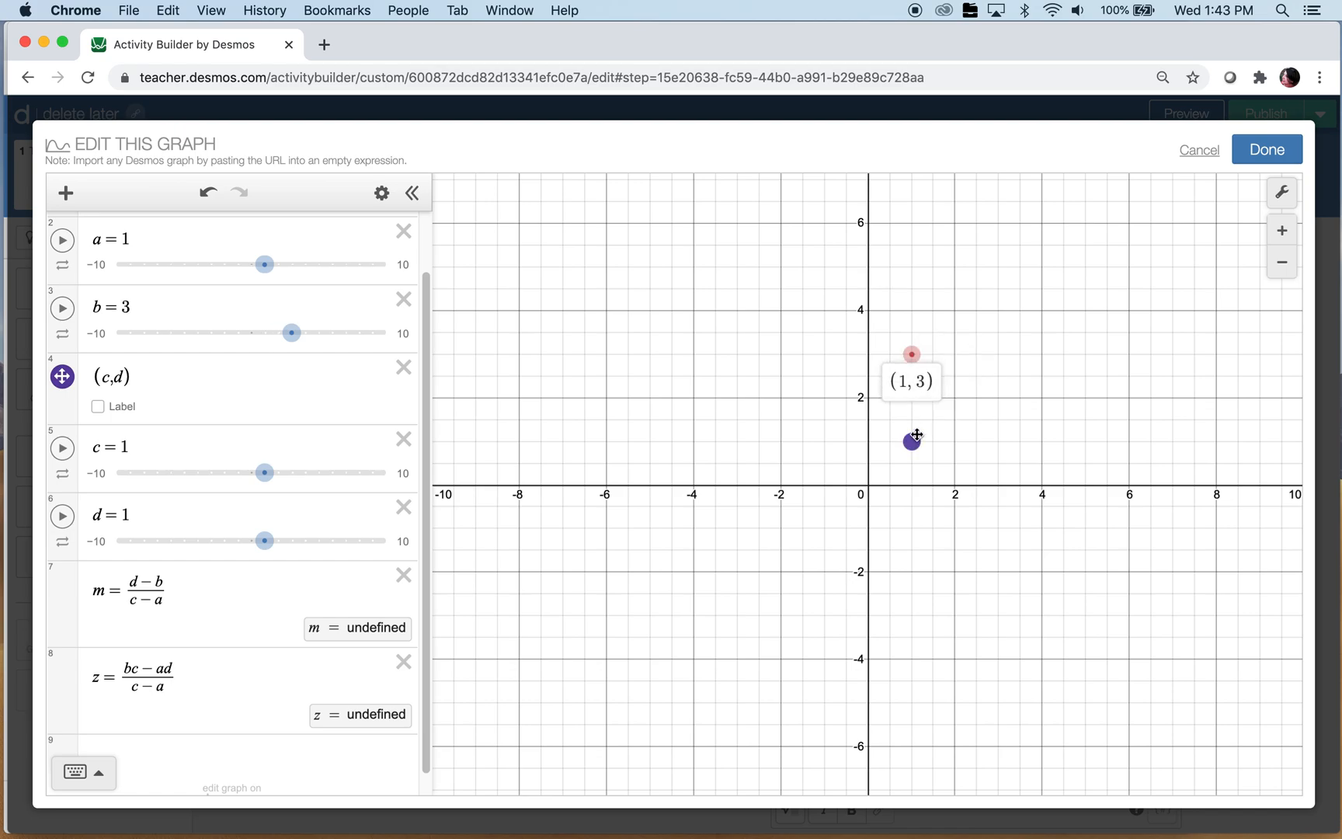
Step: Drag point (c,d) to (2,4) then (2,2), and add an empty expression line
drag(912, 436, 955, 310)
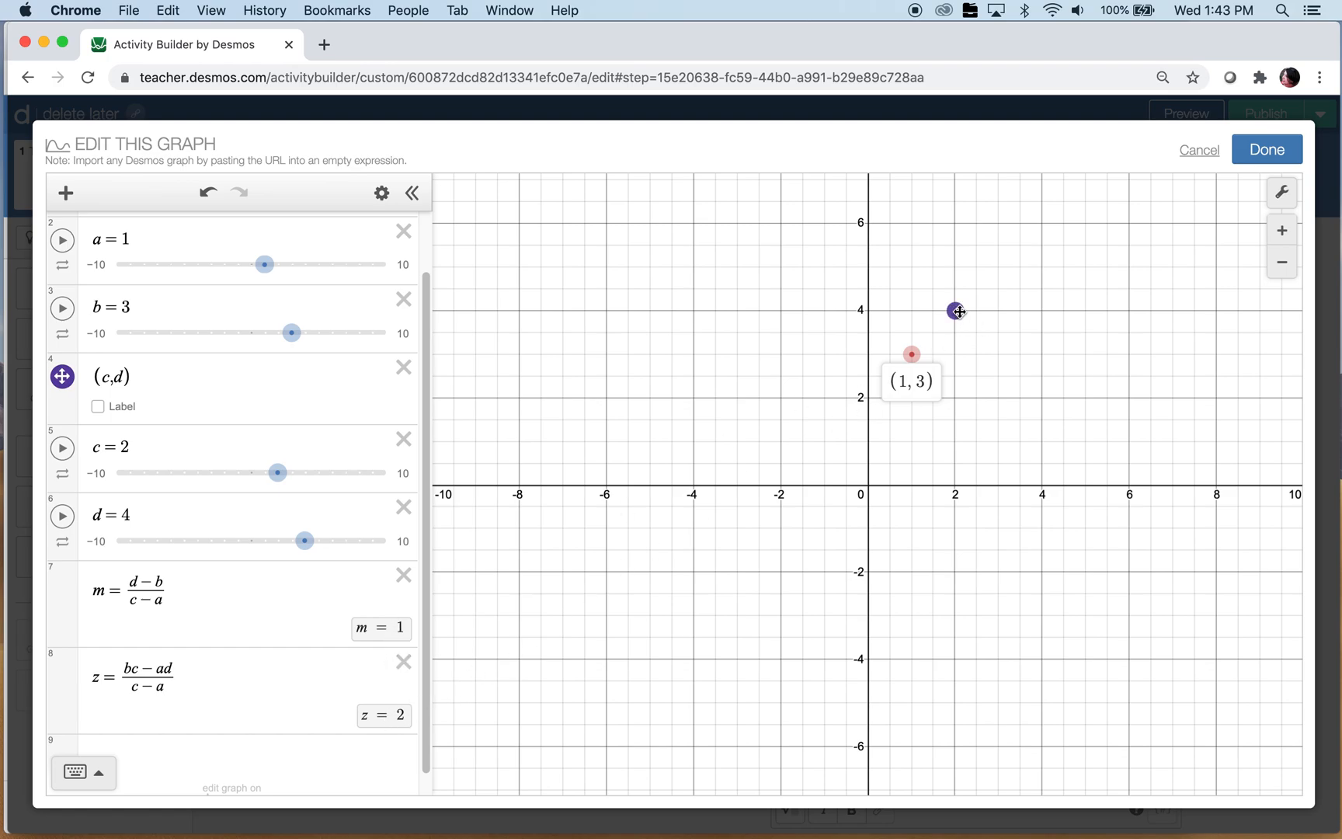
drag(956, 311, 956, 396)
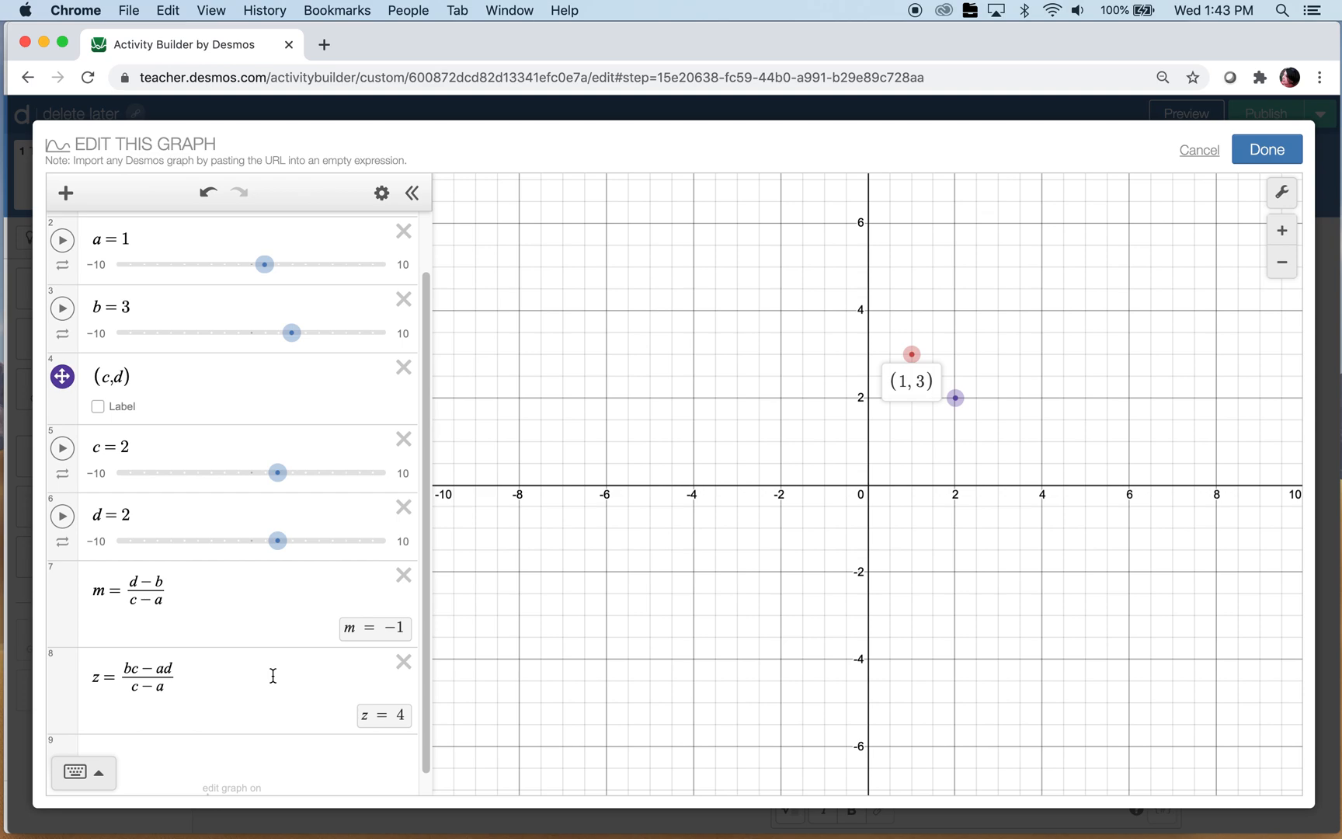
click(240, 697)
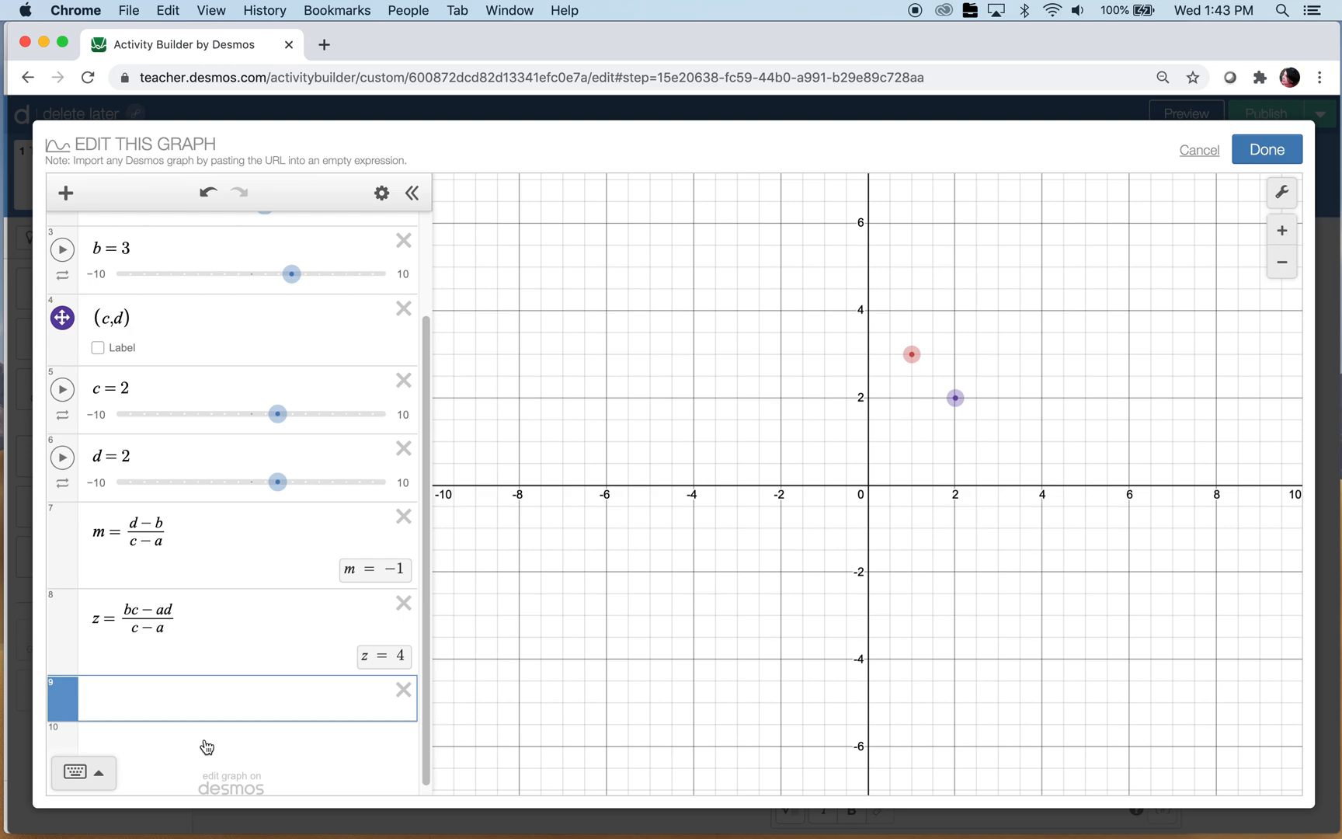
Step: Enter y=mx+z and drag point (a,b) to (-2,2), flattening the line at y=2
text(y=)
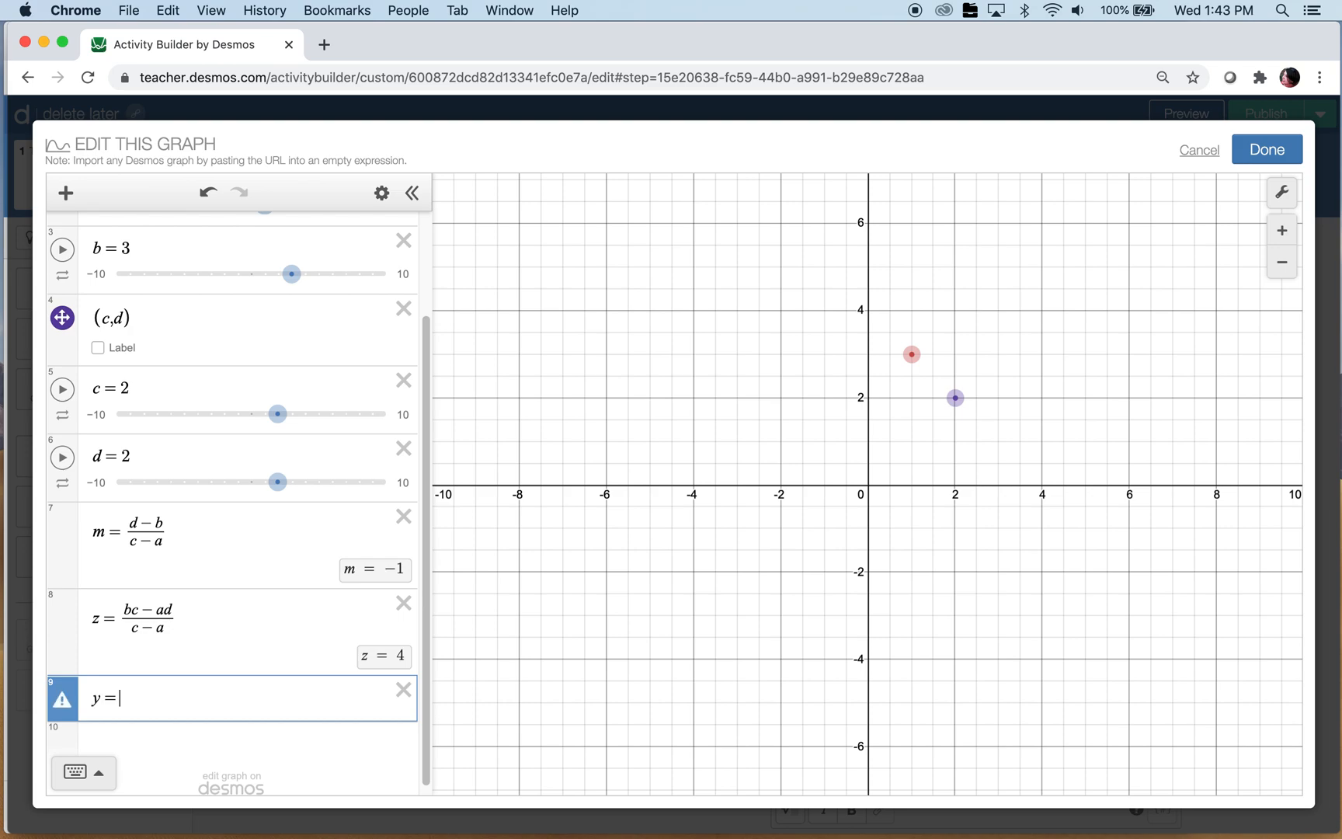
text(m)
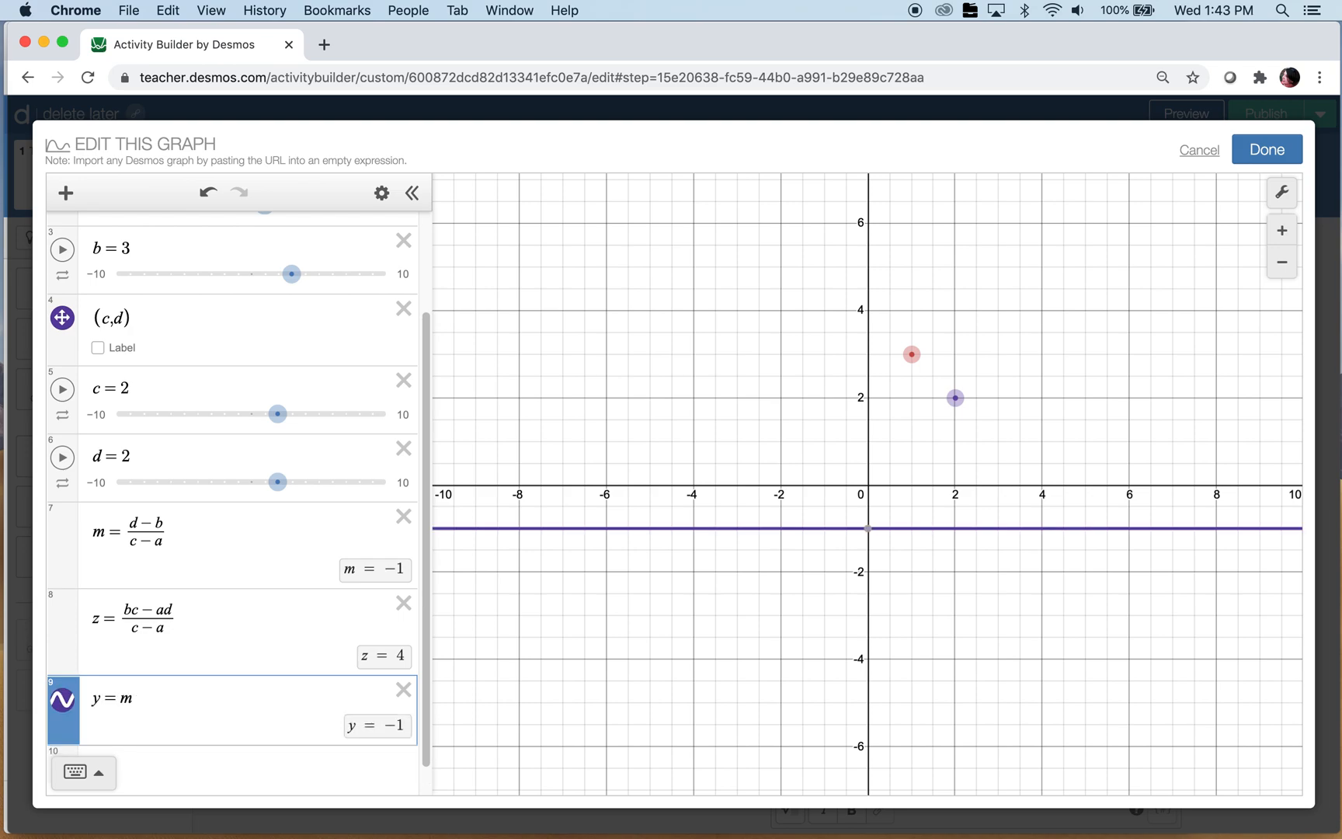
text(x +)
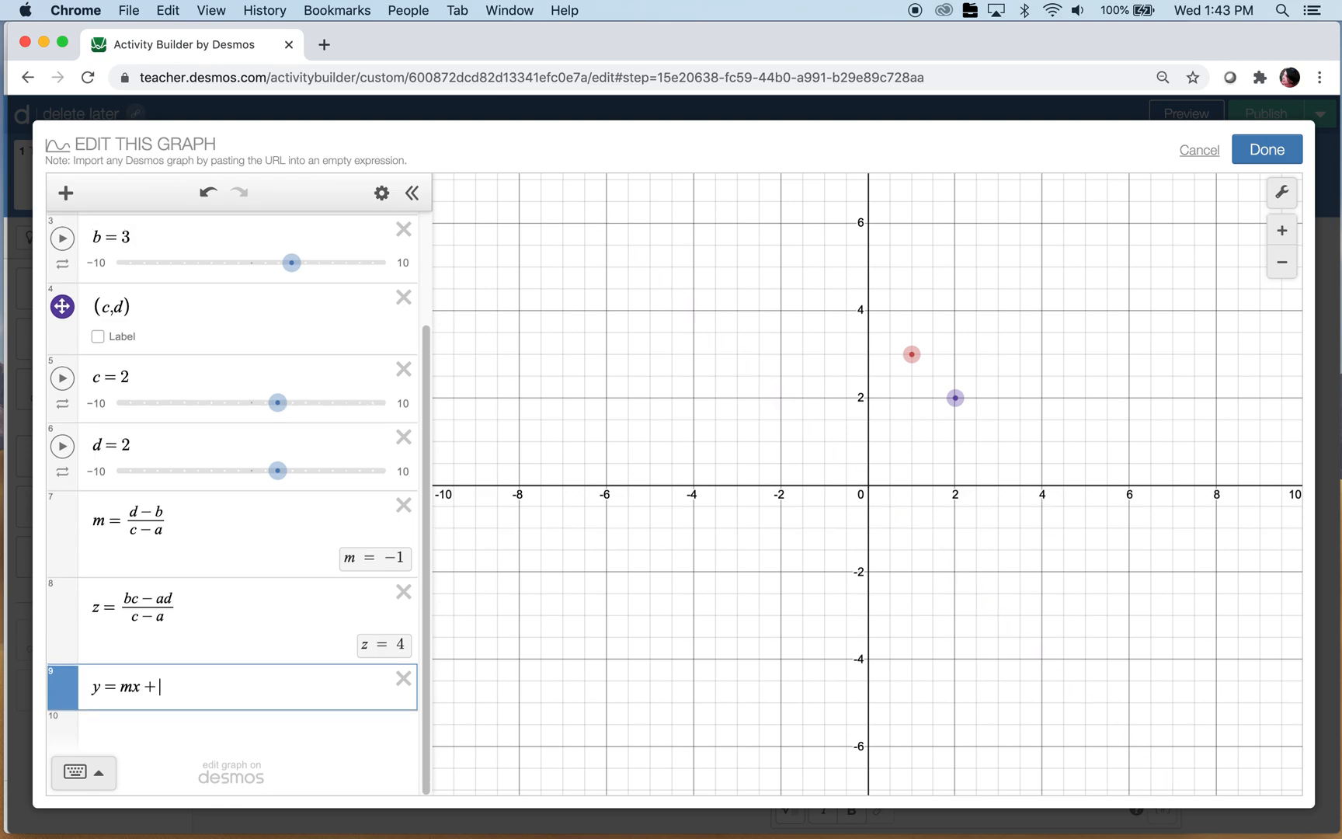
text(z)
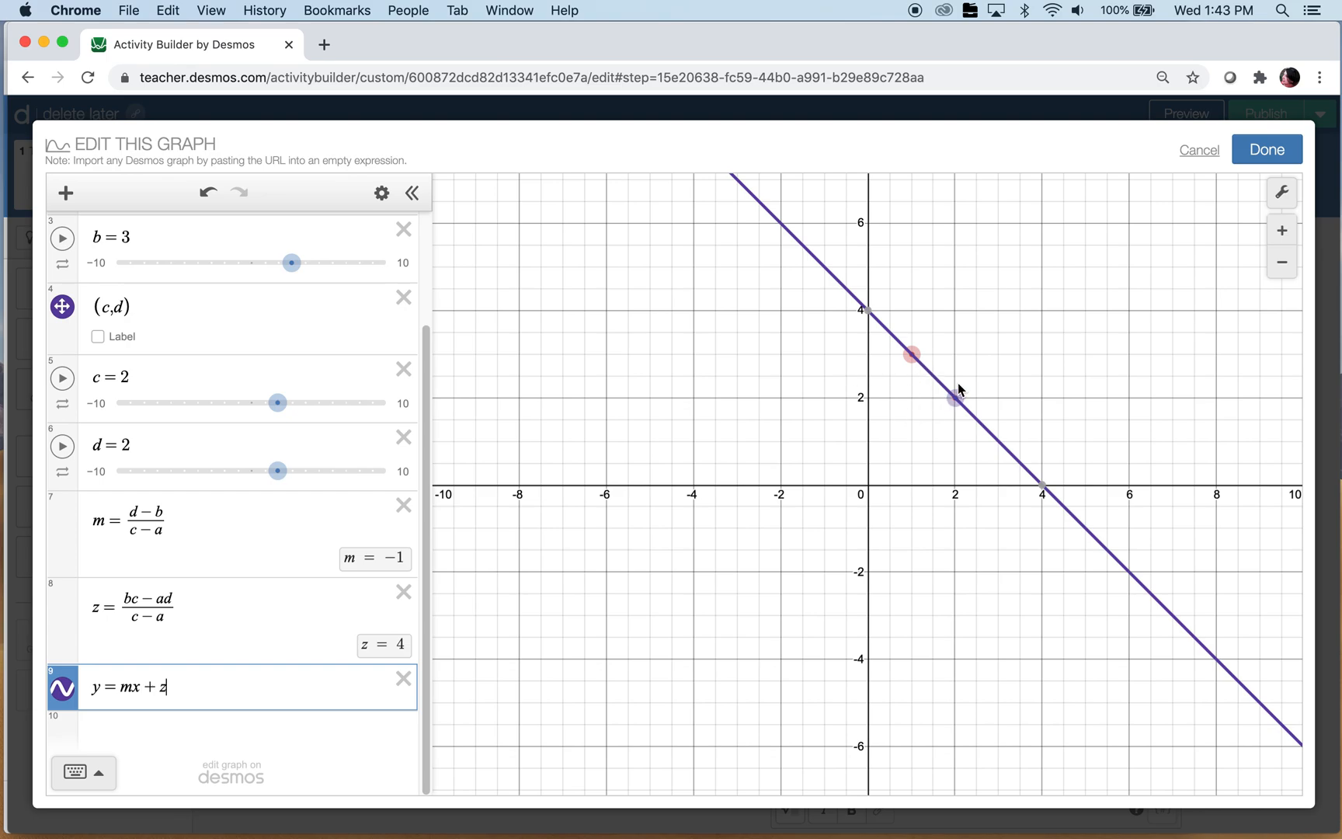
drag(912, 354, 826, 397)
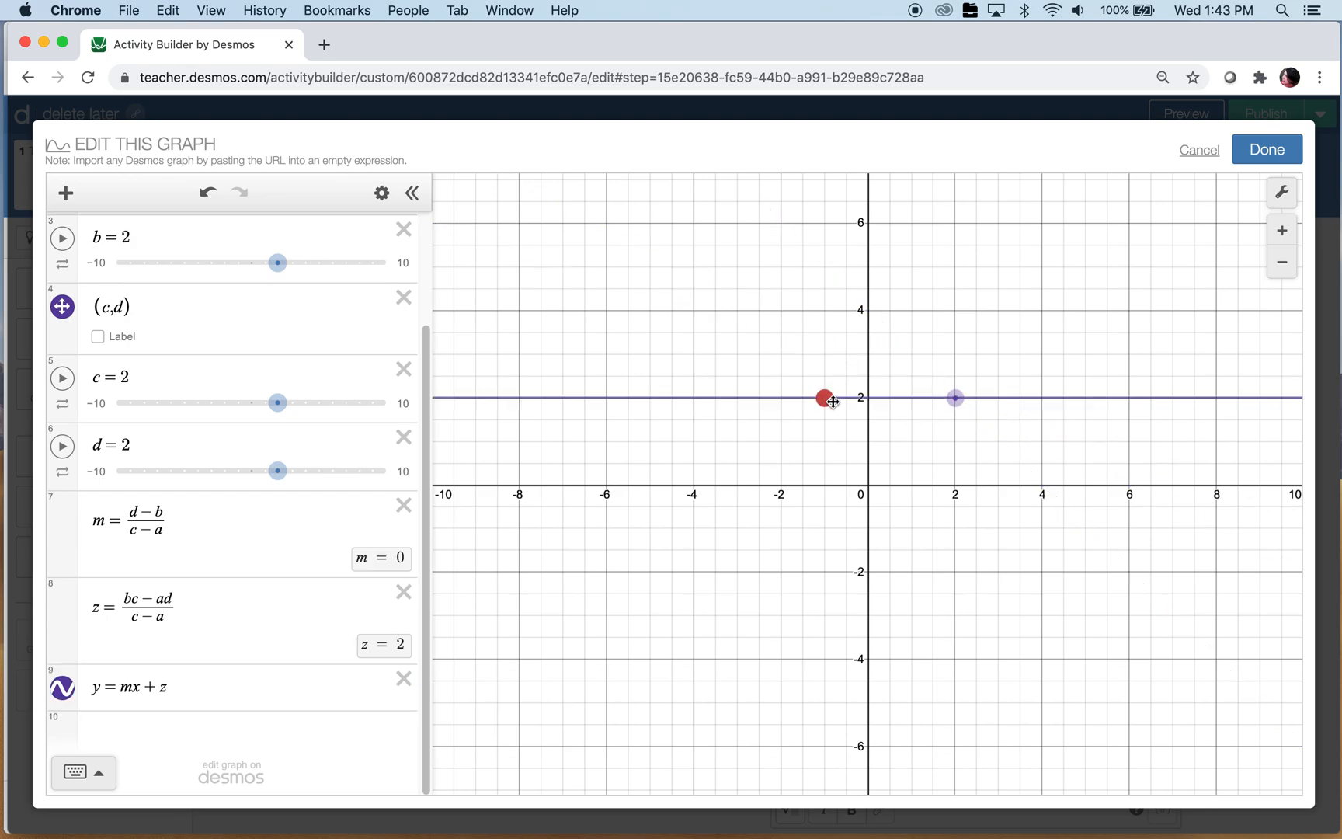
drag(826, 397, 779, 397)
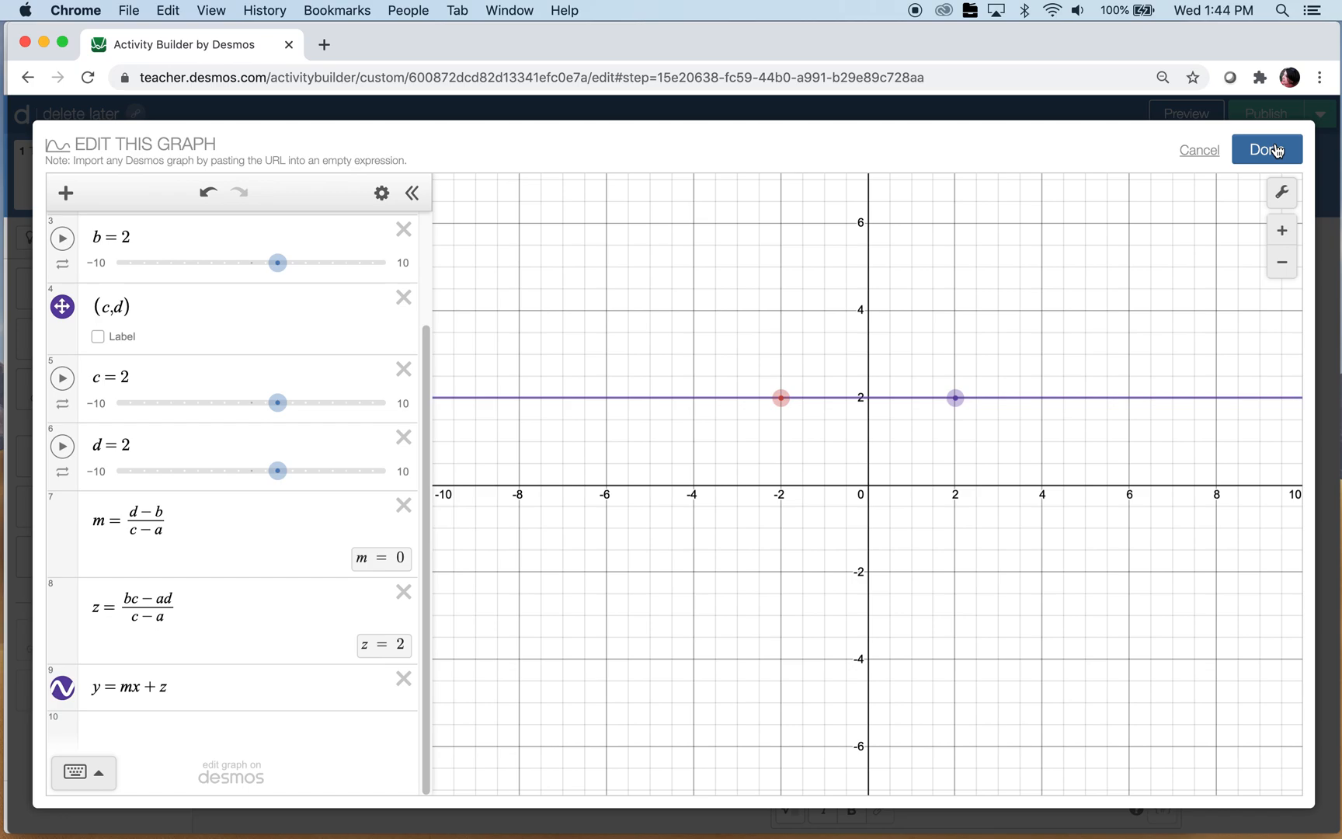
Step: Save graph3, drag the second point to (0,-2) and (2,3) in student preview, then close it
click(1266, 149)
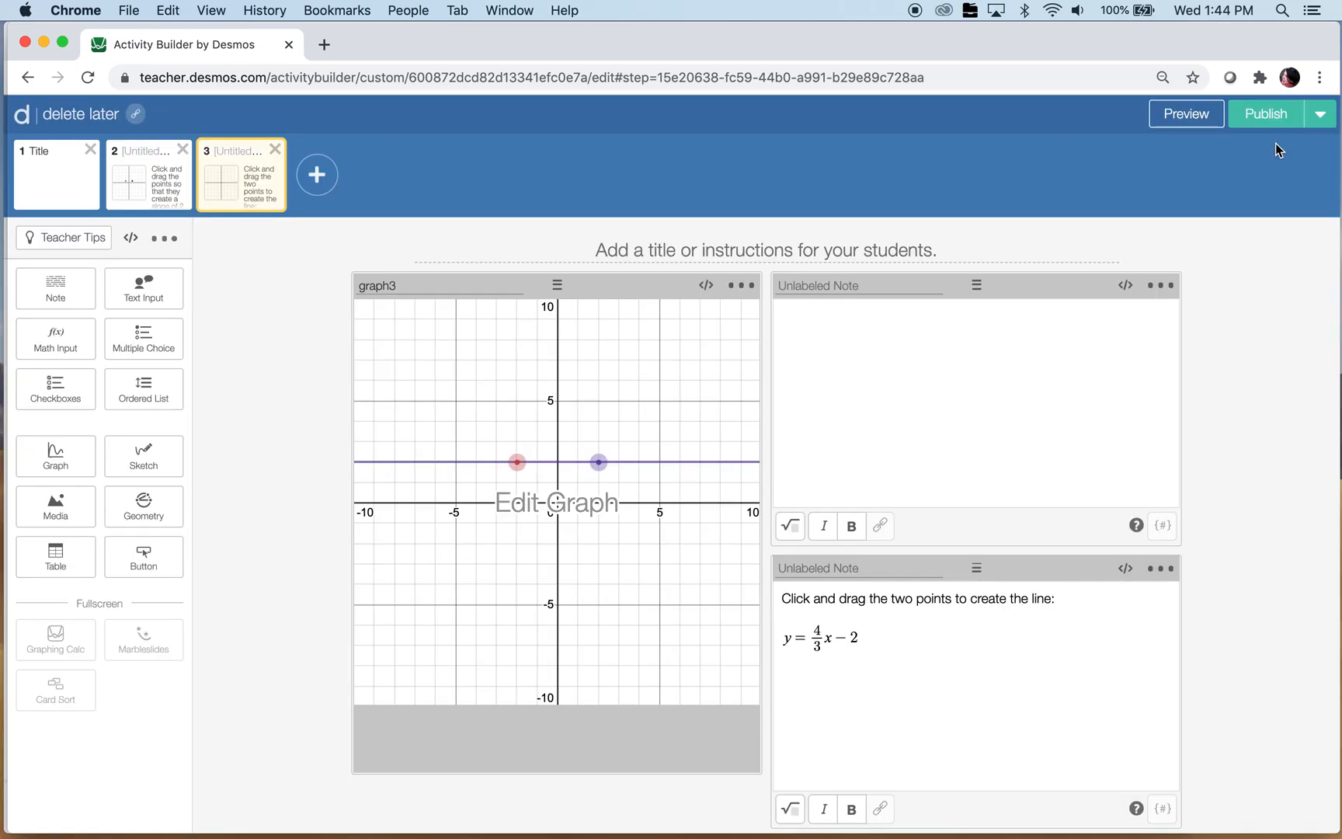
click(1184, 112)
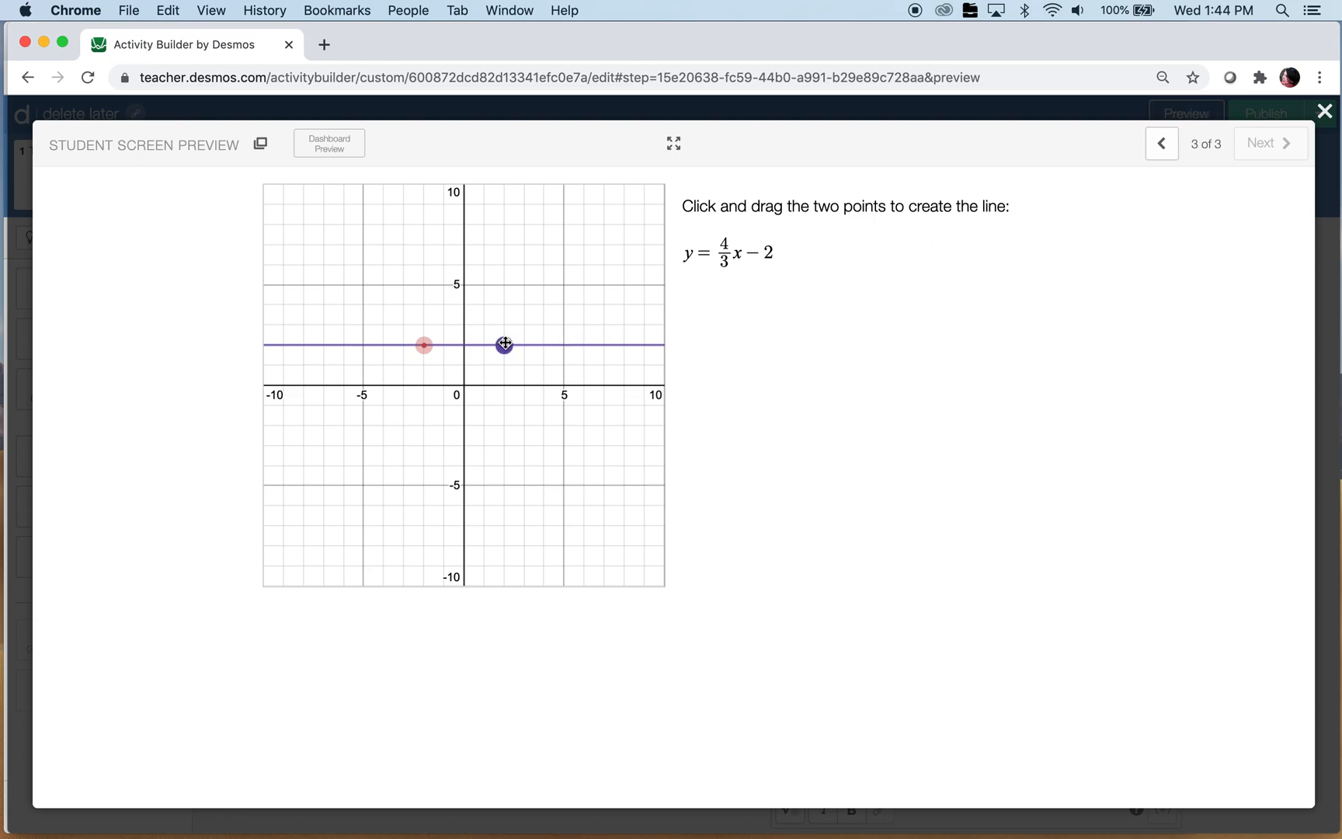
drag(504, 344, 444, 304)
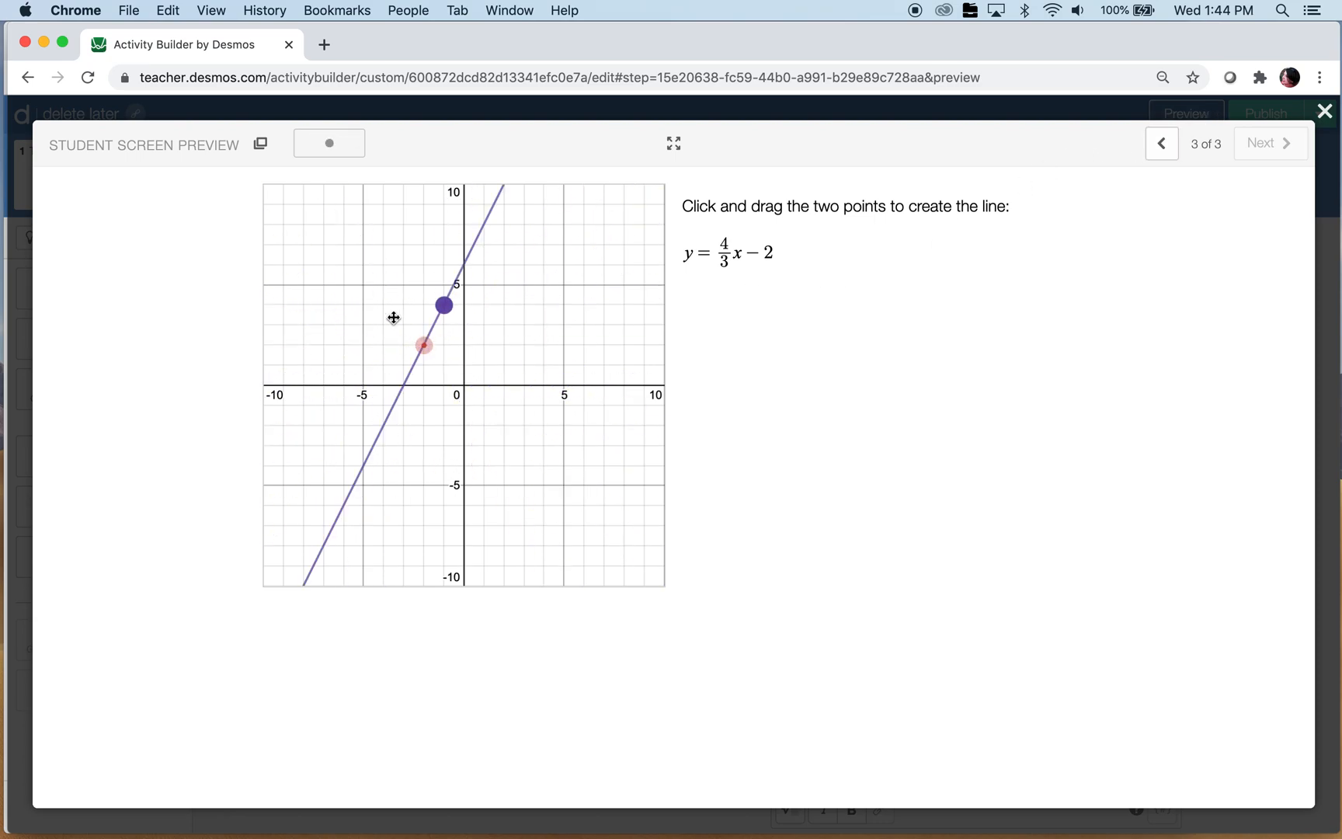
drag(443, 305, 425, 284)
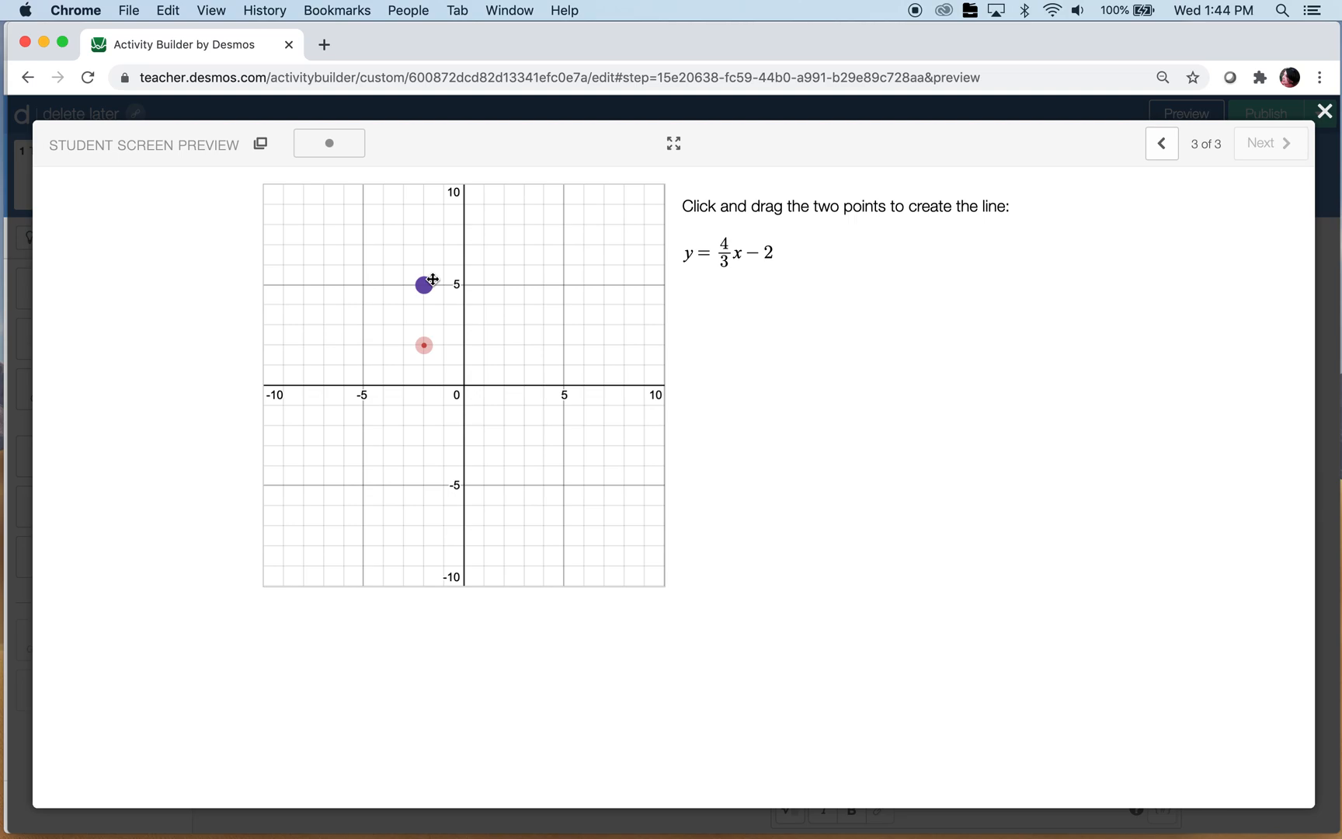
drag(424, 285, 463, 425)
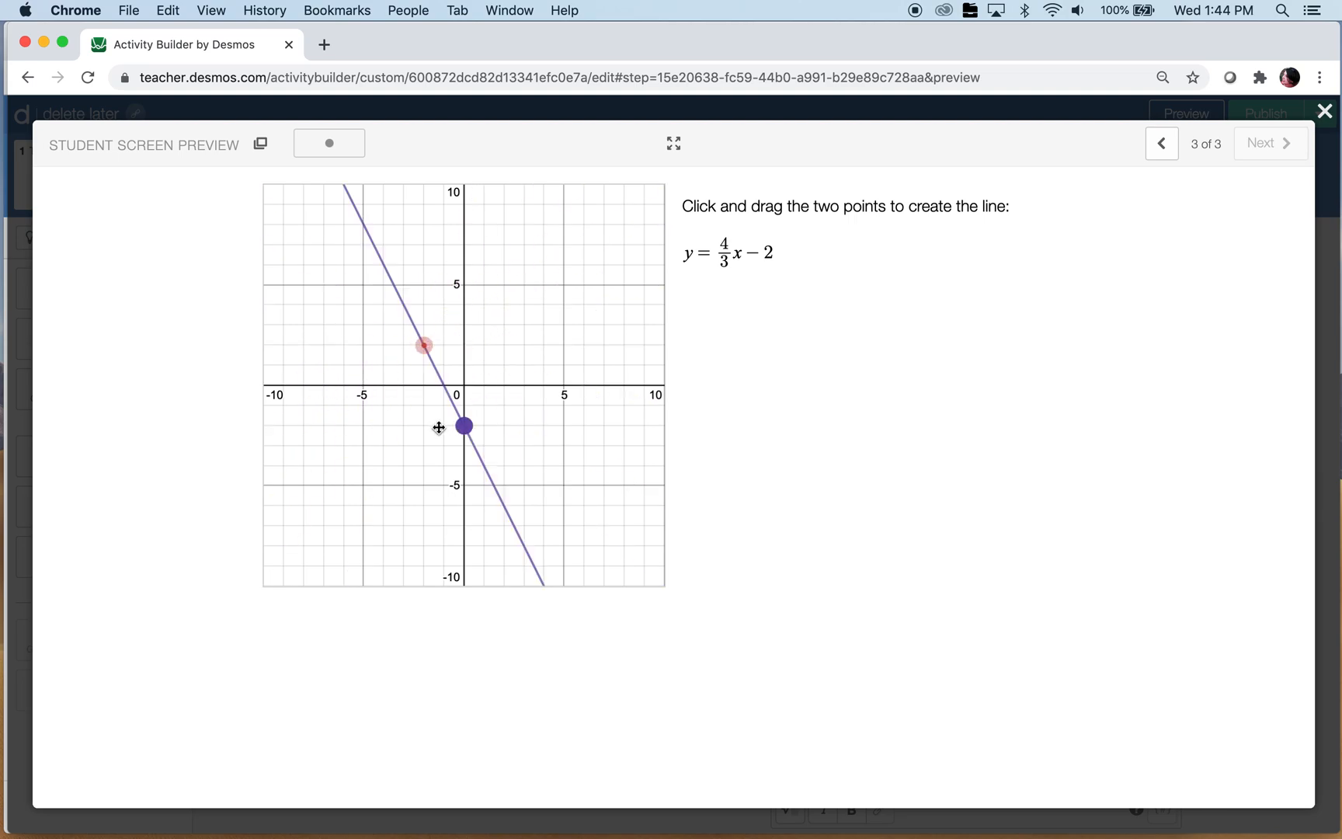
drag(463, 426, 505, 325)
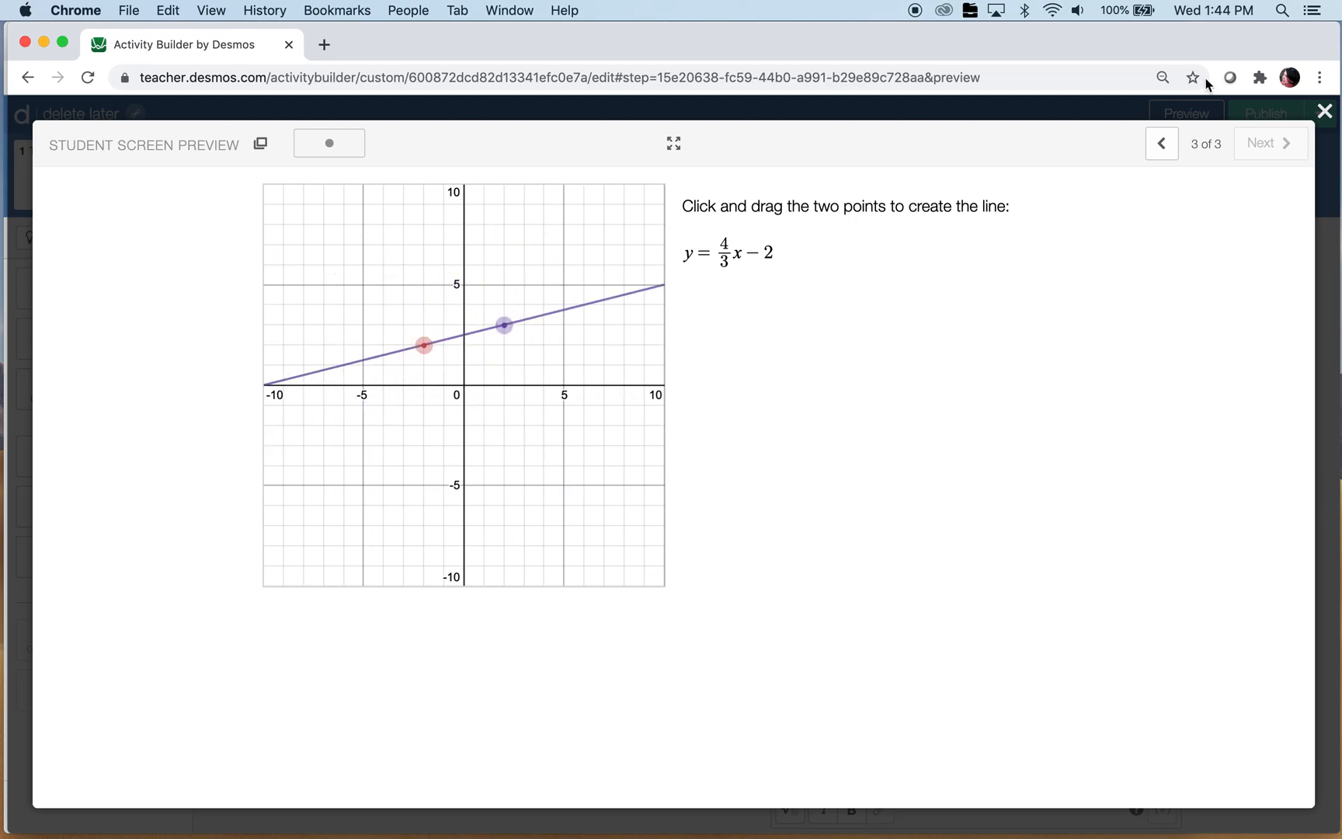
click(1325, 111)
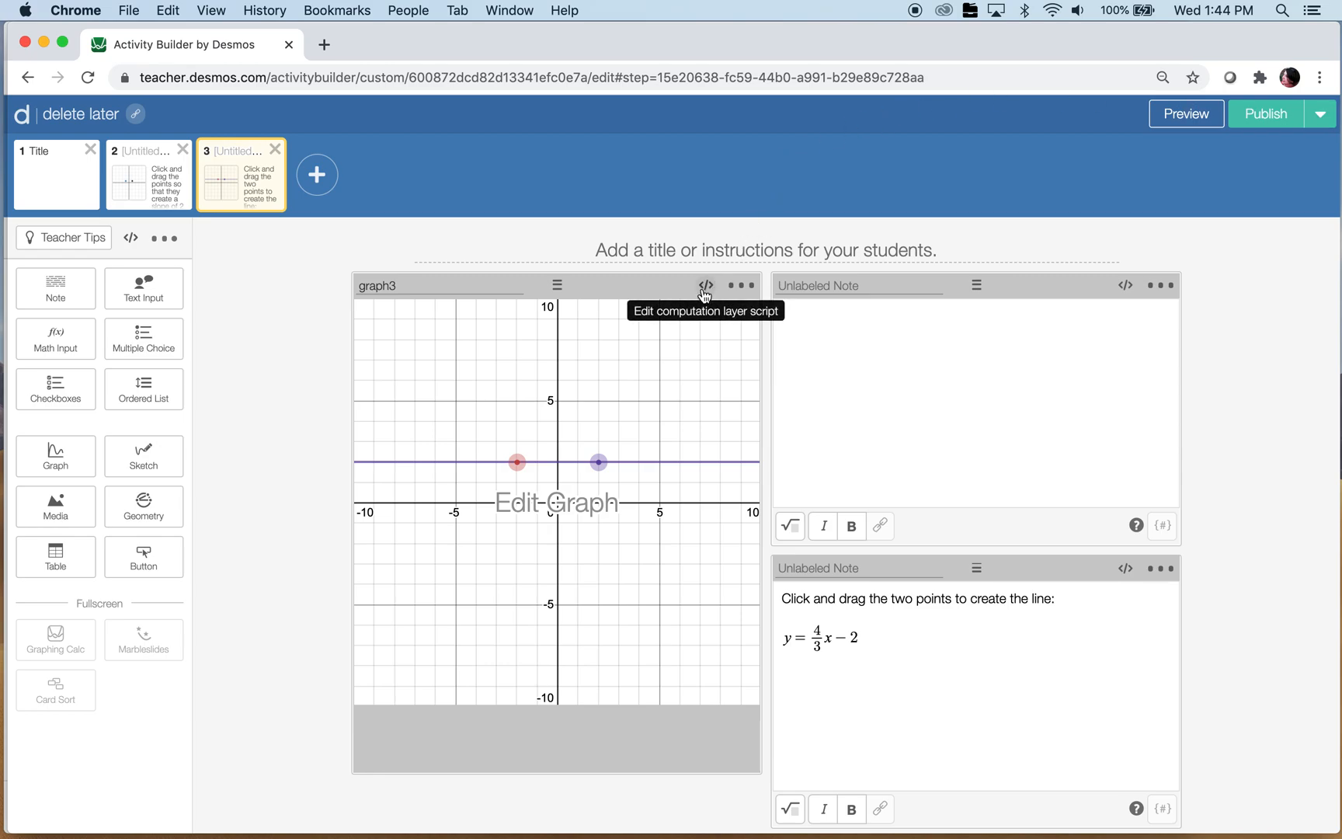
Step: Begin the graph's correct condition in its script, limiting graph3.number(`m`) to 1.4
click(705, 285)
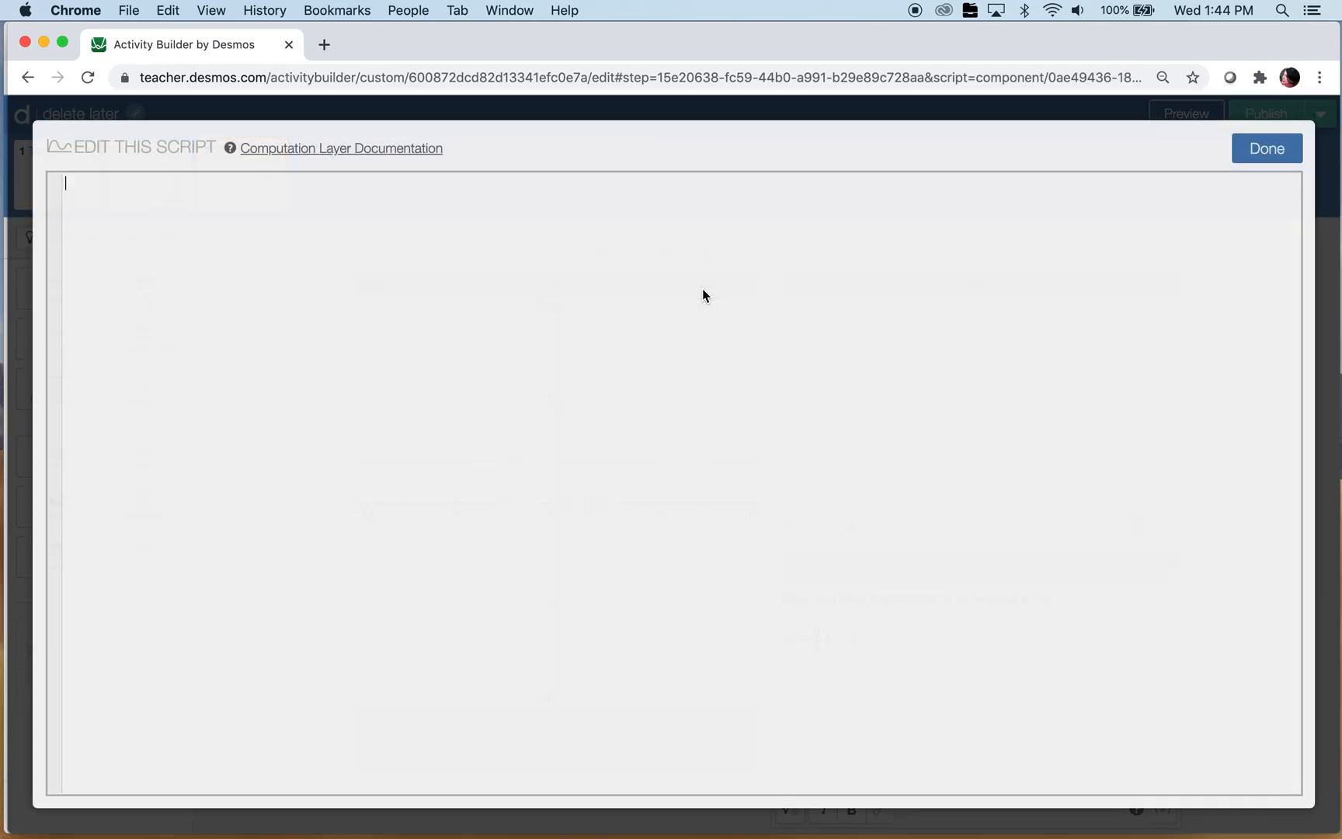
text(correct:)
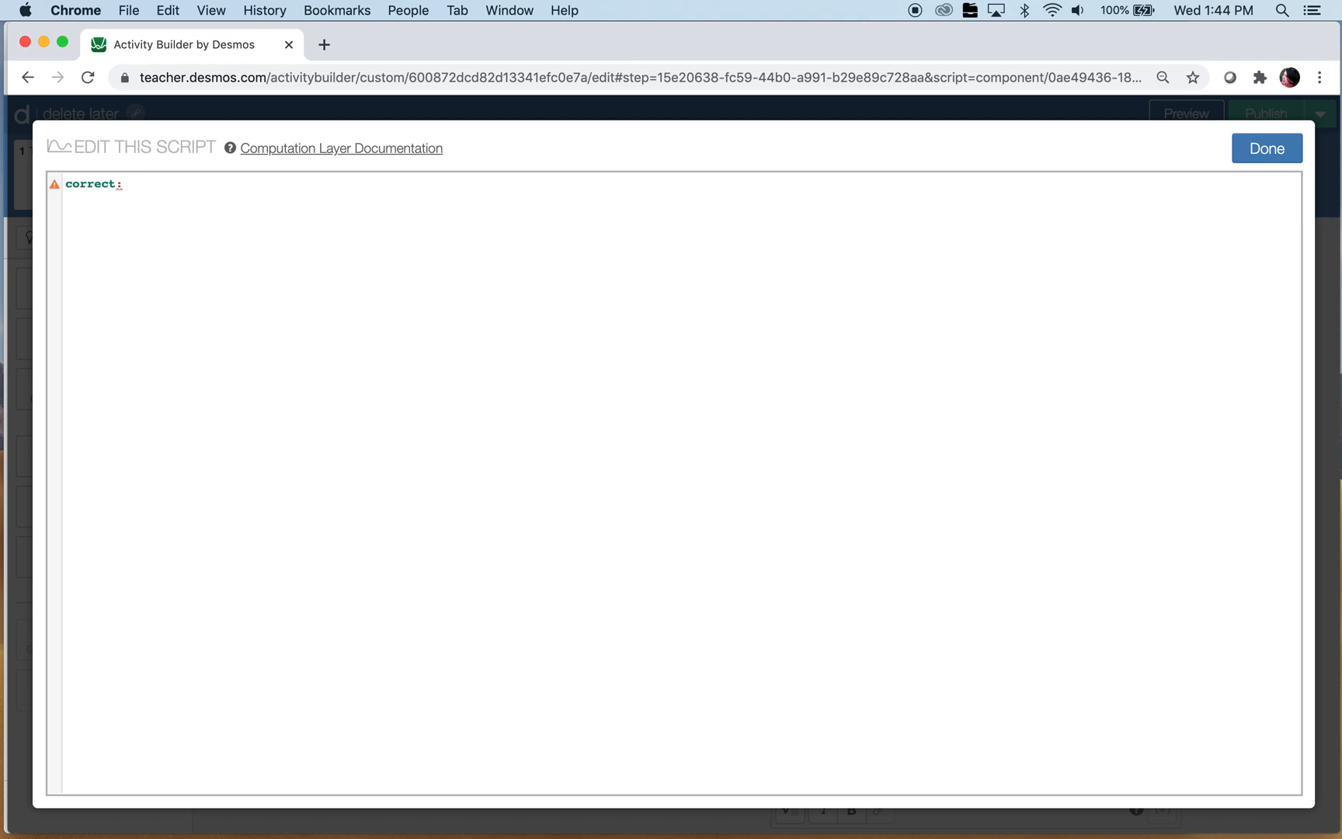
click(131, 184)
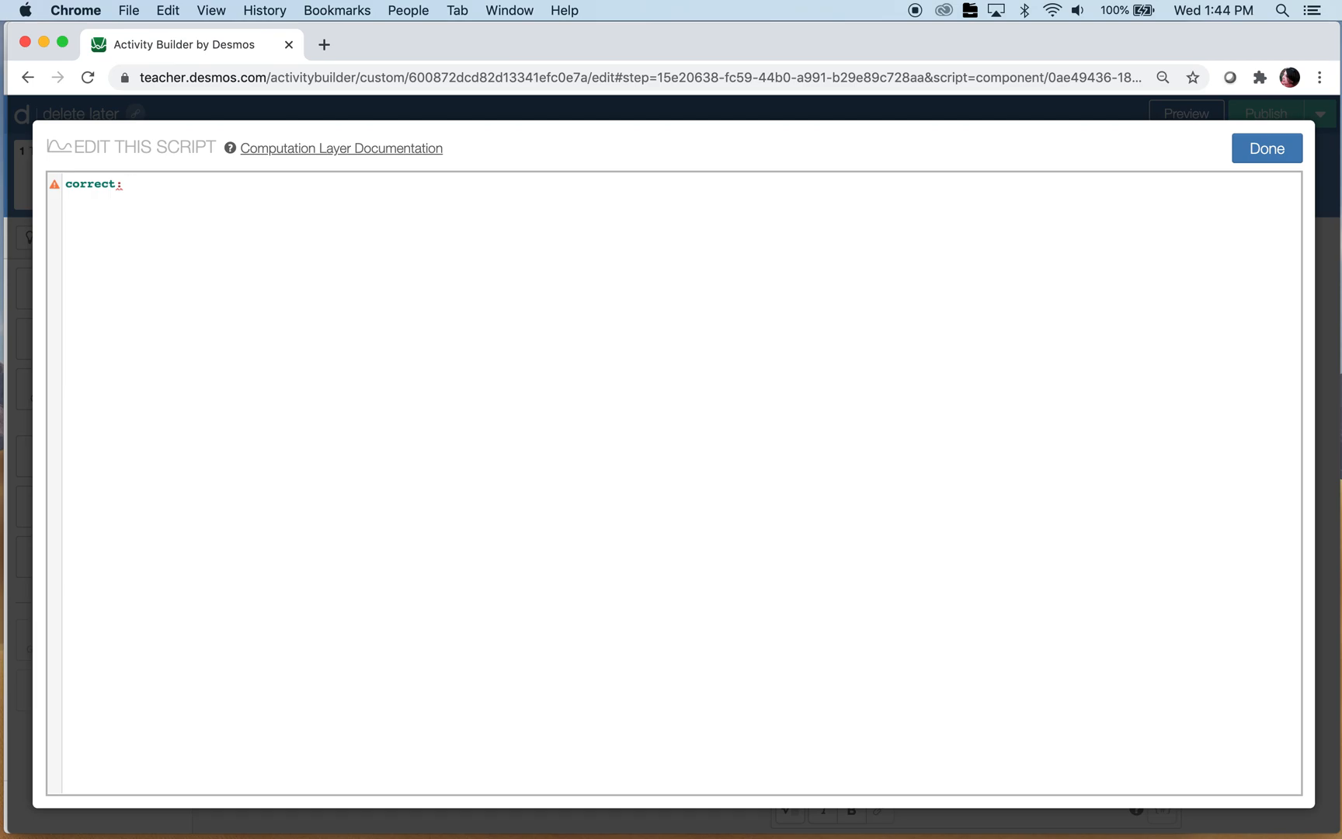
text(graph3)
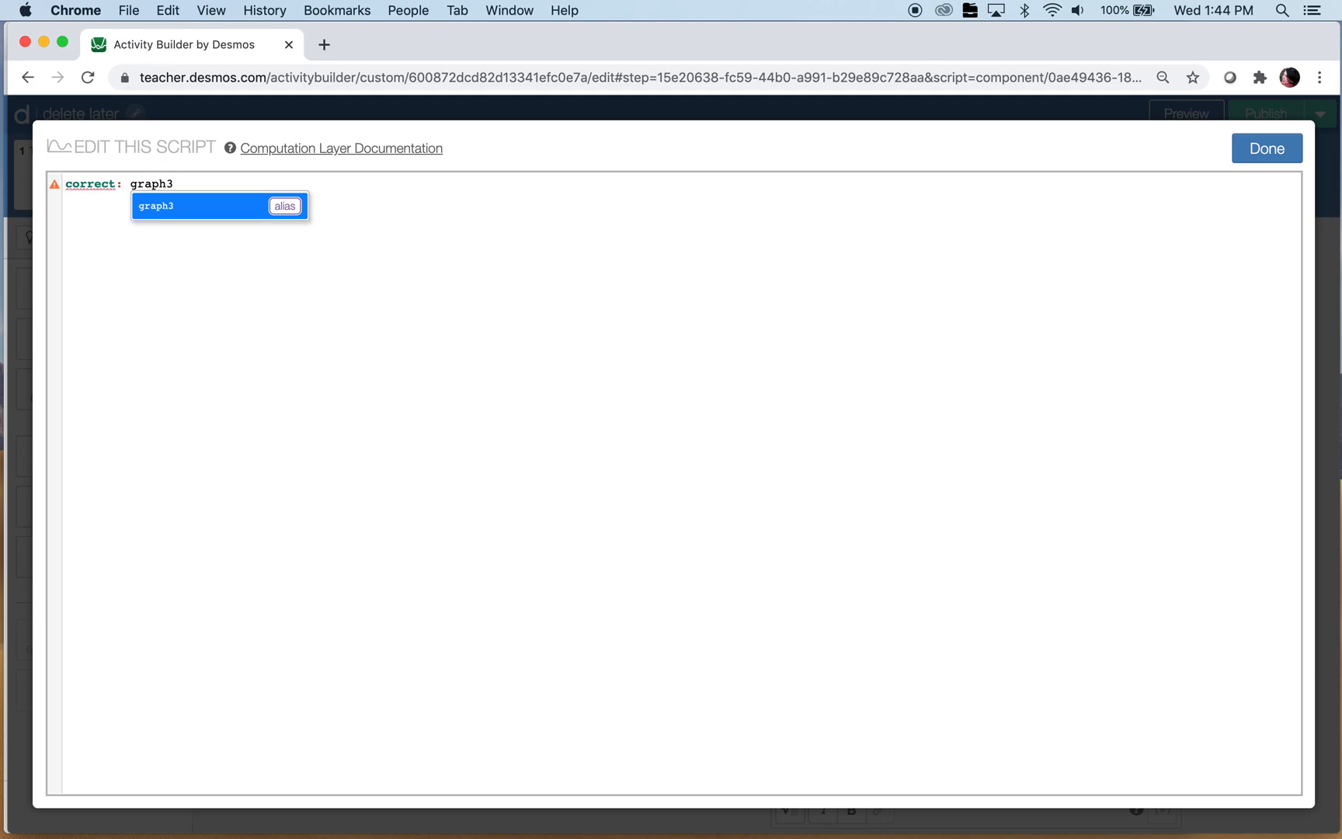
text(.number(`m`) > 1.3 and)
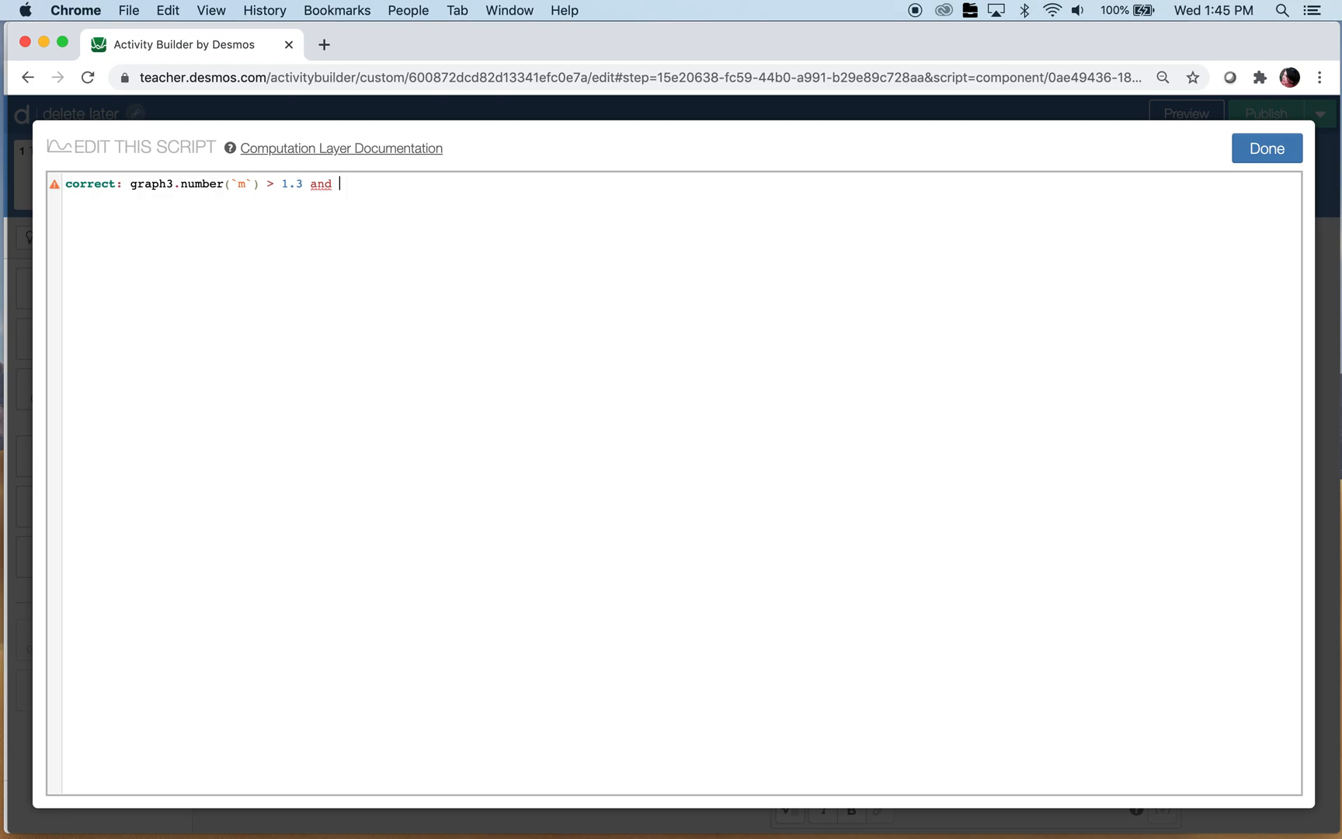
text(graph3)
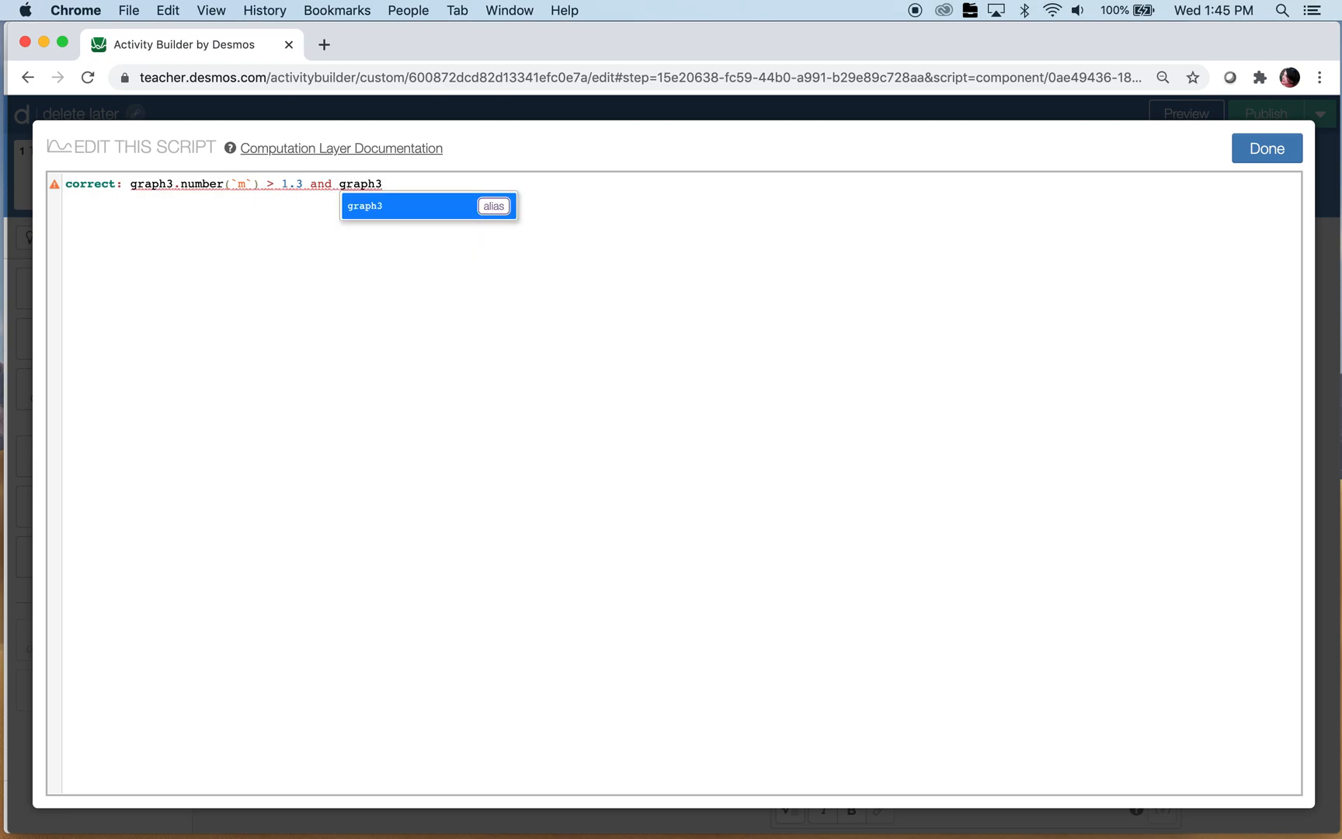
text(.)
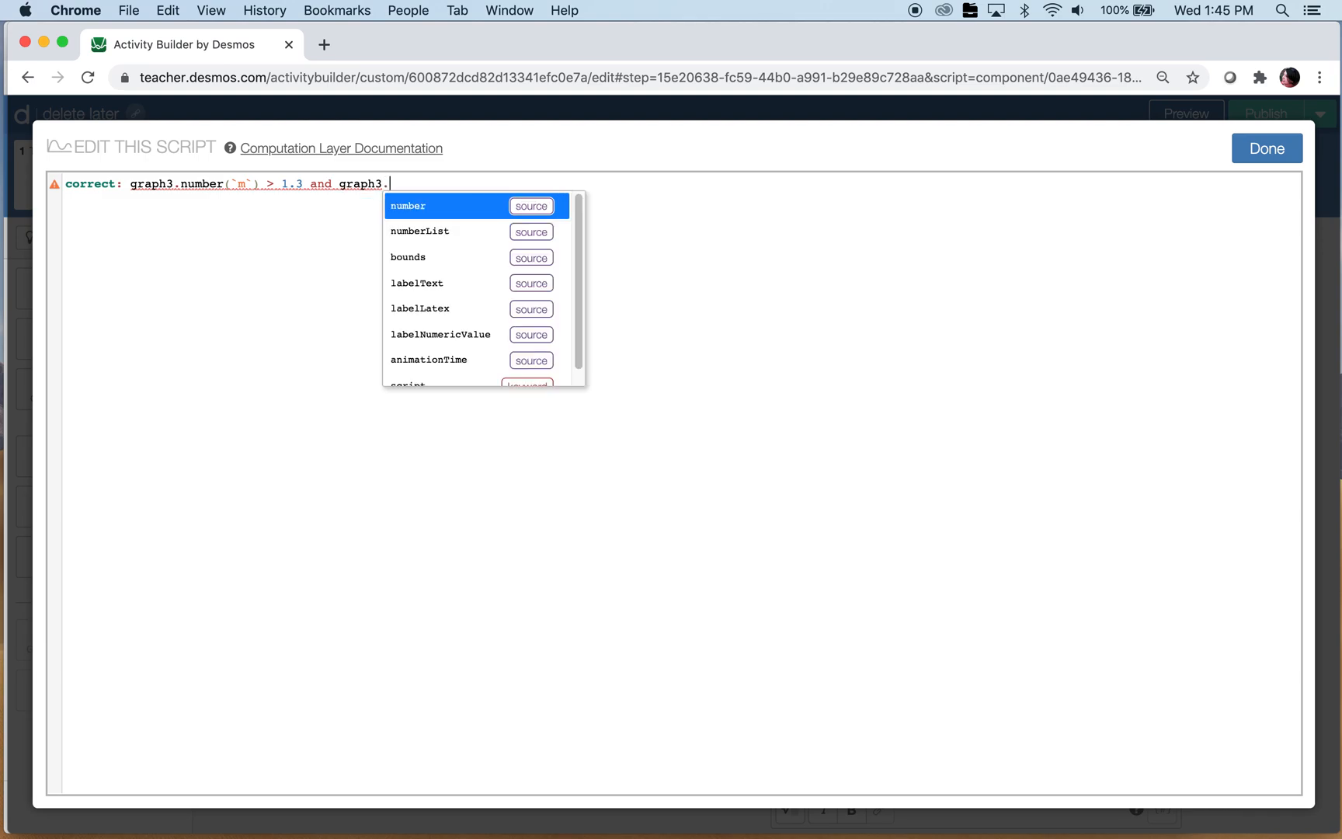
click(408, 205)
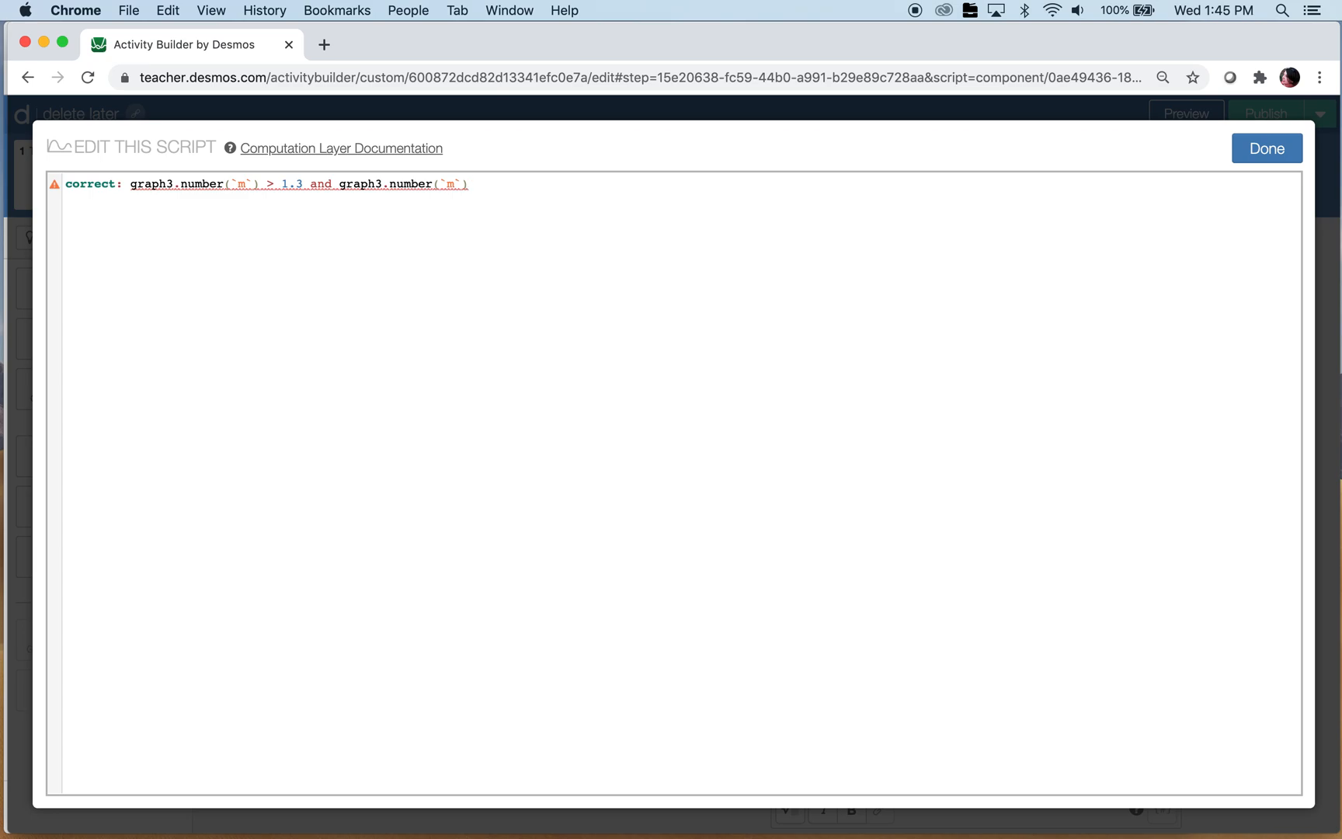
text(≤)
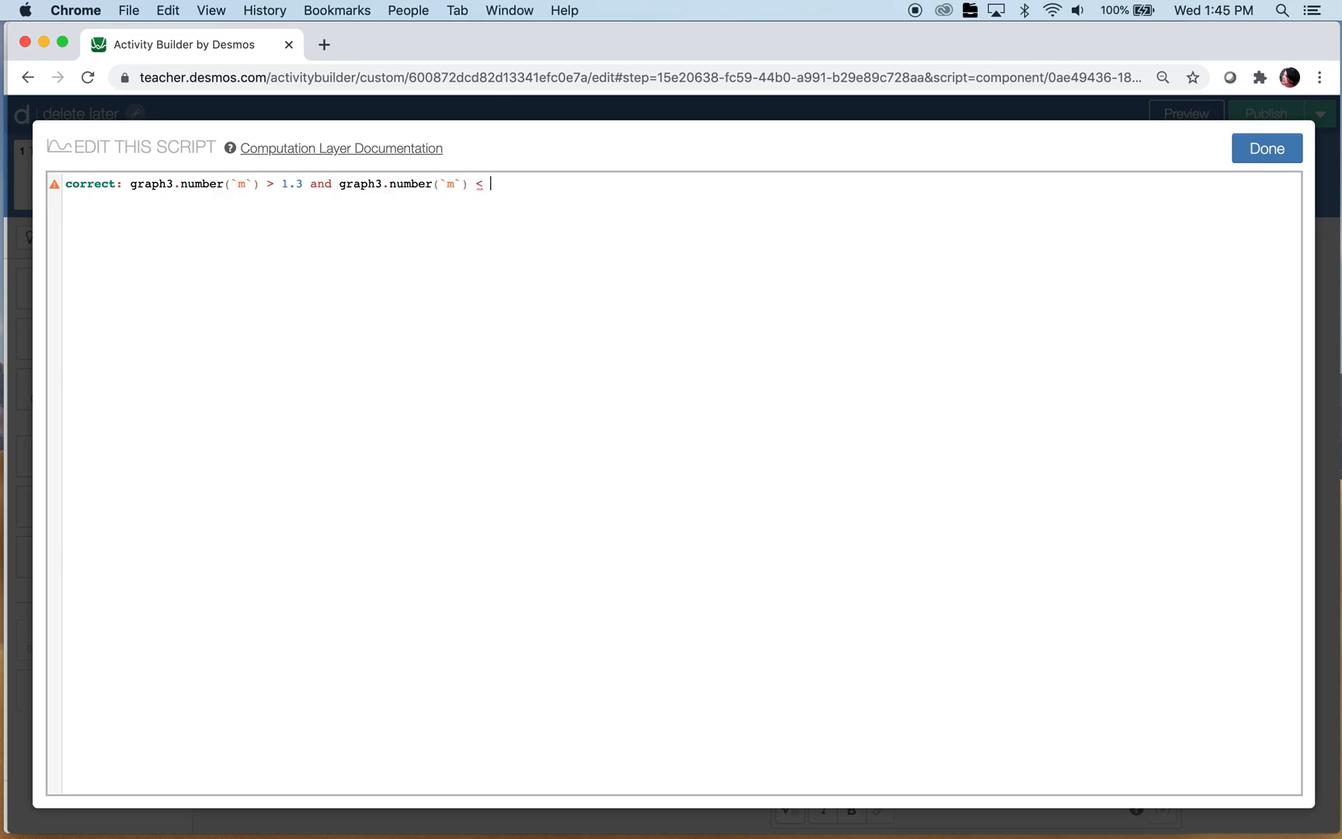
text(1.4)
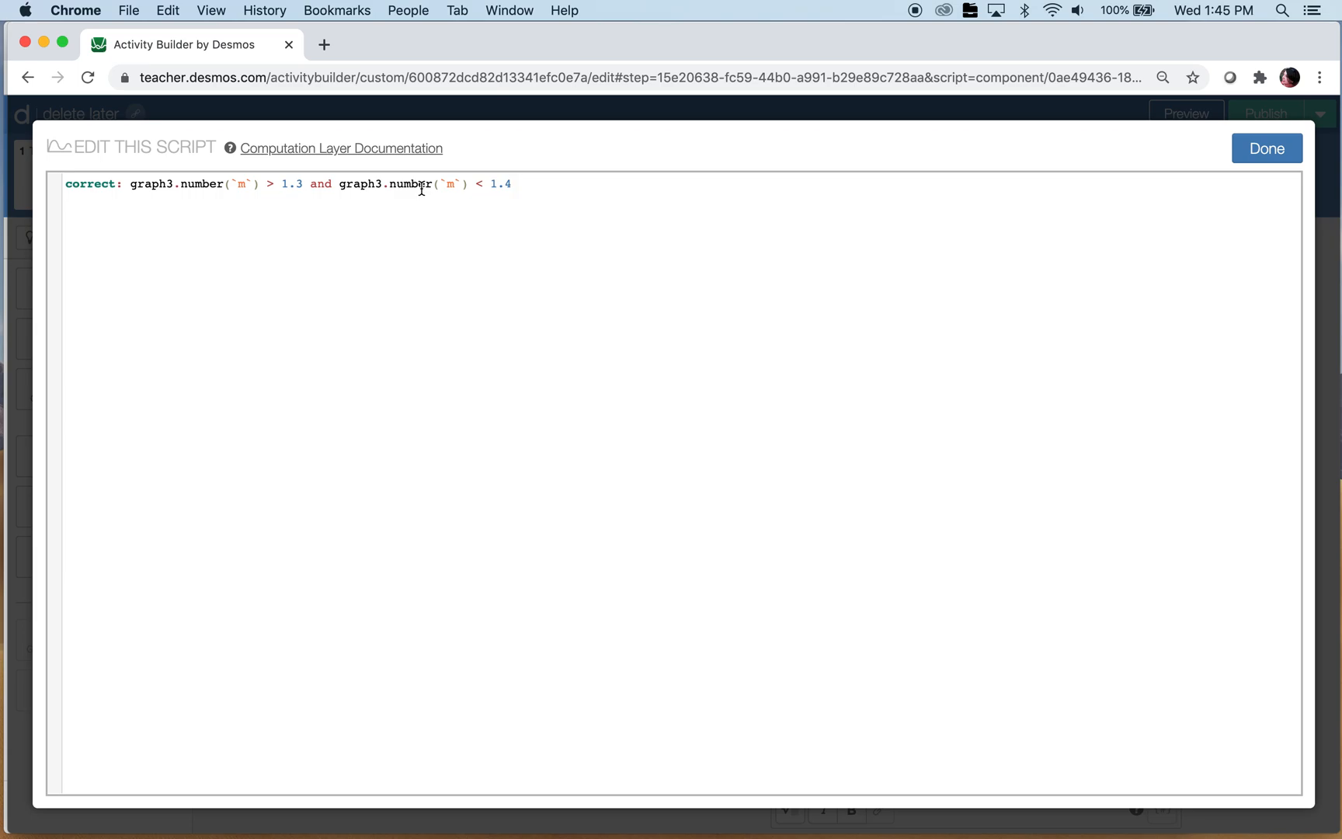
Step: Extend the correct condition with 'and graph3.number(`z`) = 2'
text(a)
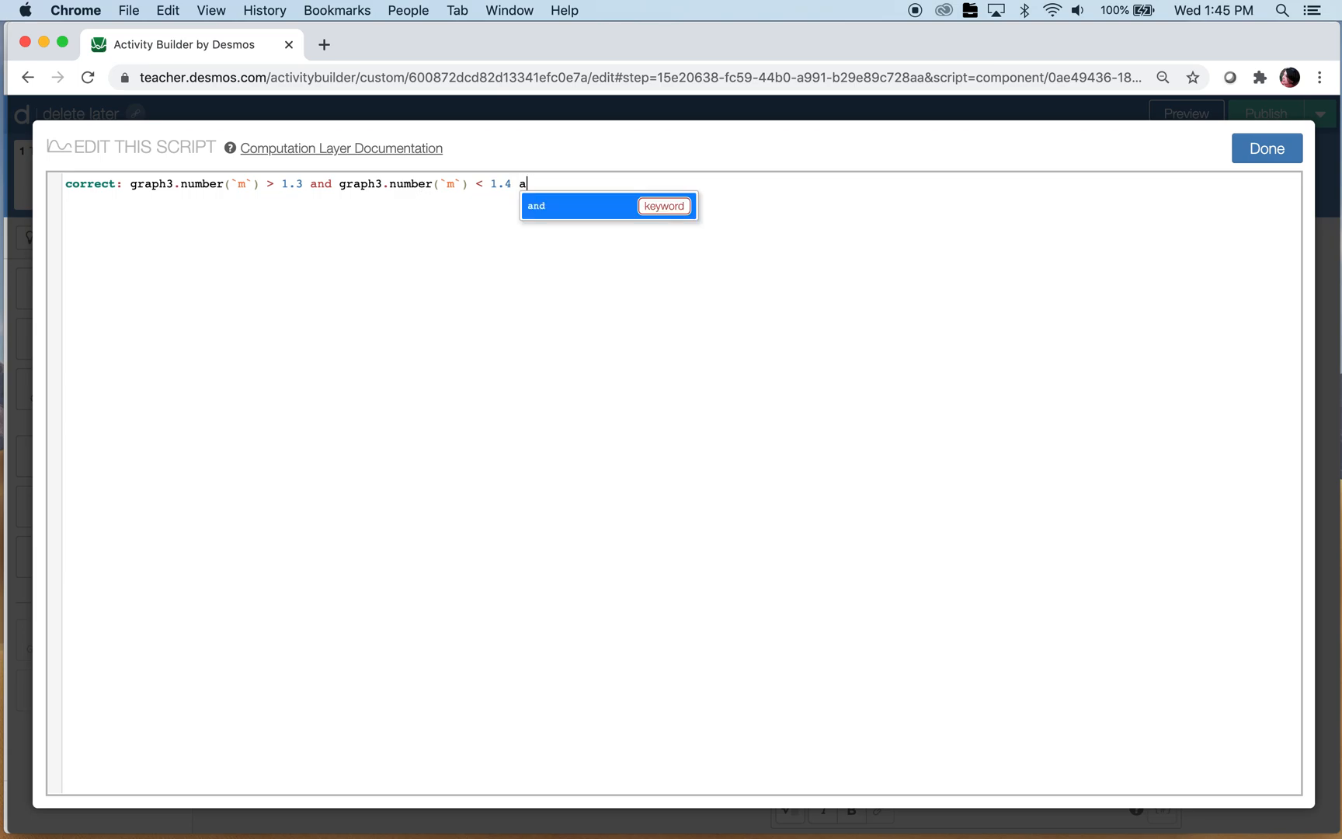
text(nd)
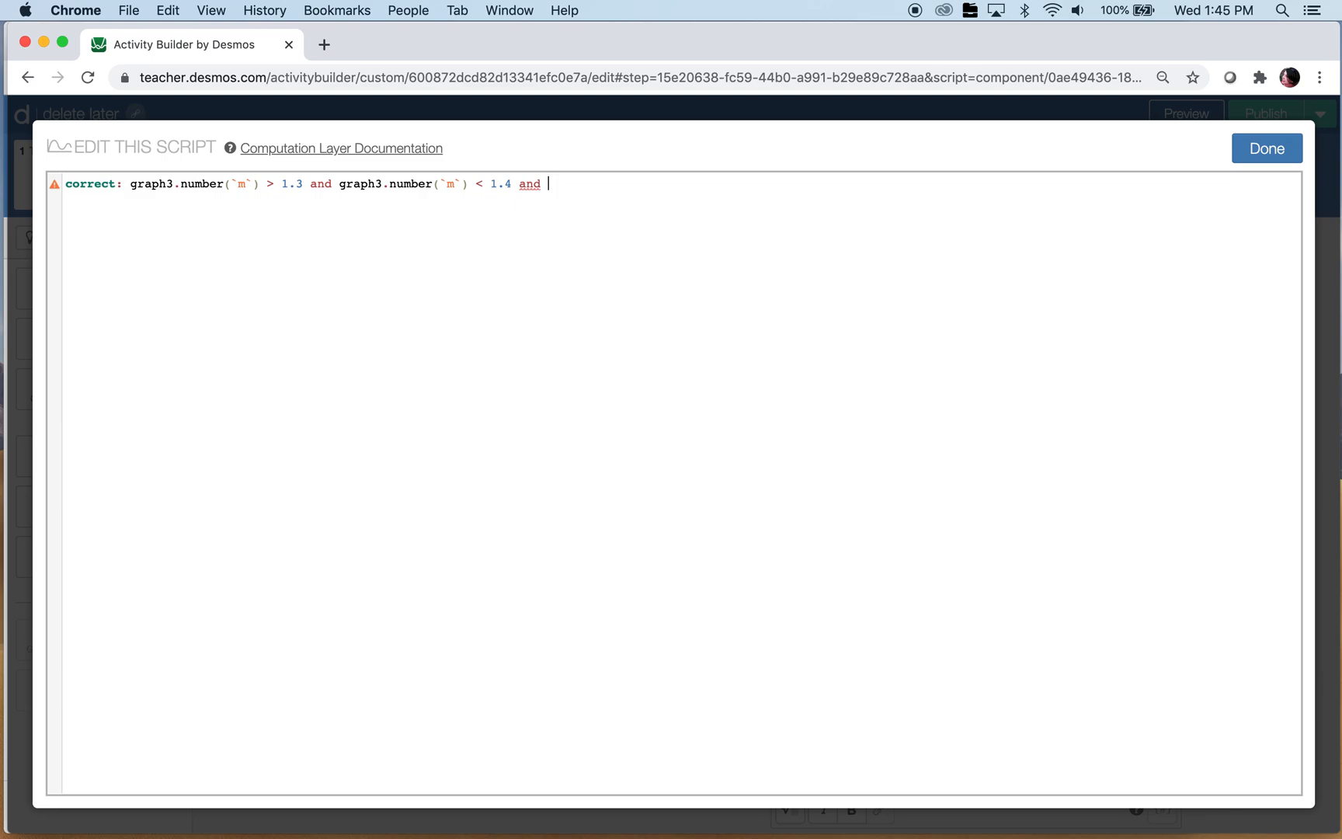
text(graph3.number(`)
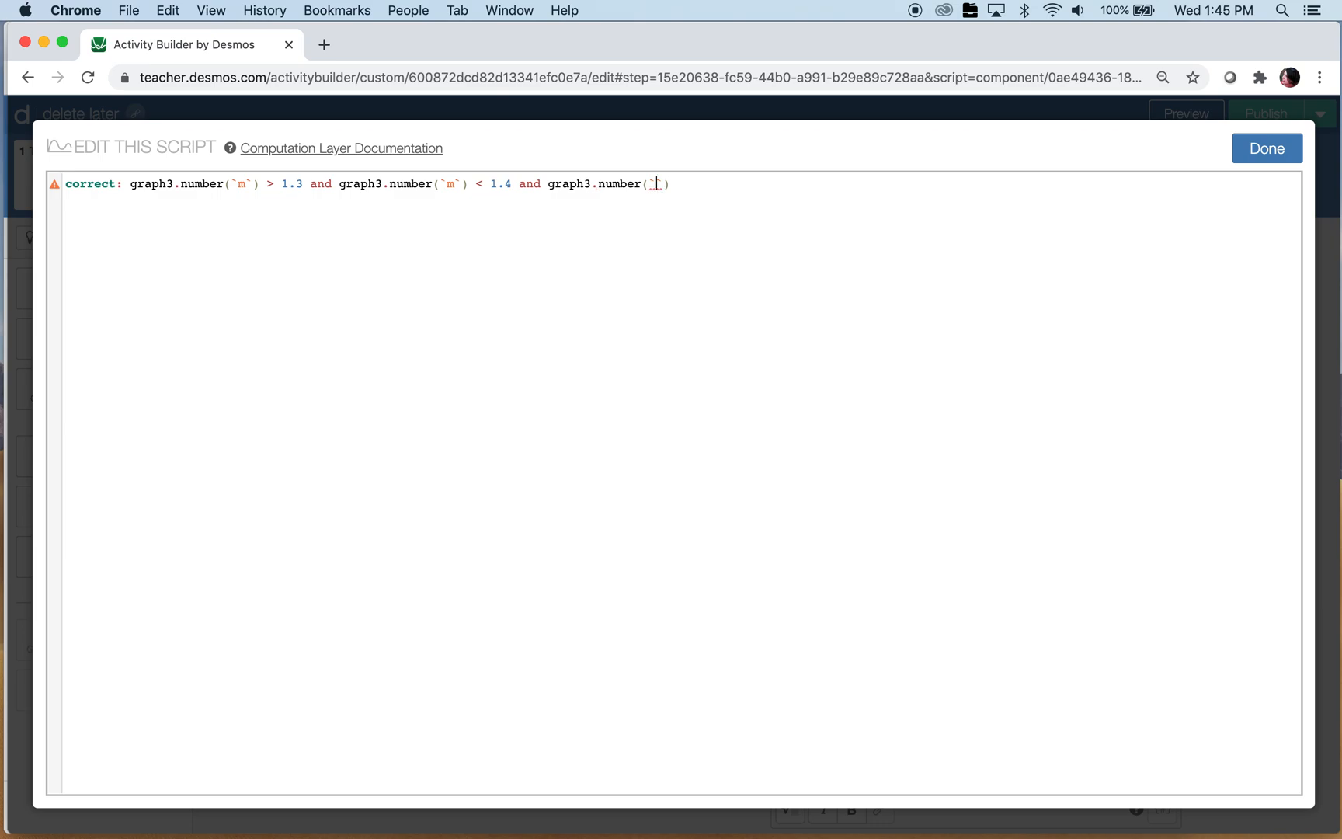
text(z)
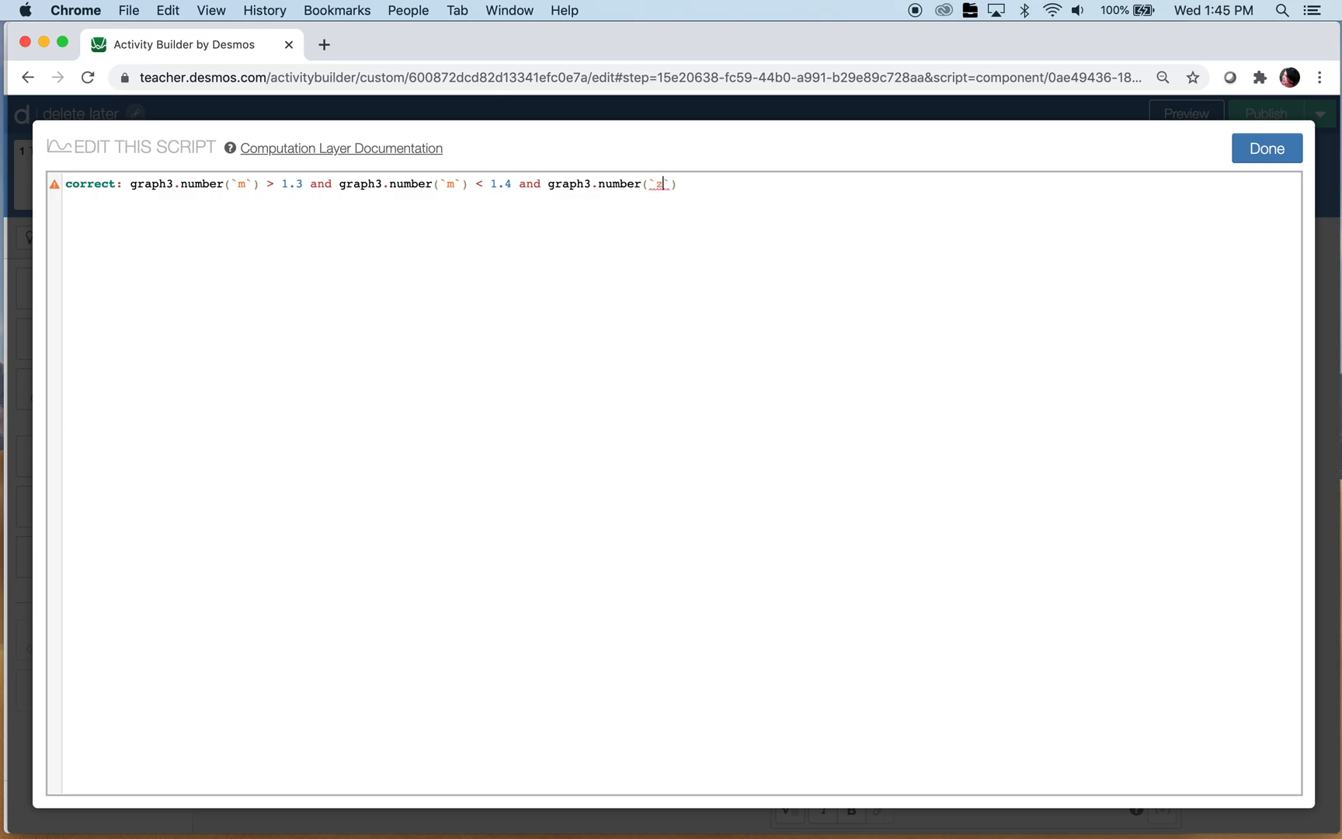
text(= 2)
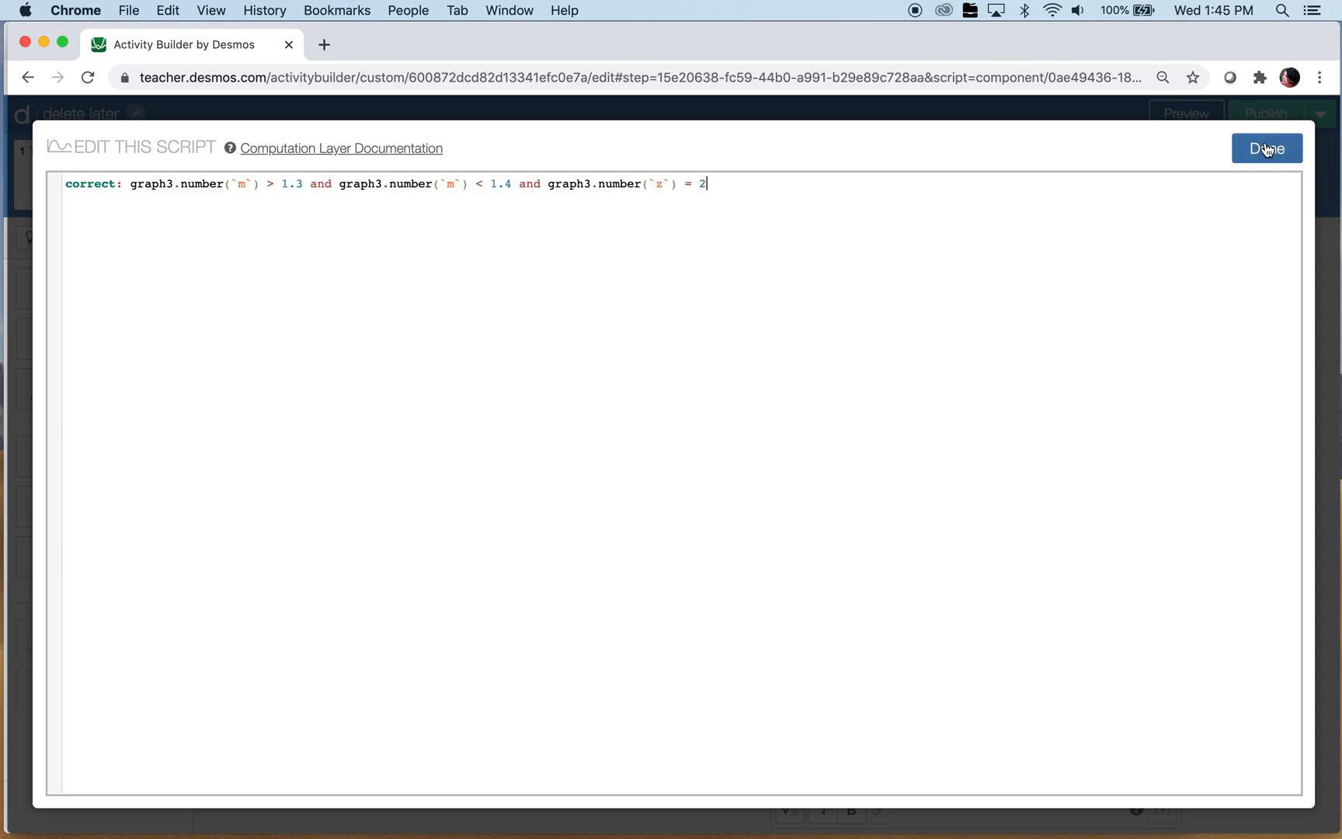
Step: Save the correctness script, preview as a student, and drag a point to y-intercept -2
click(1267, 149)
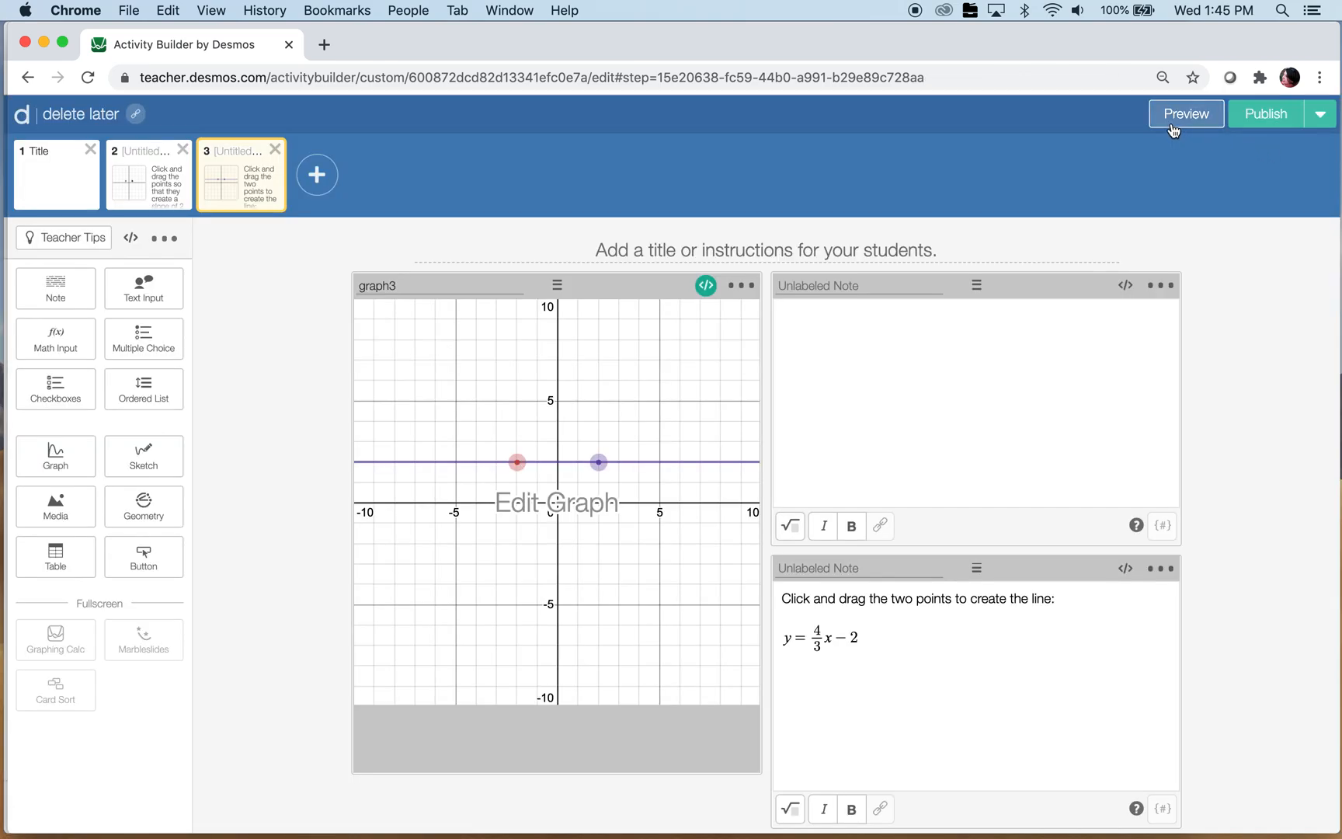
click(1184, 112)
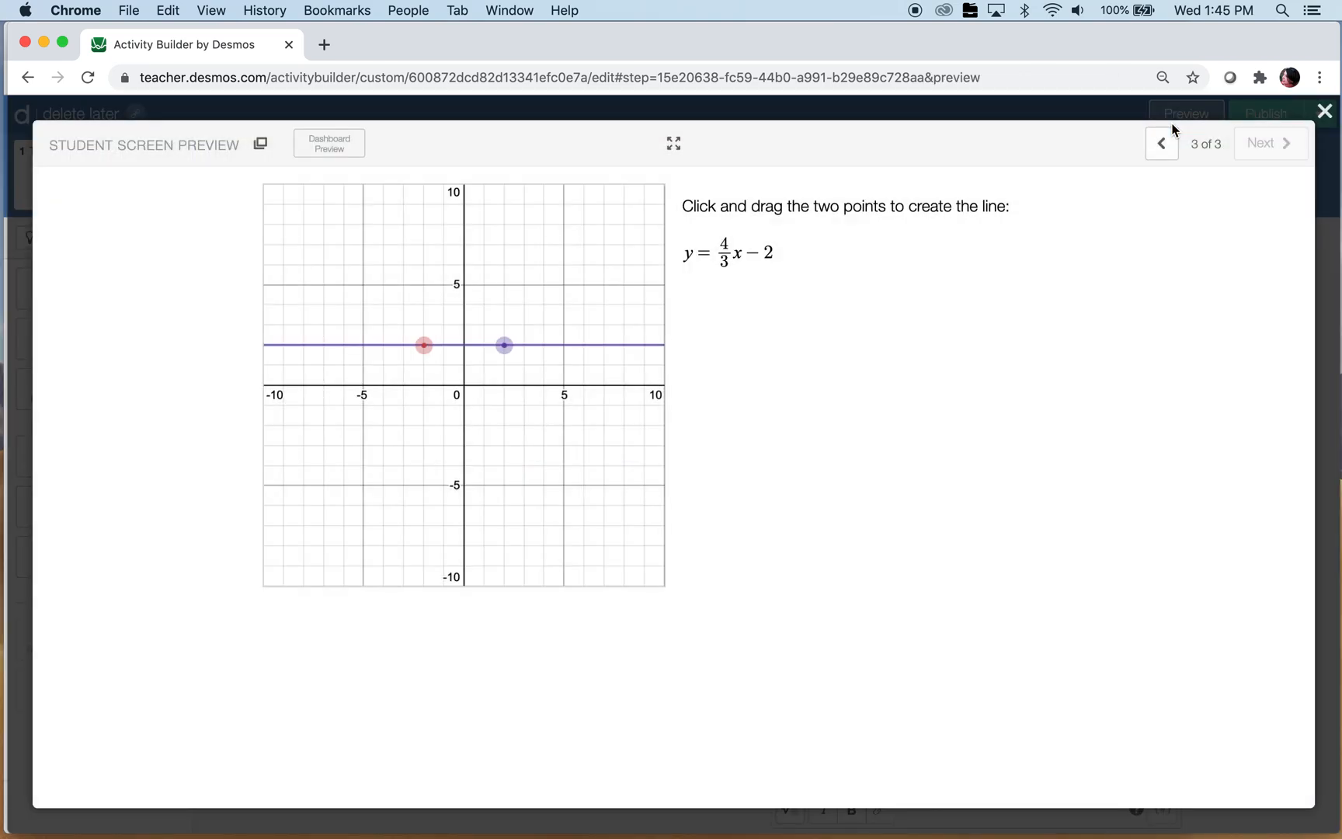
mouse_move(441, 354)
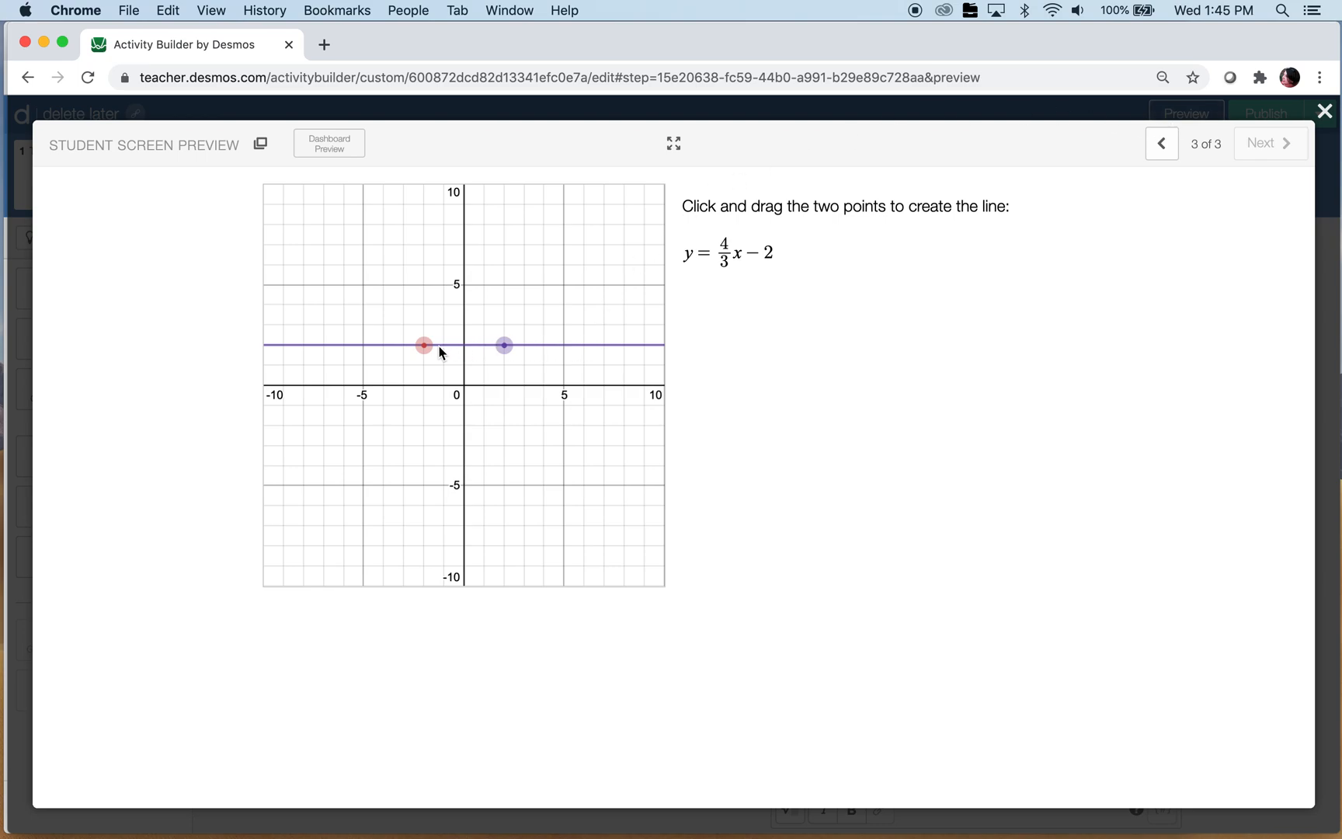
mouse_move(345, 167)
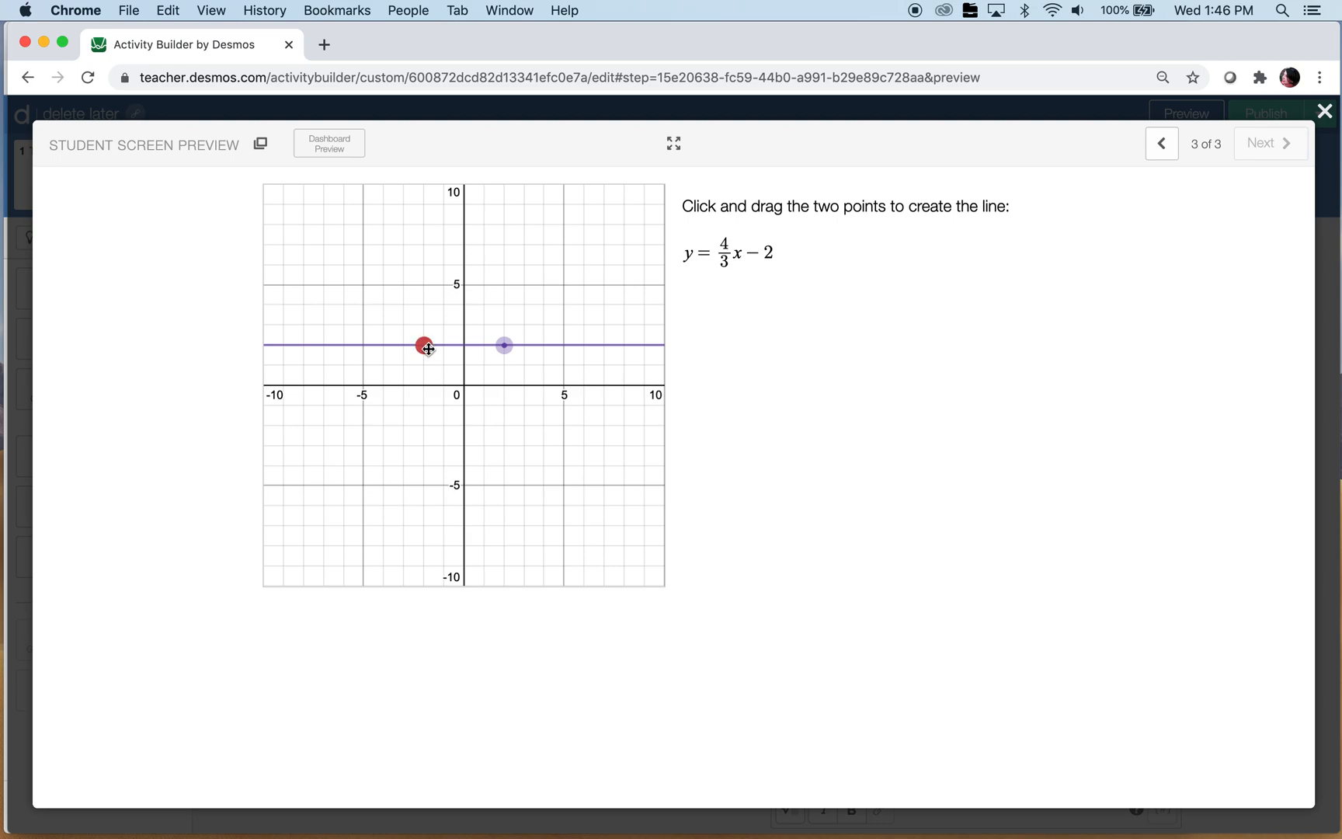
drag(424, 347, 425, 365)
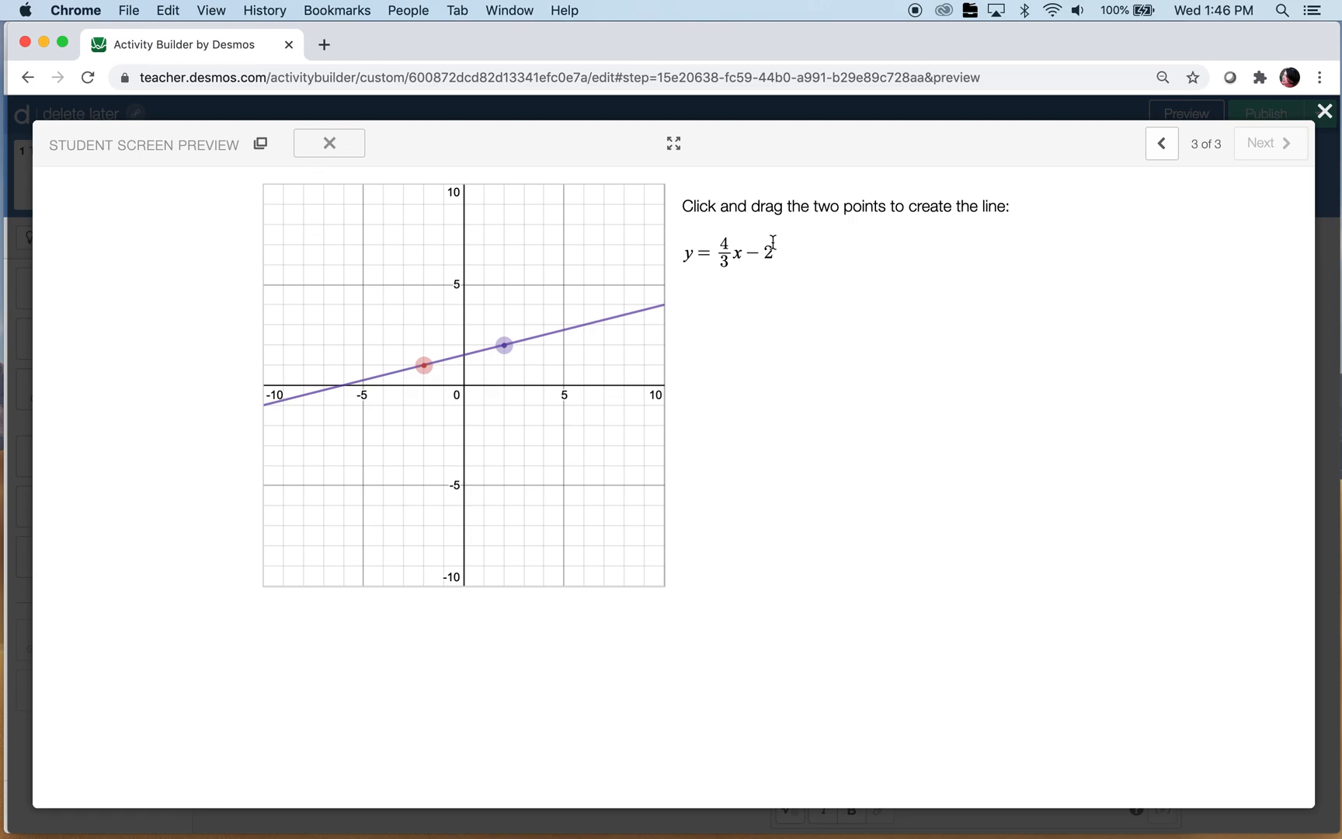
drag(424, 363, 443, 404)
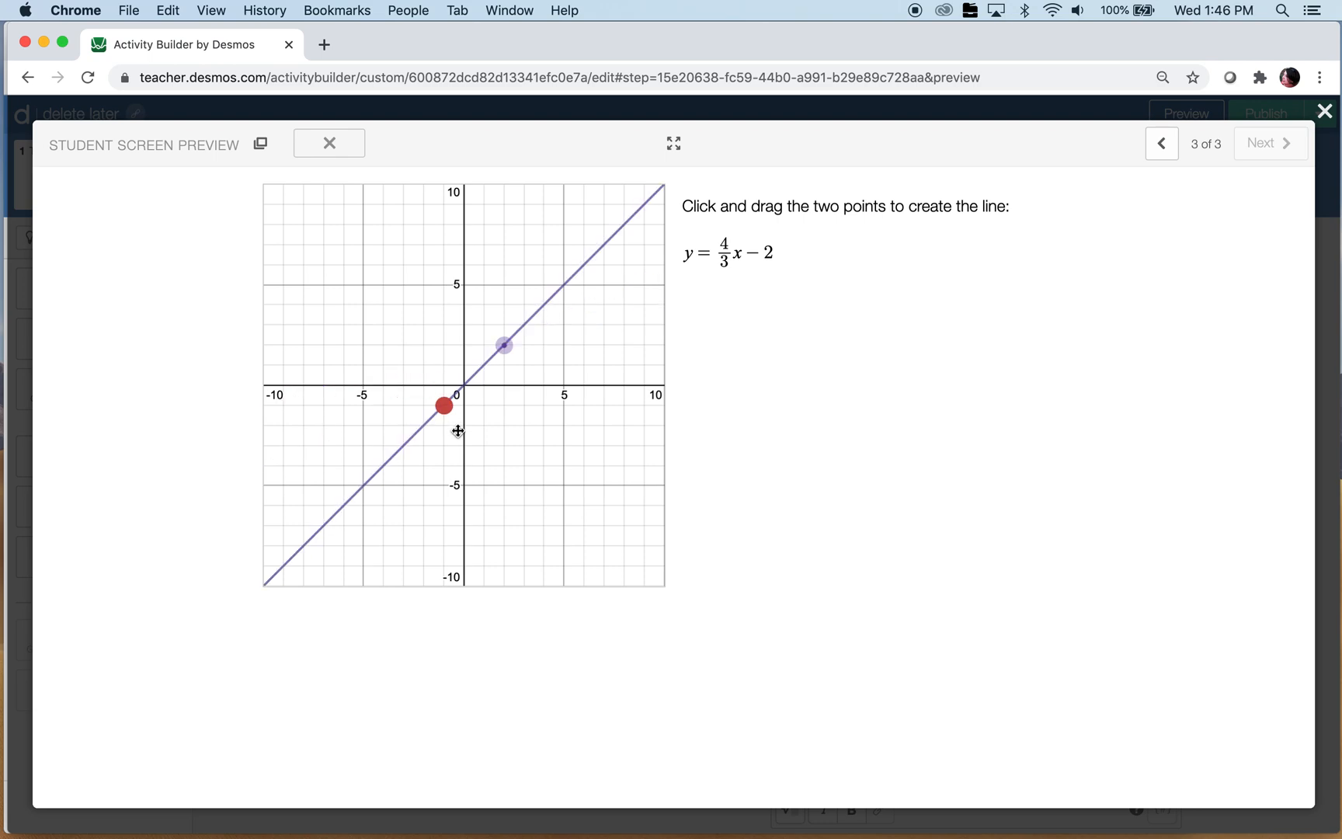
drag(443, 405, 463, 426)
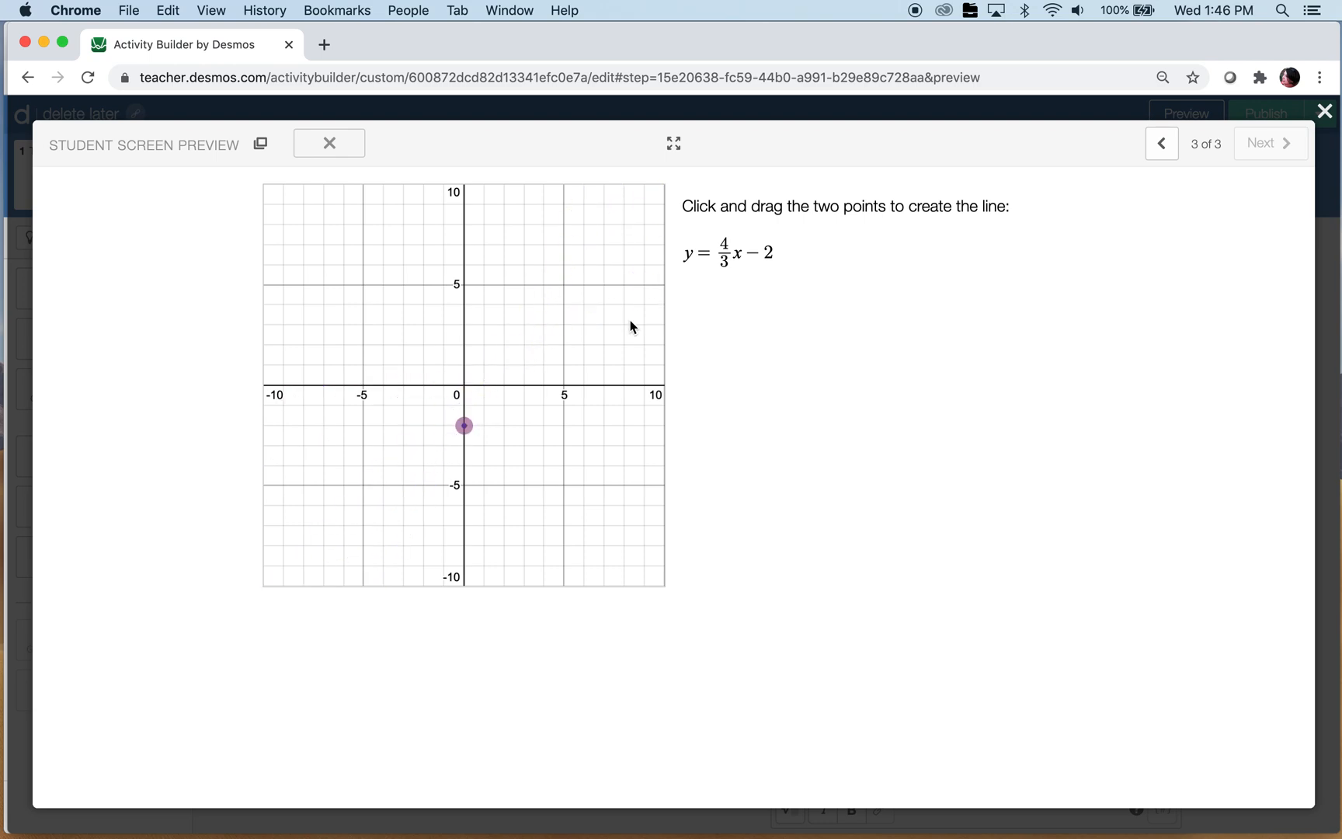
mouse_move(731, 283)
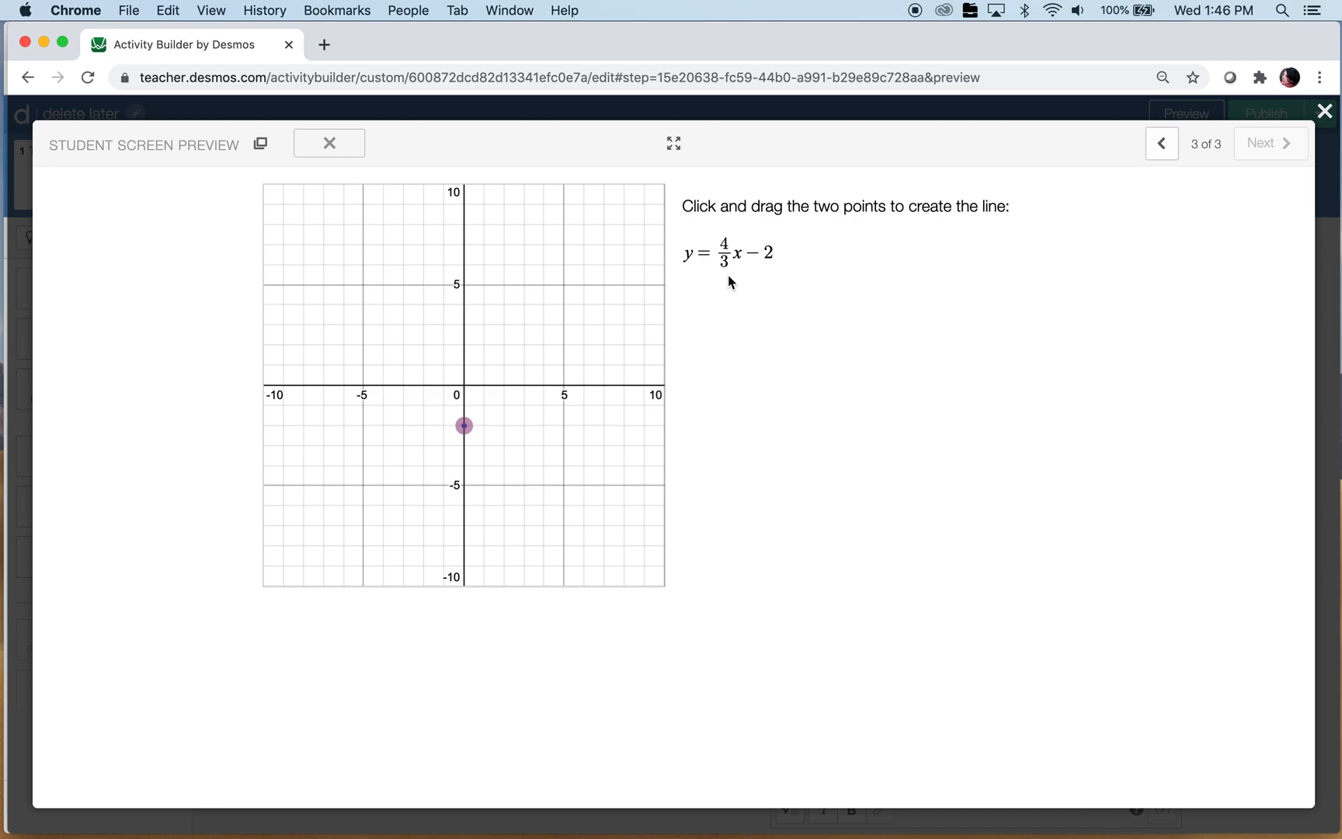
Step: Drag the red point to several positions to test how the line's slope changes
drag(462, 426, 462, 405)
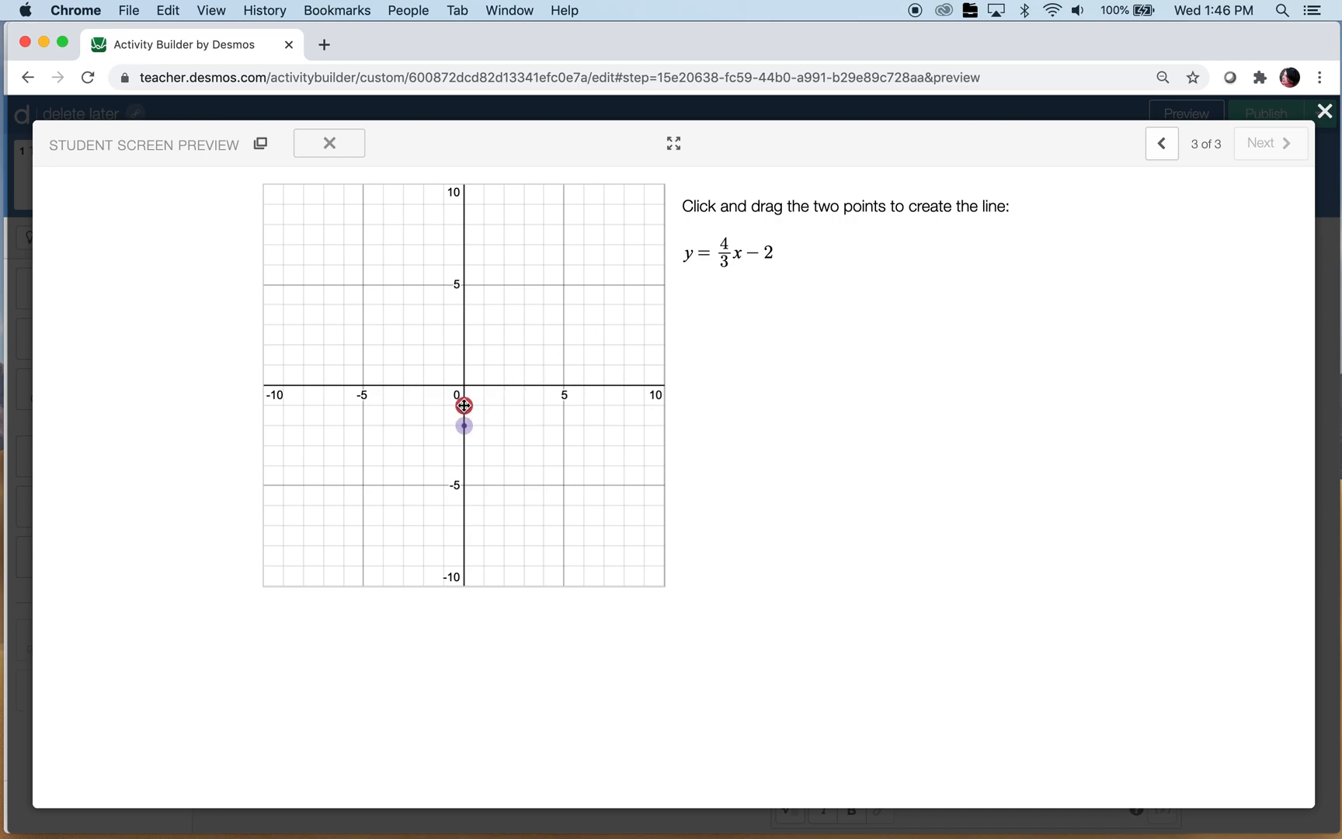
drag(463, 405, 487, 346)
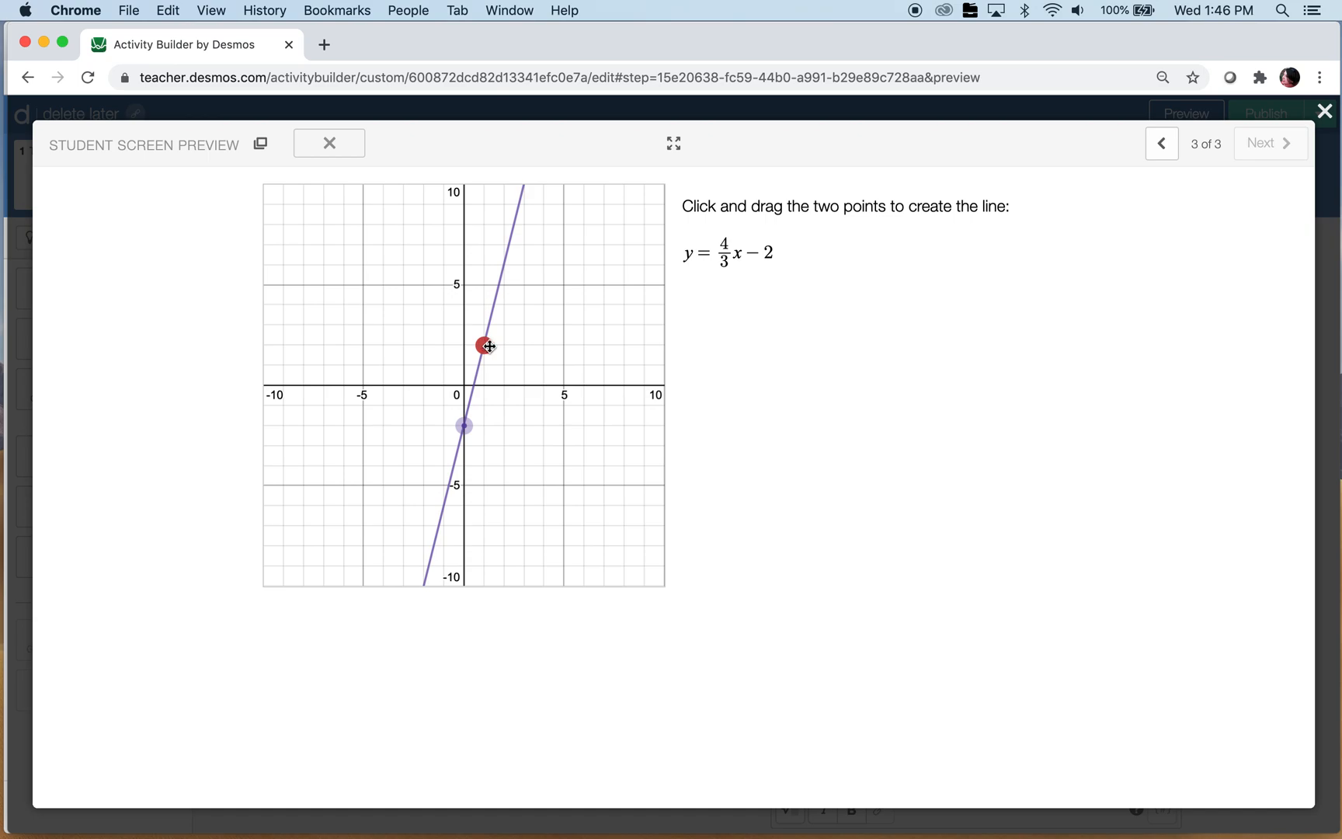
drag(486, 345, 523, 349)
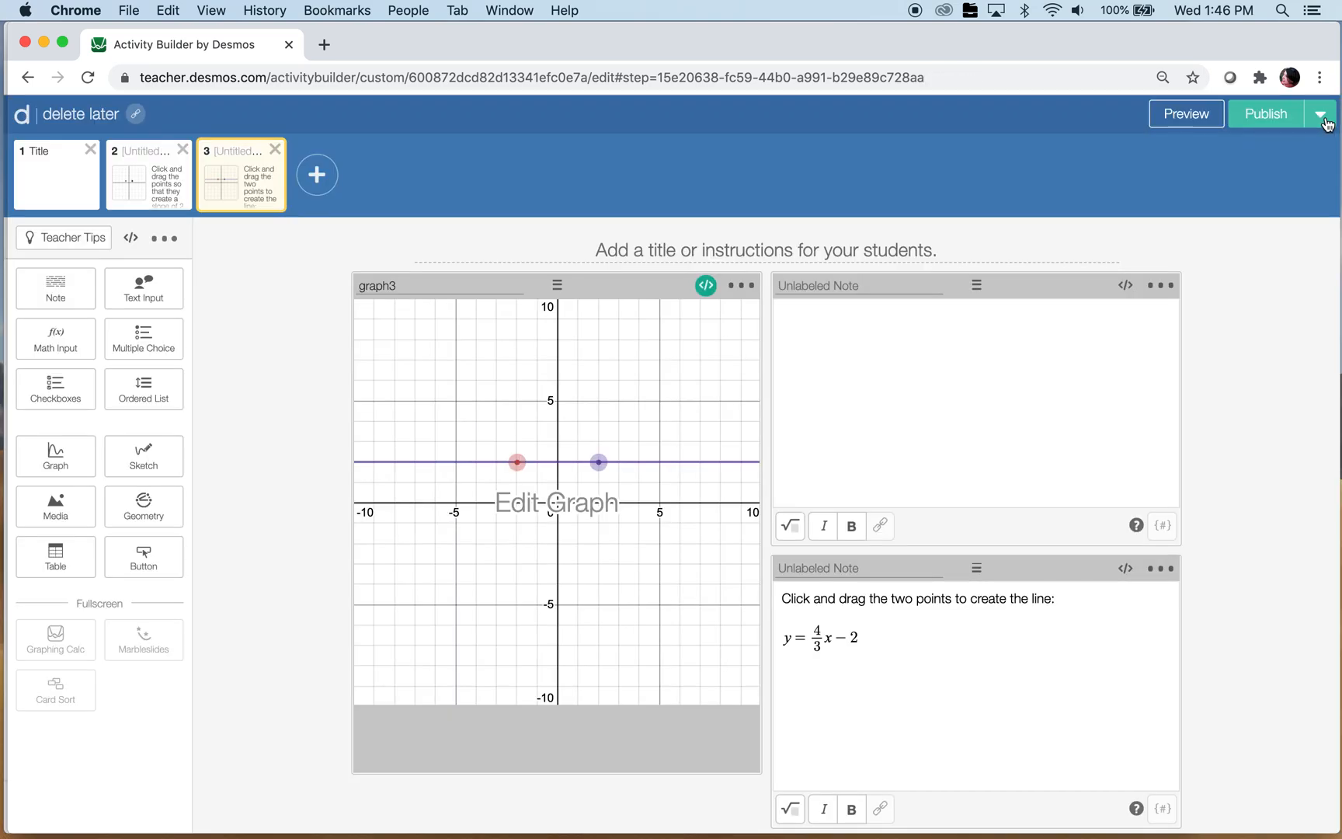
Step: Require z = -2 in the script, then preview and drag points to form y = 4/3x − 2
click(705, 285)
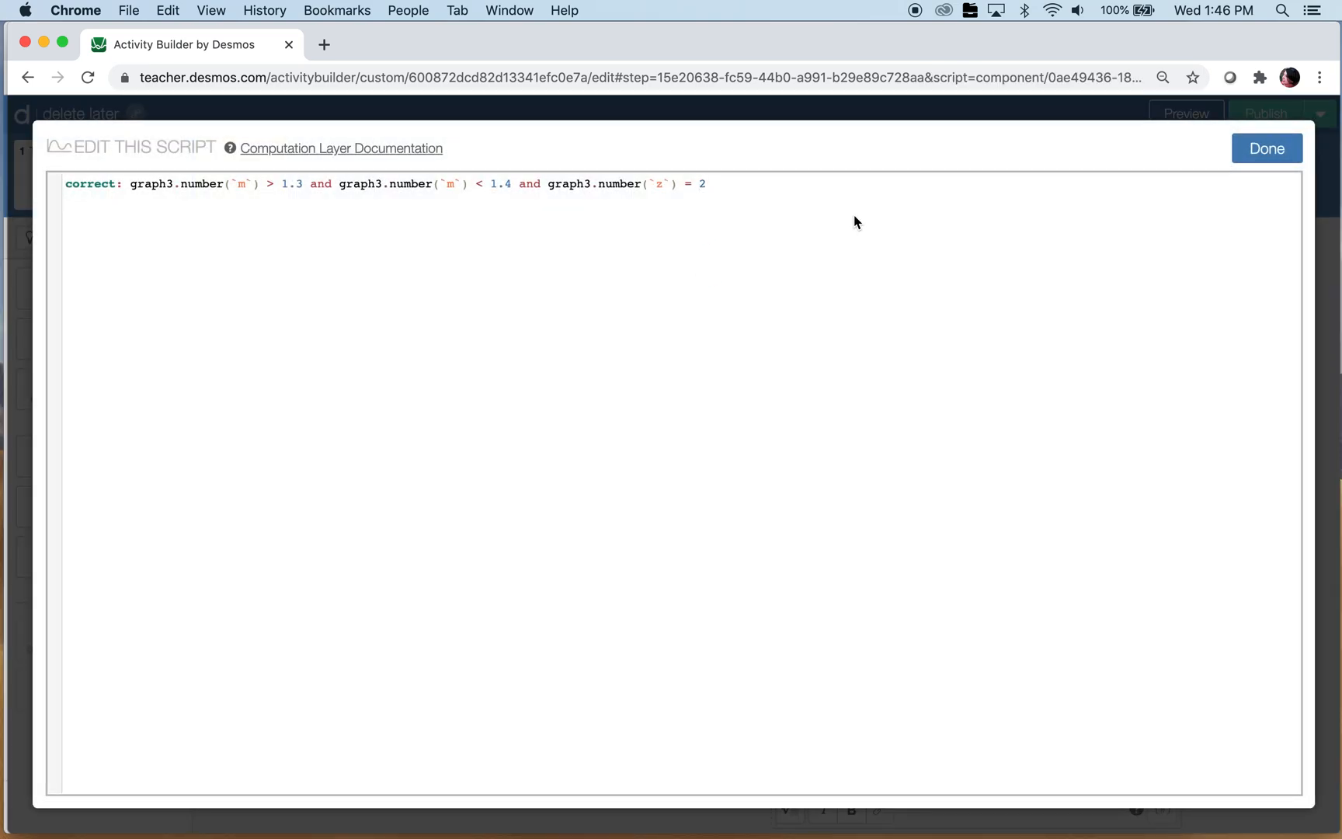
text(-)
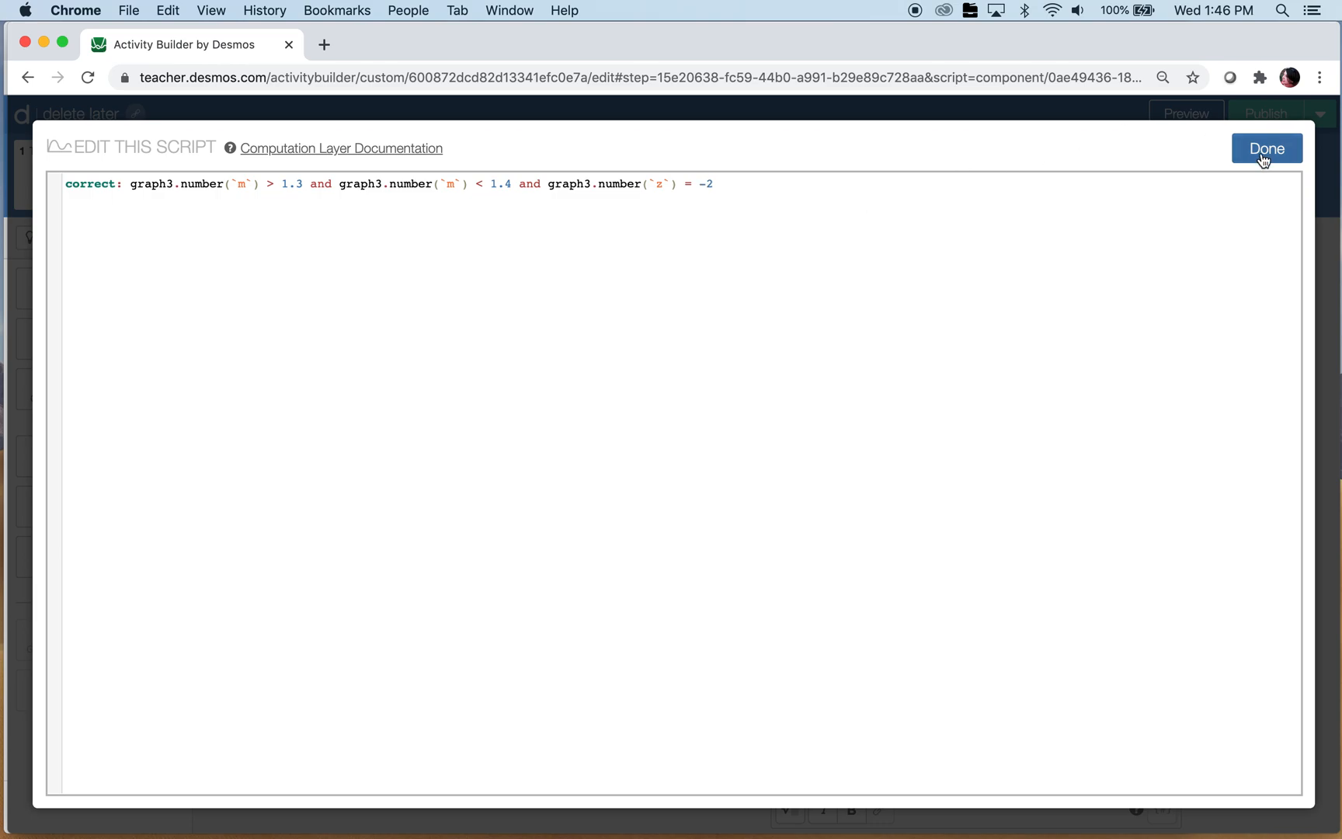
click(1266, 148)
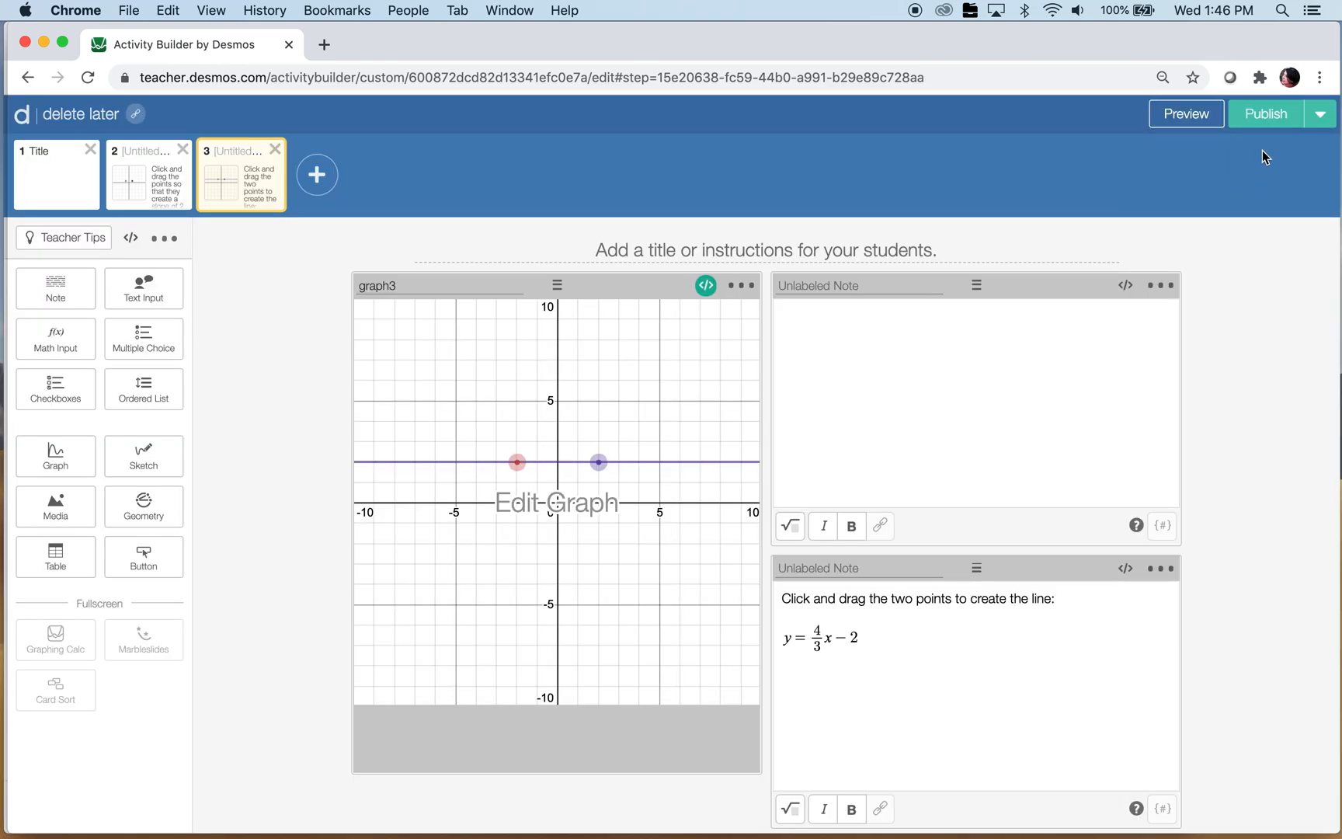
click(1185, 113)
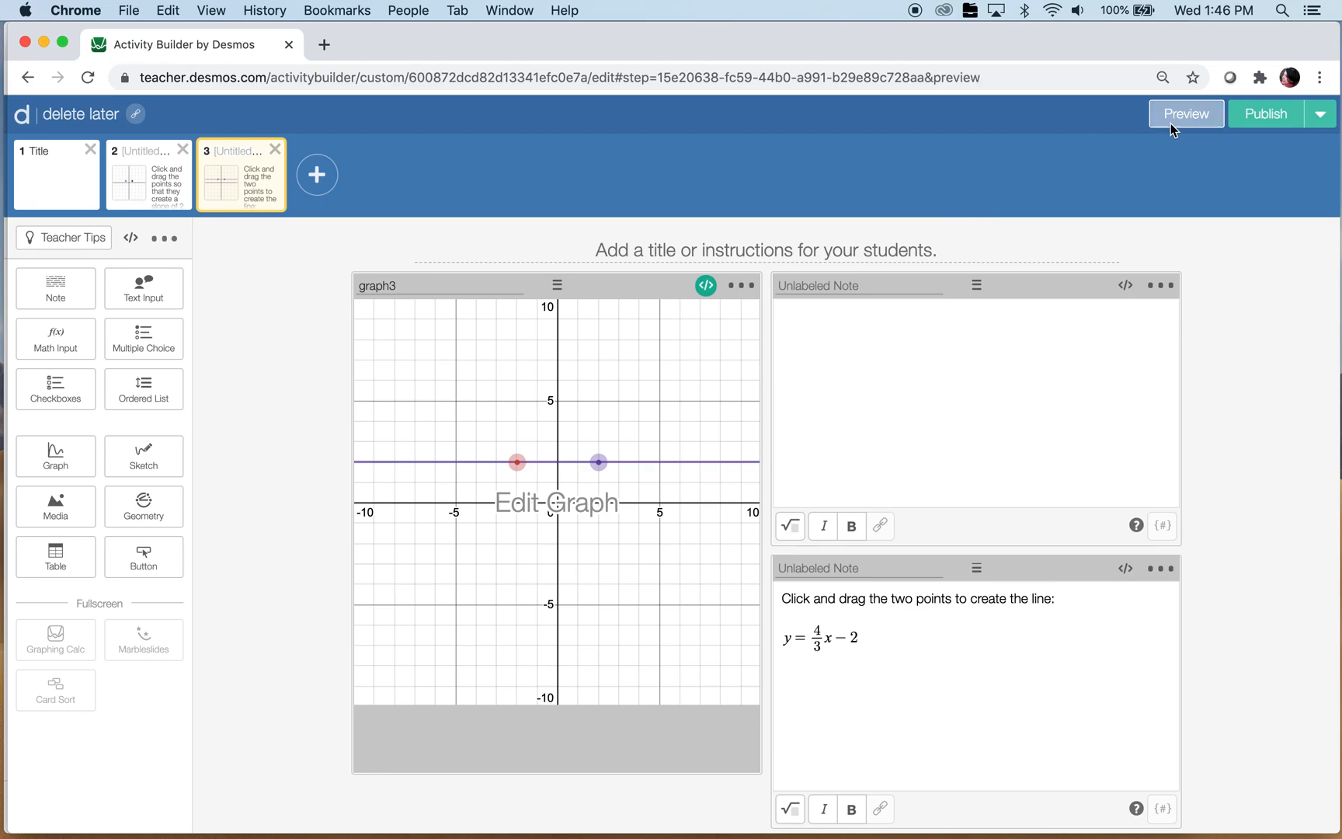
click(1185, 113)
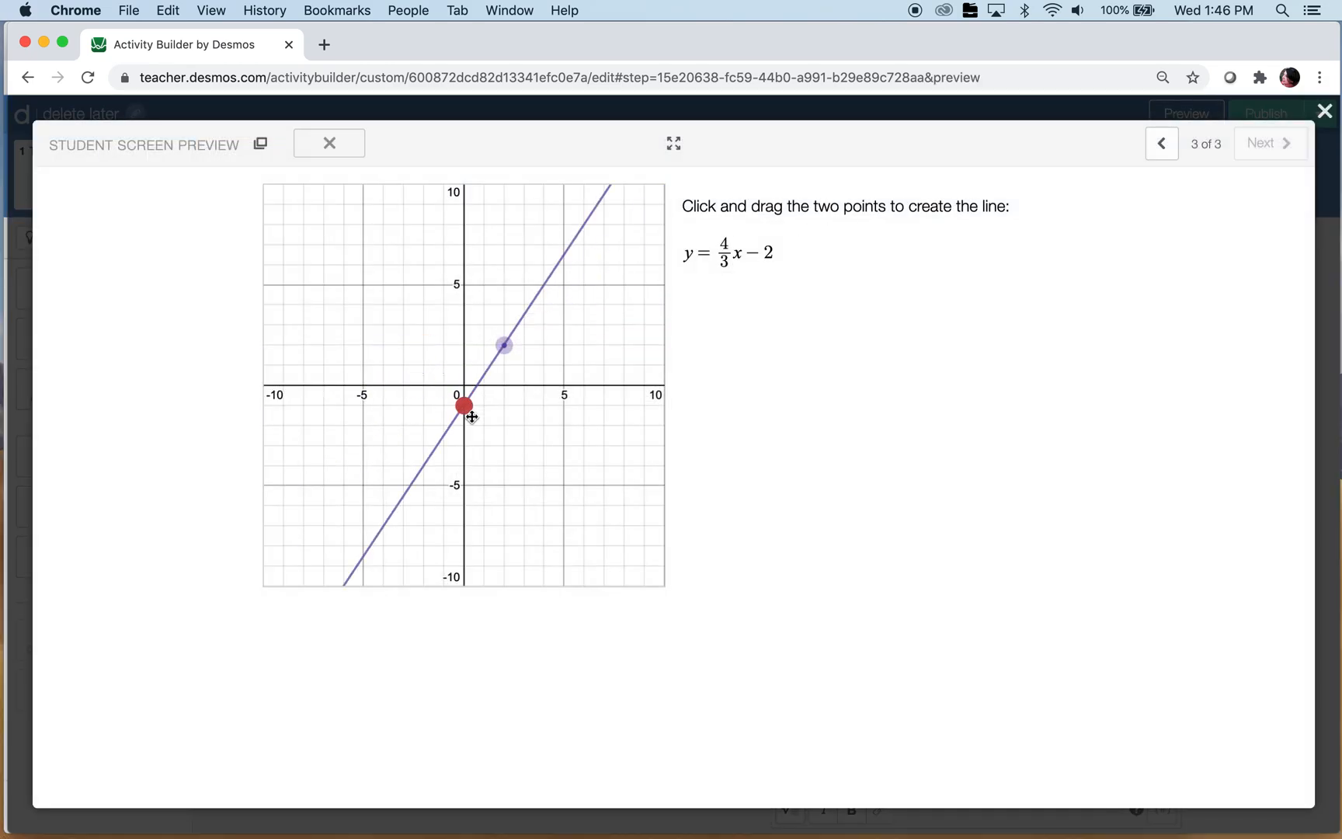
drag(504, 344, 522, 346)
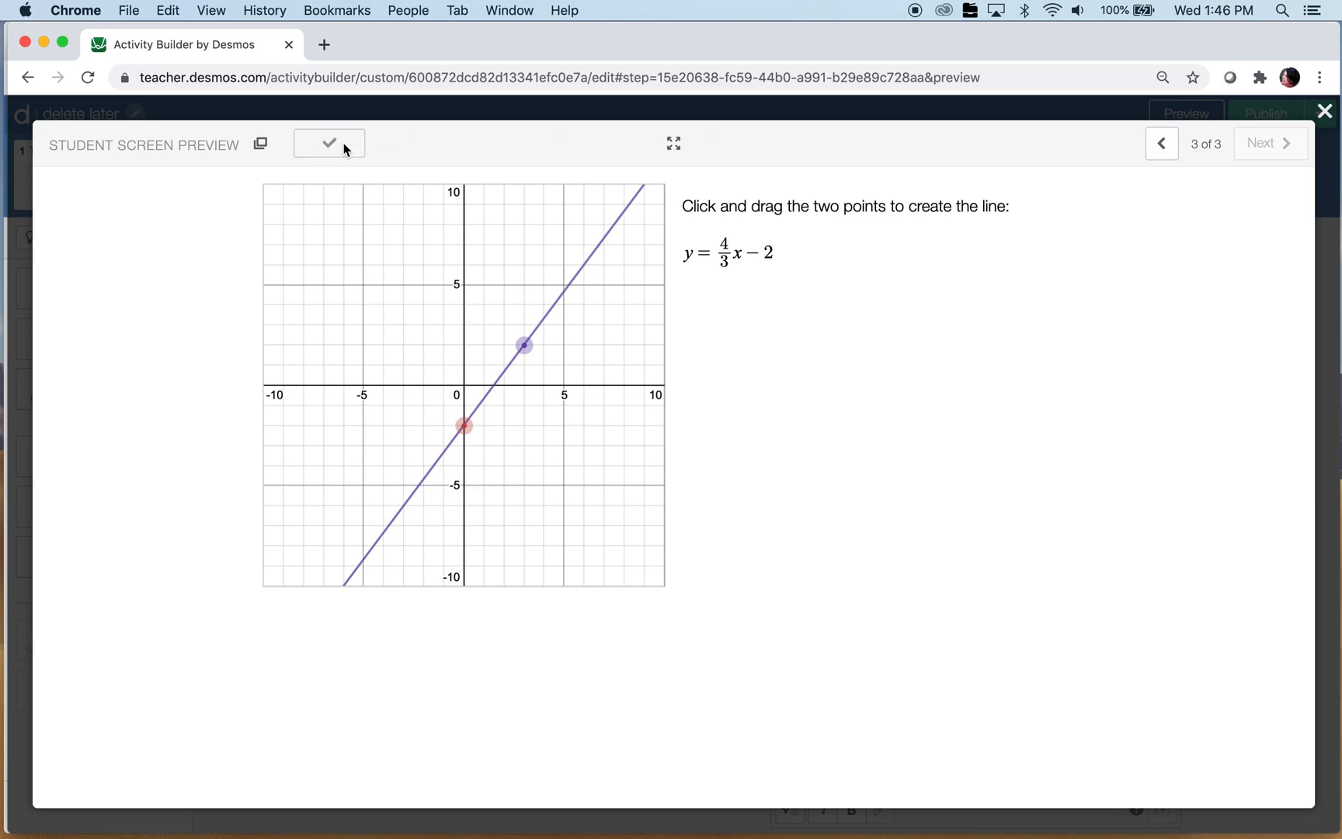
mouse_move(932, 405)
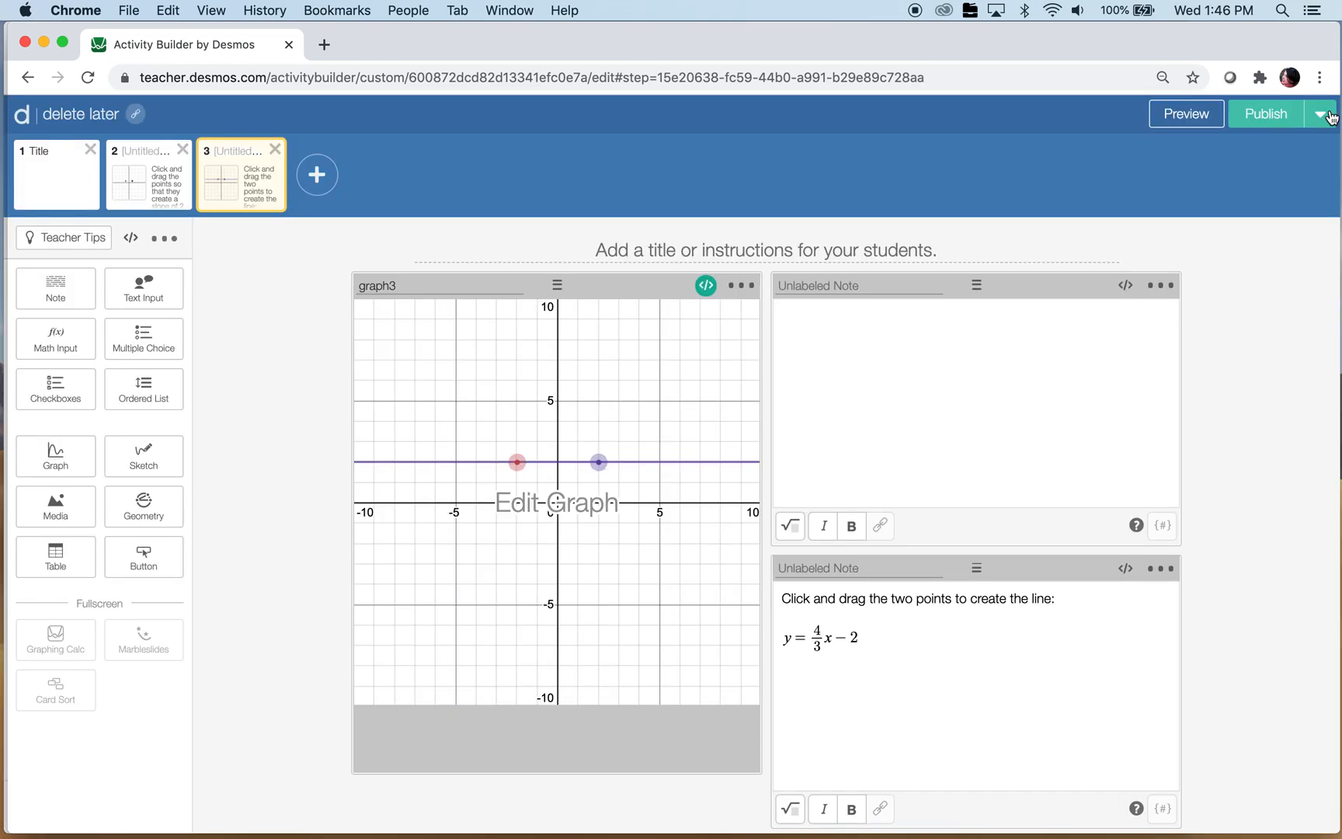
mouse_move(1126, 285)
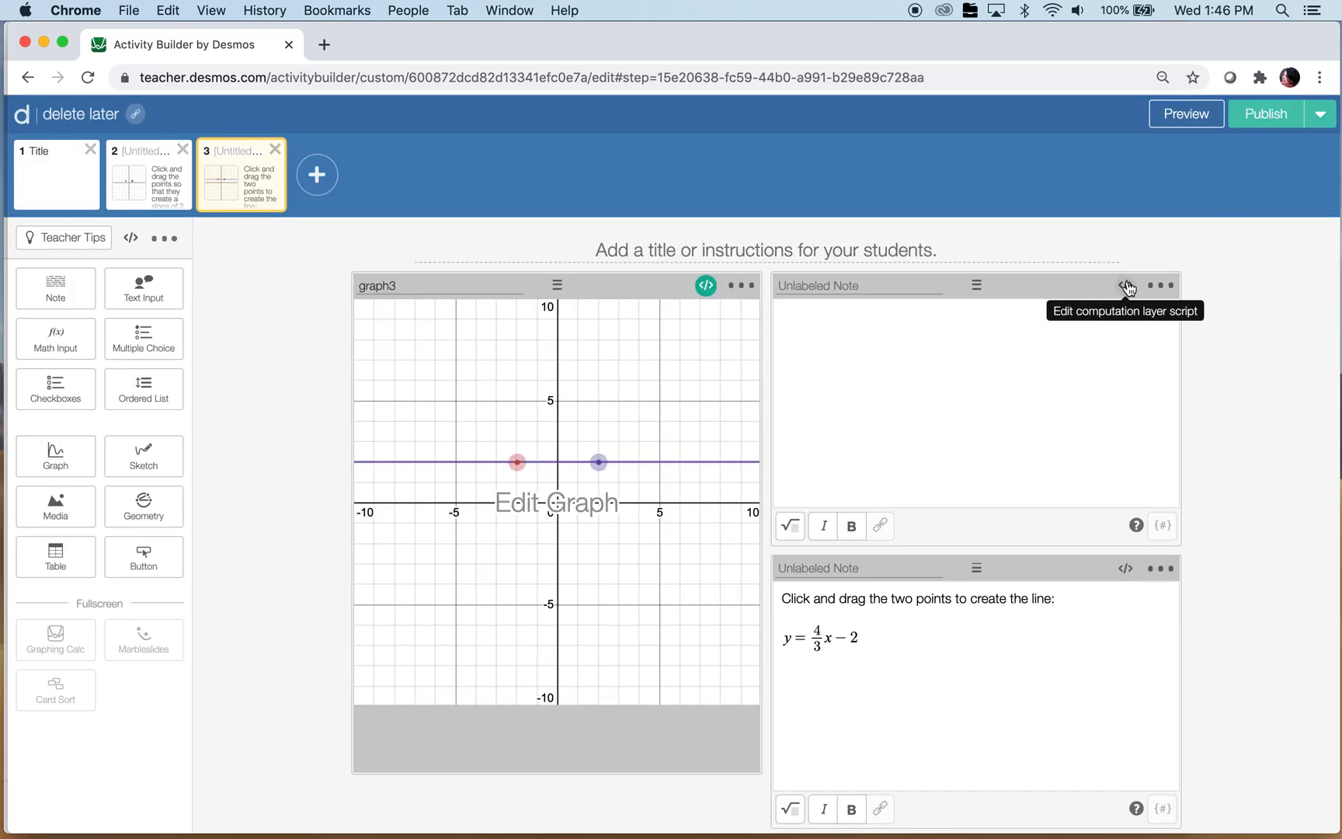
mouse_move(704, 285)
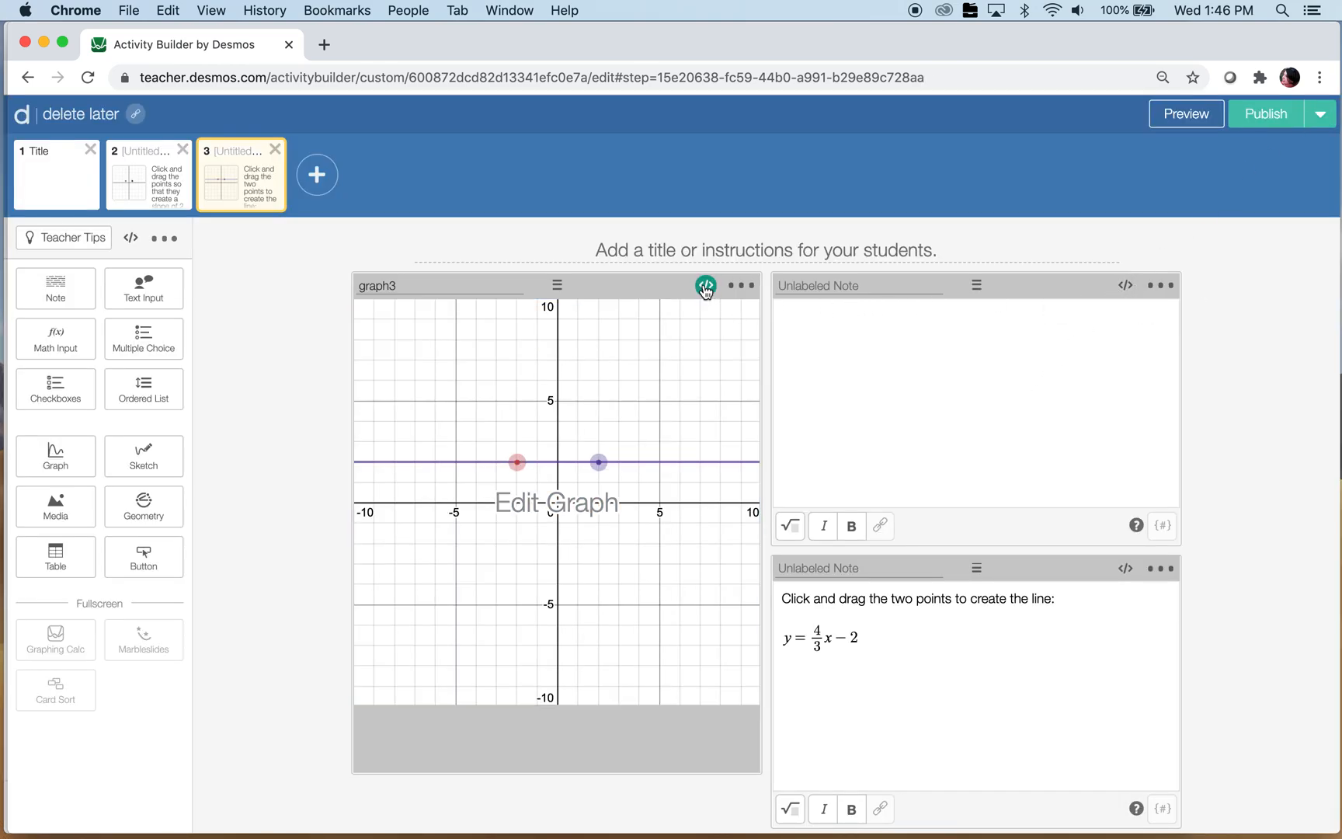
click(706, 285)
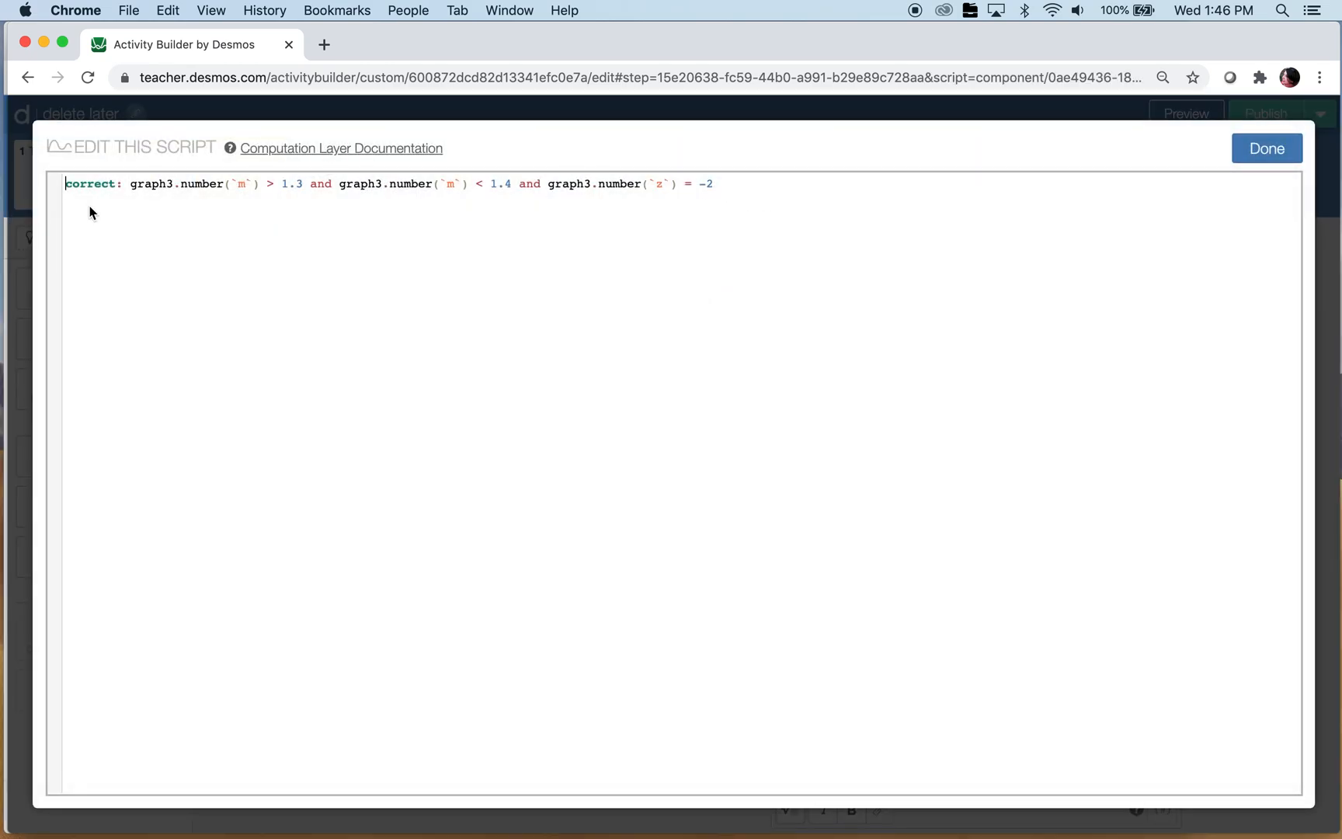
drag(462, 183, 713, 183)
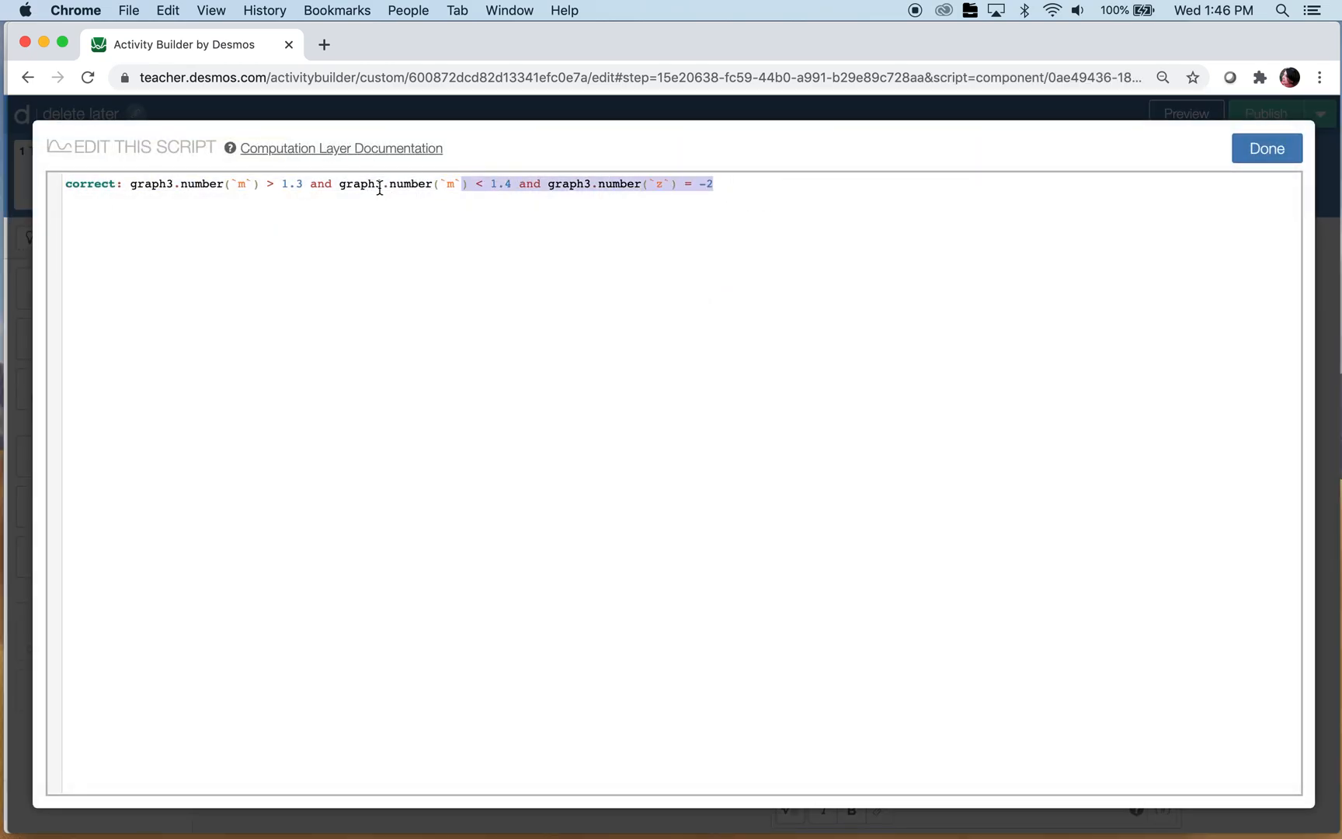
click(131, 183)
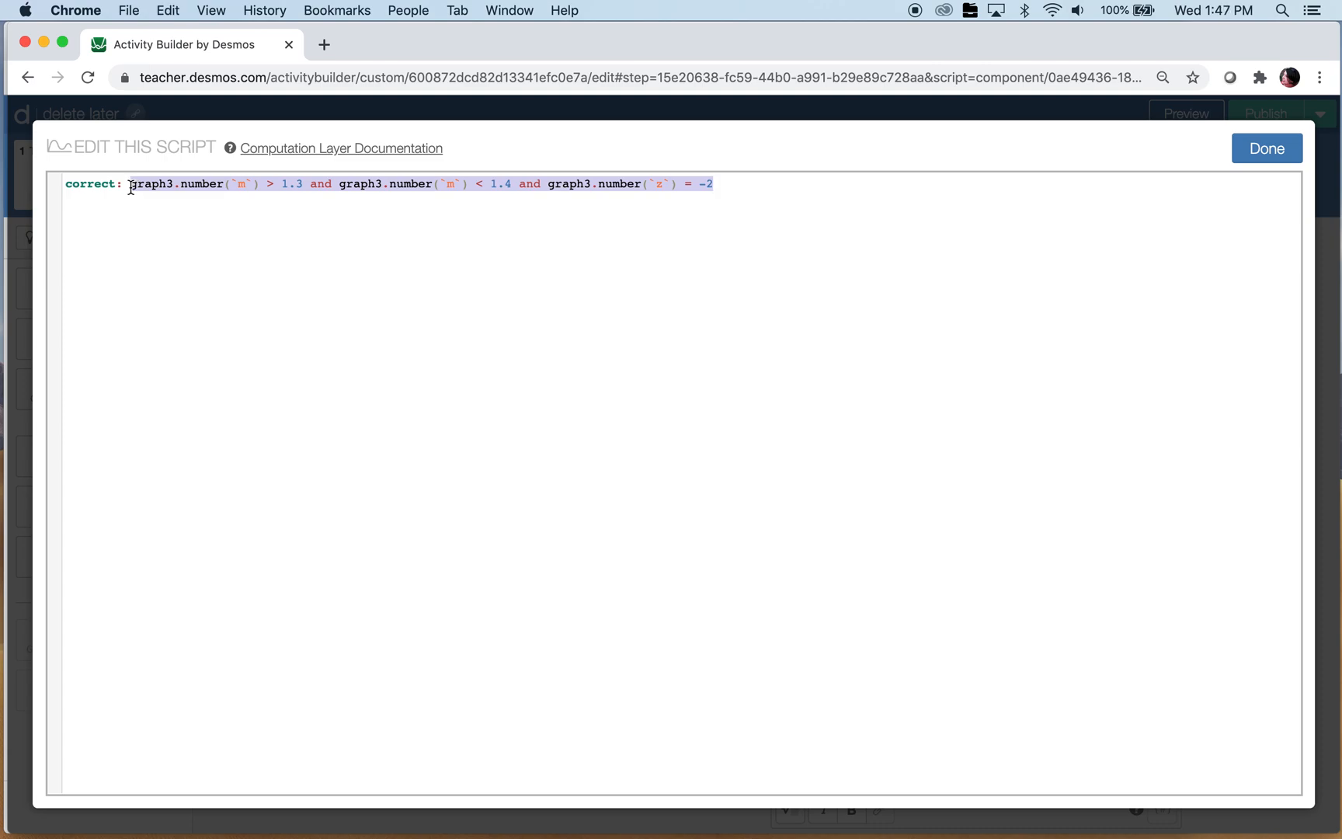
click(1267, 148)
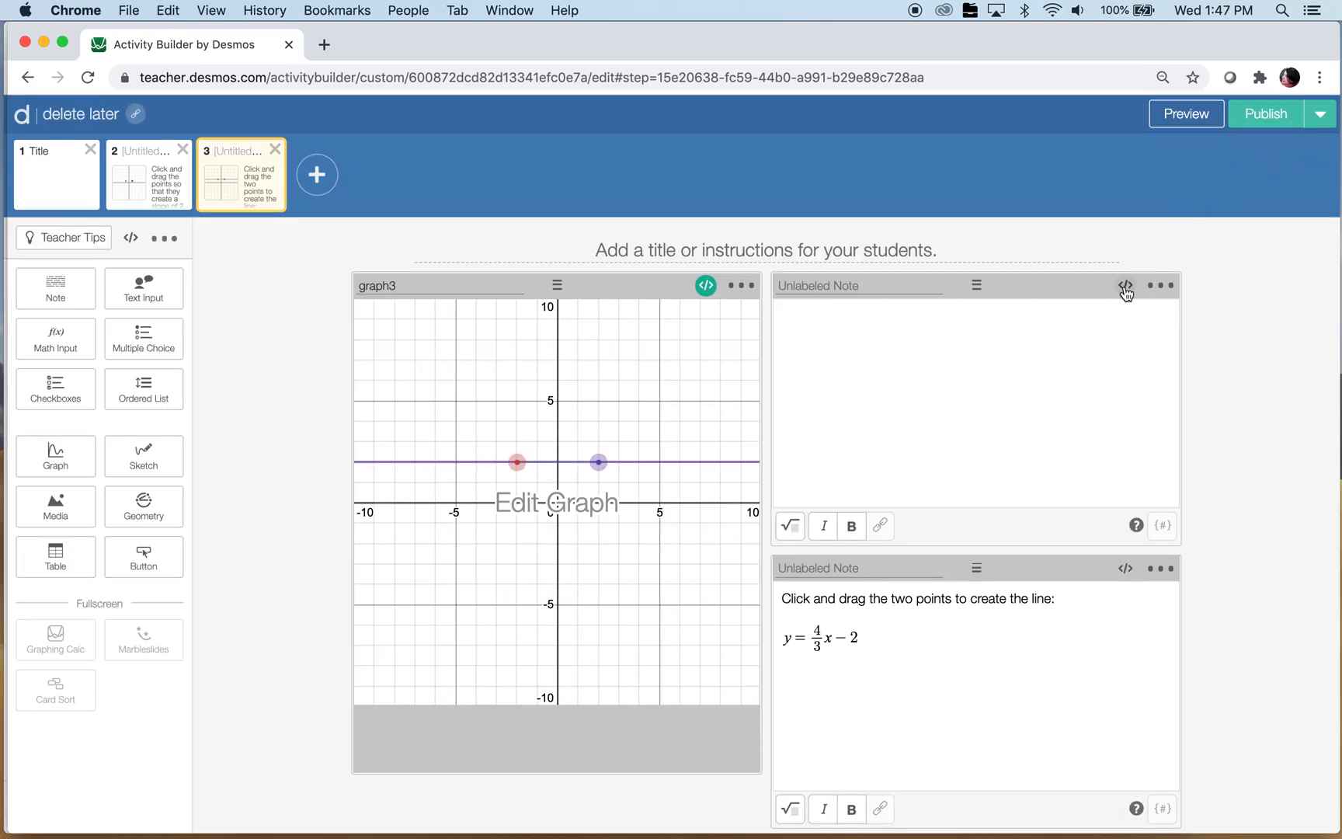
mouse_move(1125, 286)
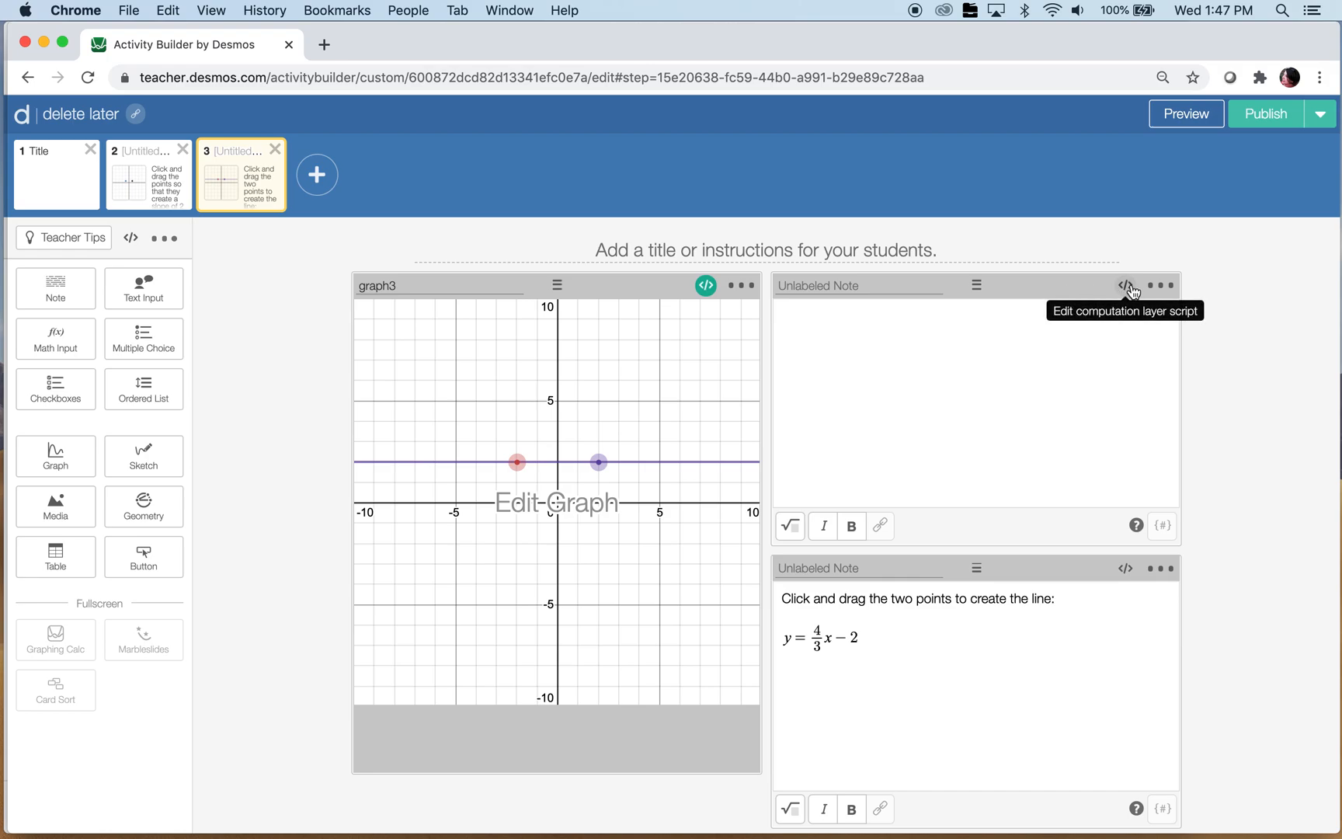
Step: Define var3a: graph3's m between 1.3 and 1.4 and z equal to -2
click(1127, 285)
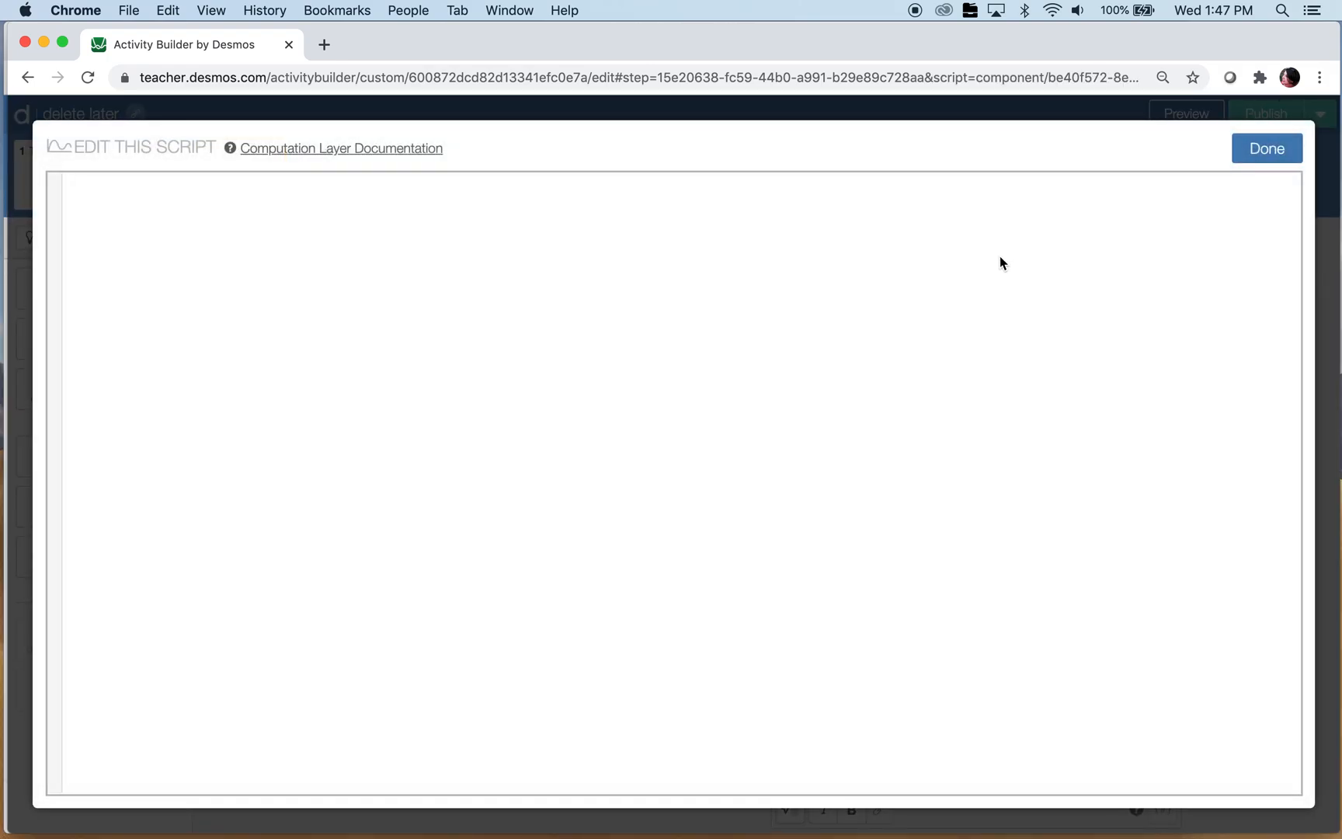
text(var3a =)
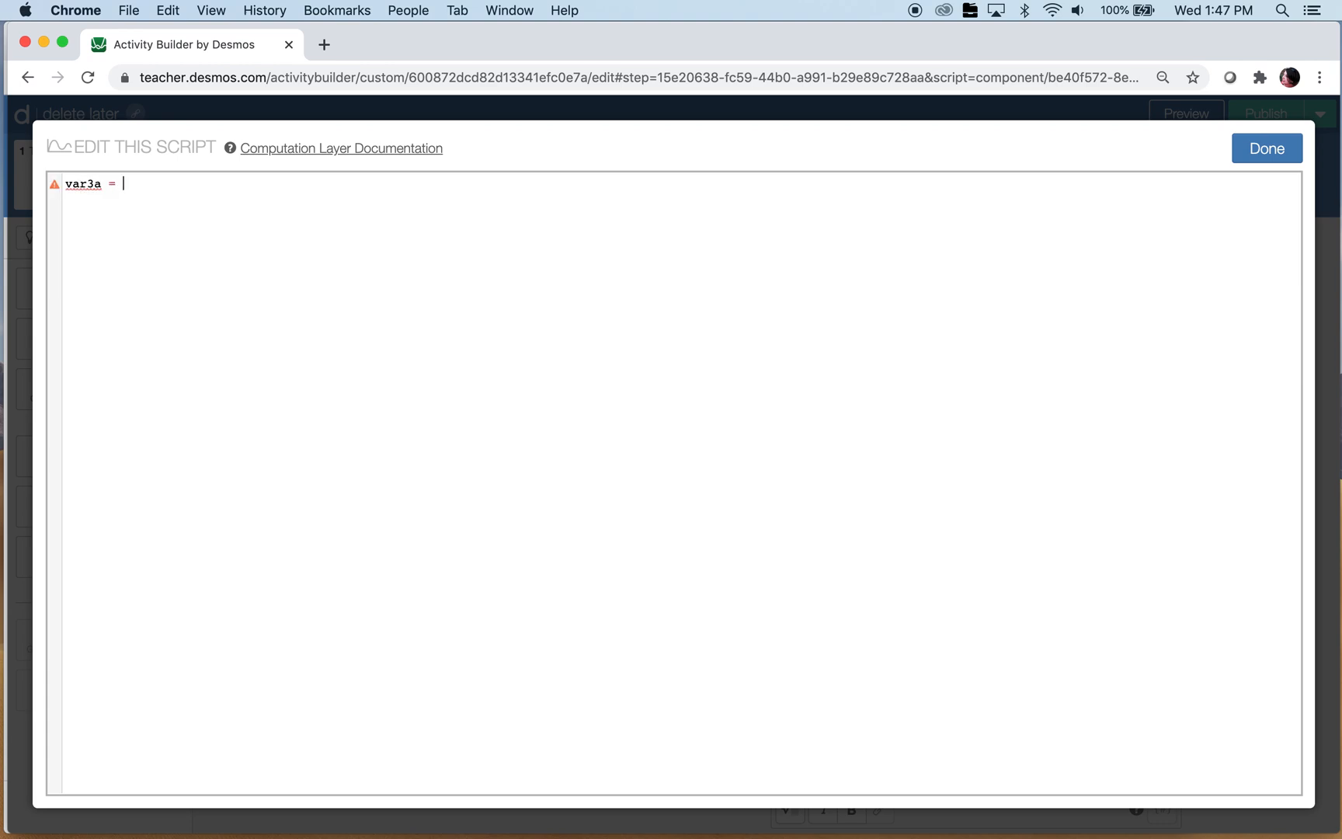
text(graph3.number(`m`) > 1.3 and graph3.number(`m`) < 1.4 and graph3.number(`z`) = -2)
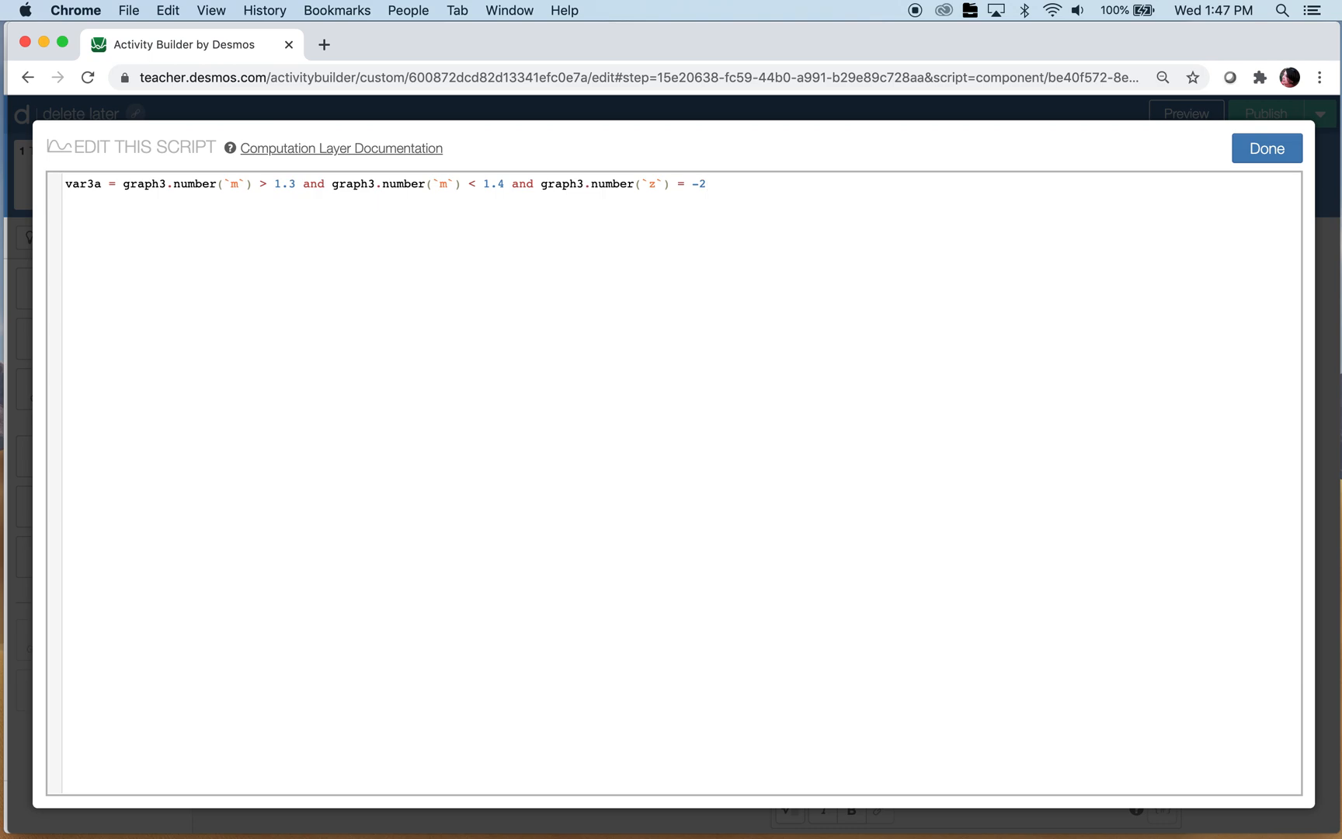
Step: Define var3b to show ✅ when var3a is true, otherwise ❌
text(v)
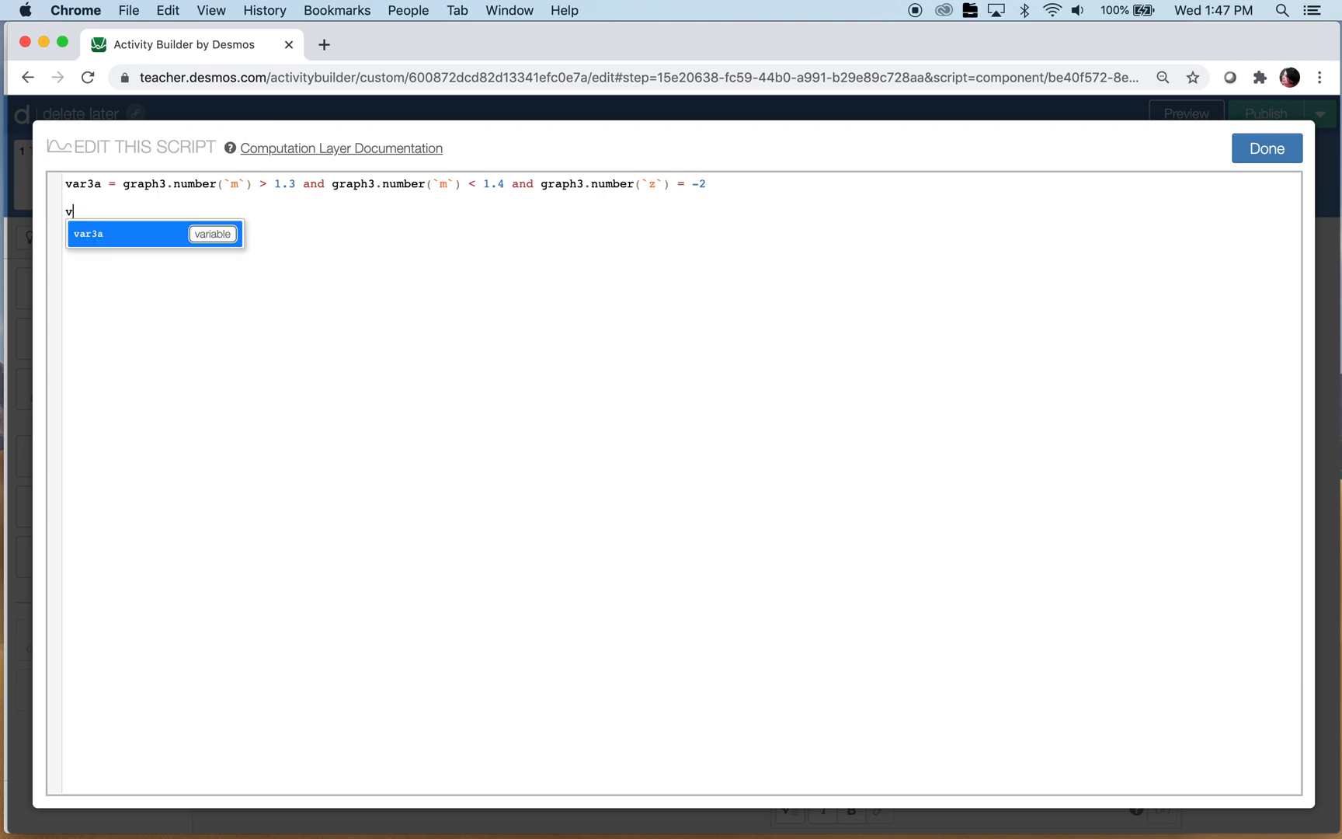
text(ar3b =)
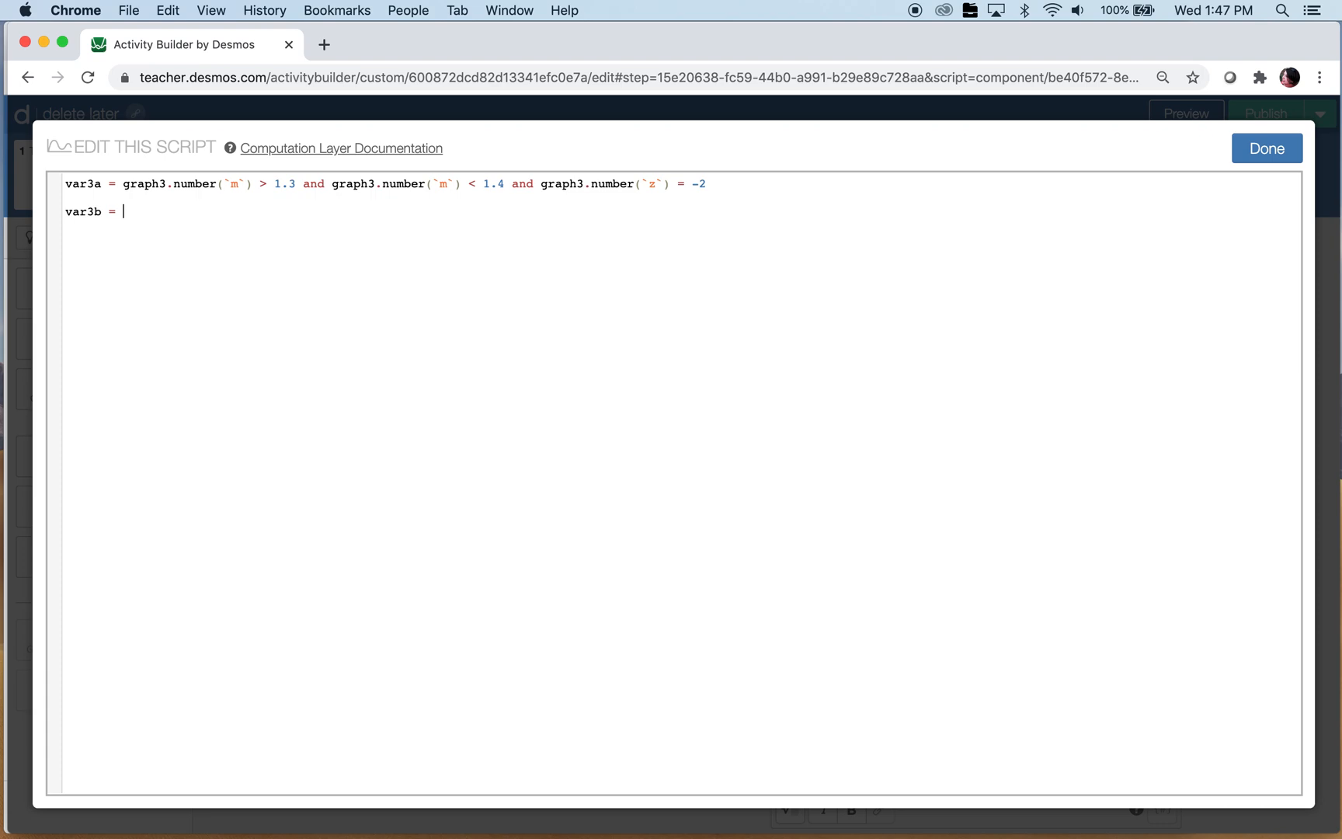
text(when)
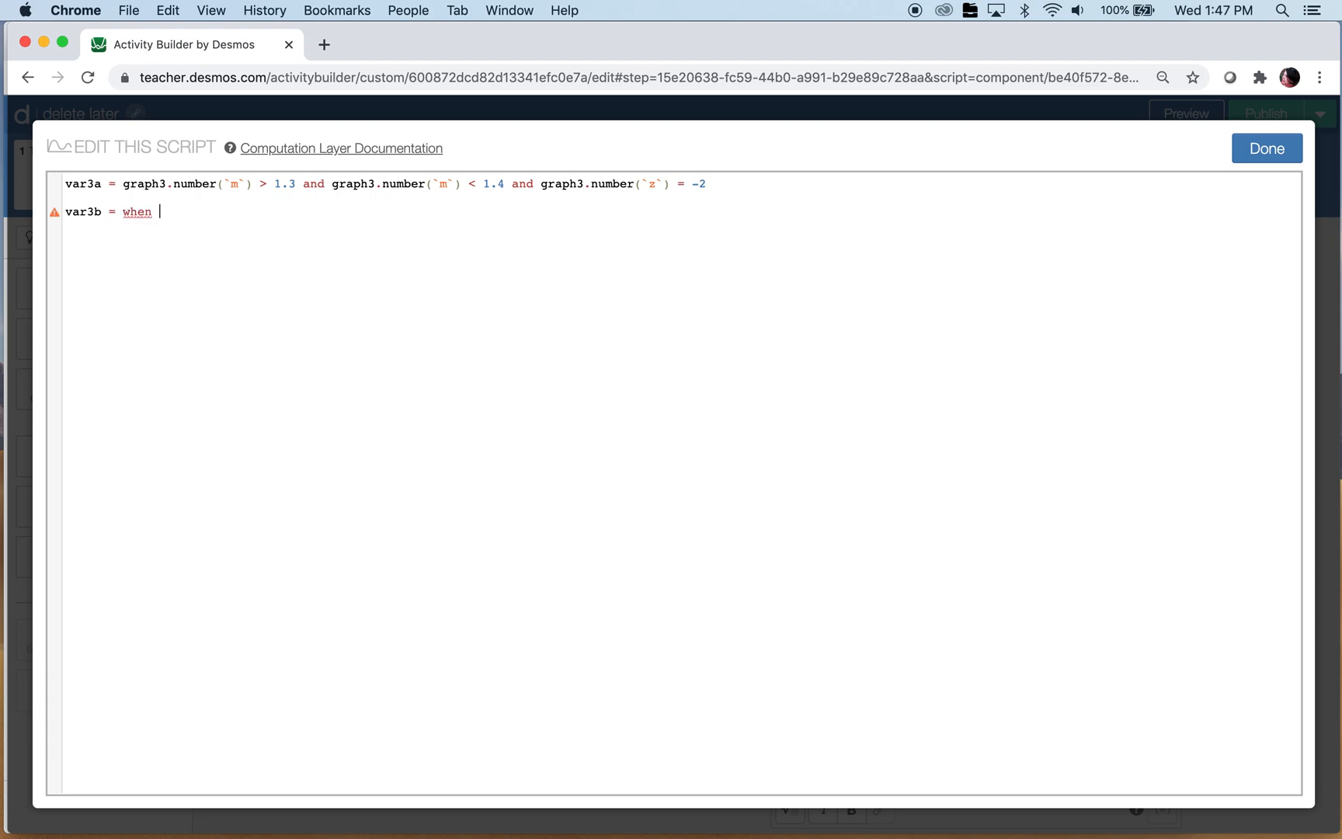
text(var3a)
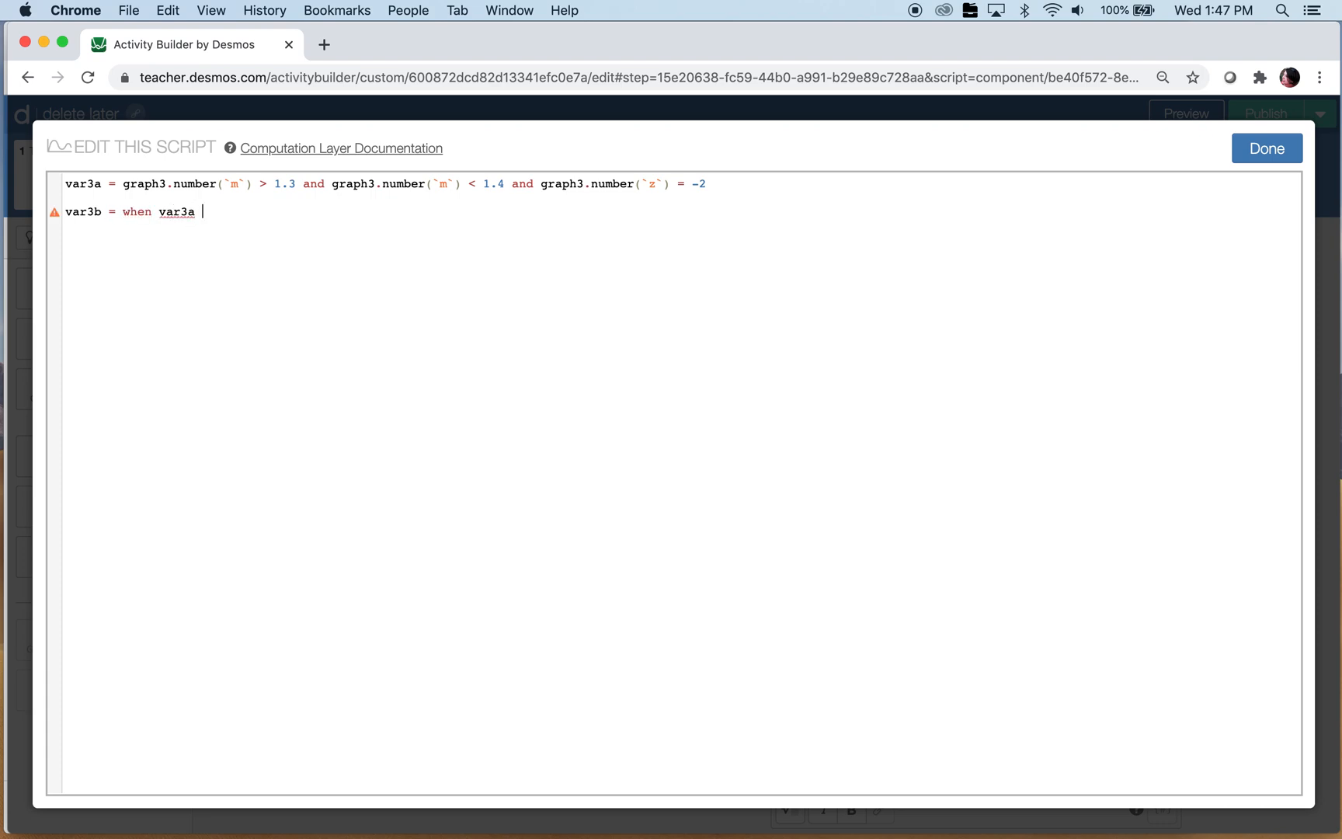
text("" other)
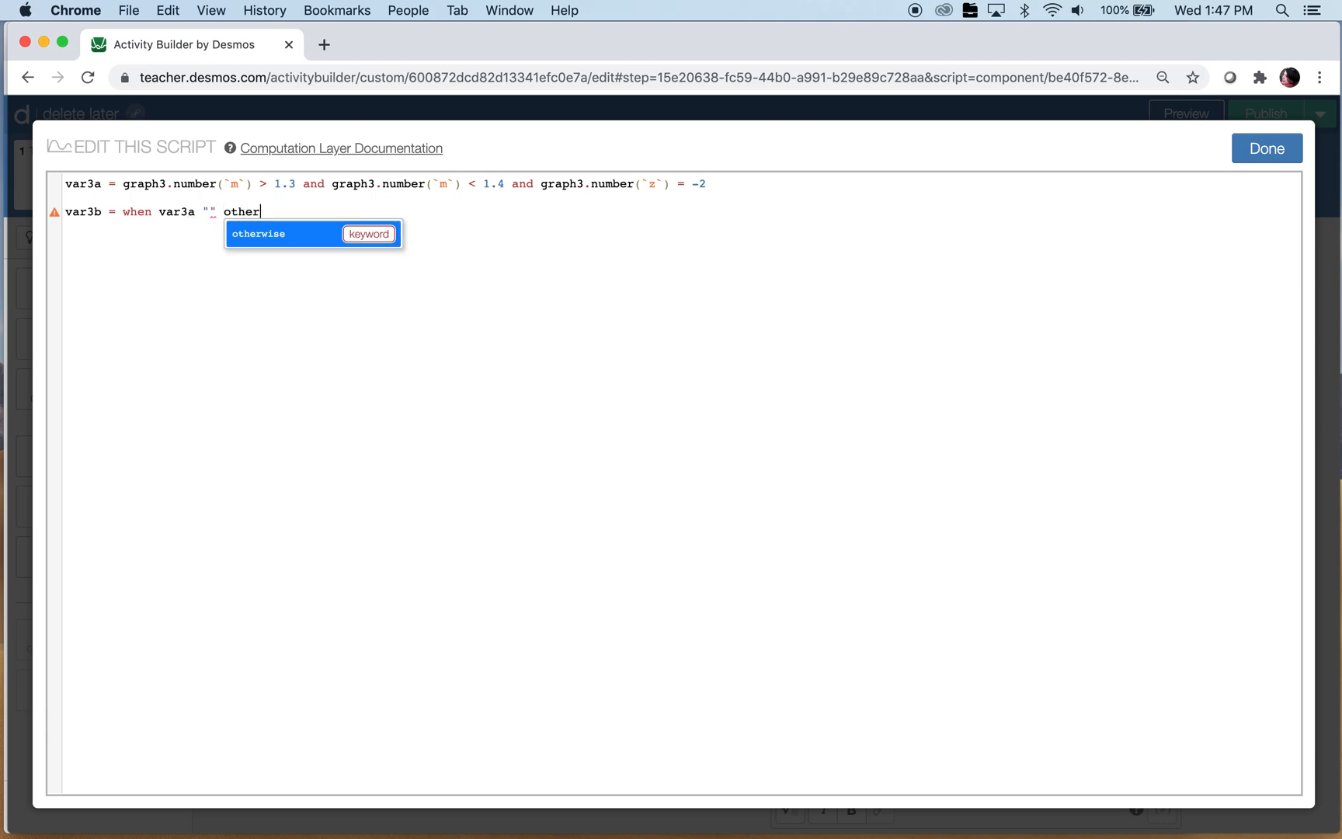
key(Tab)
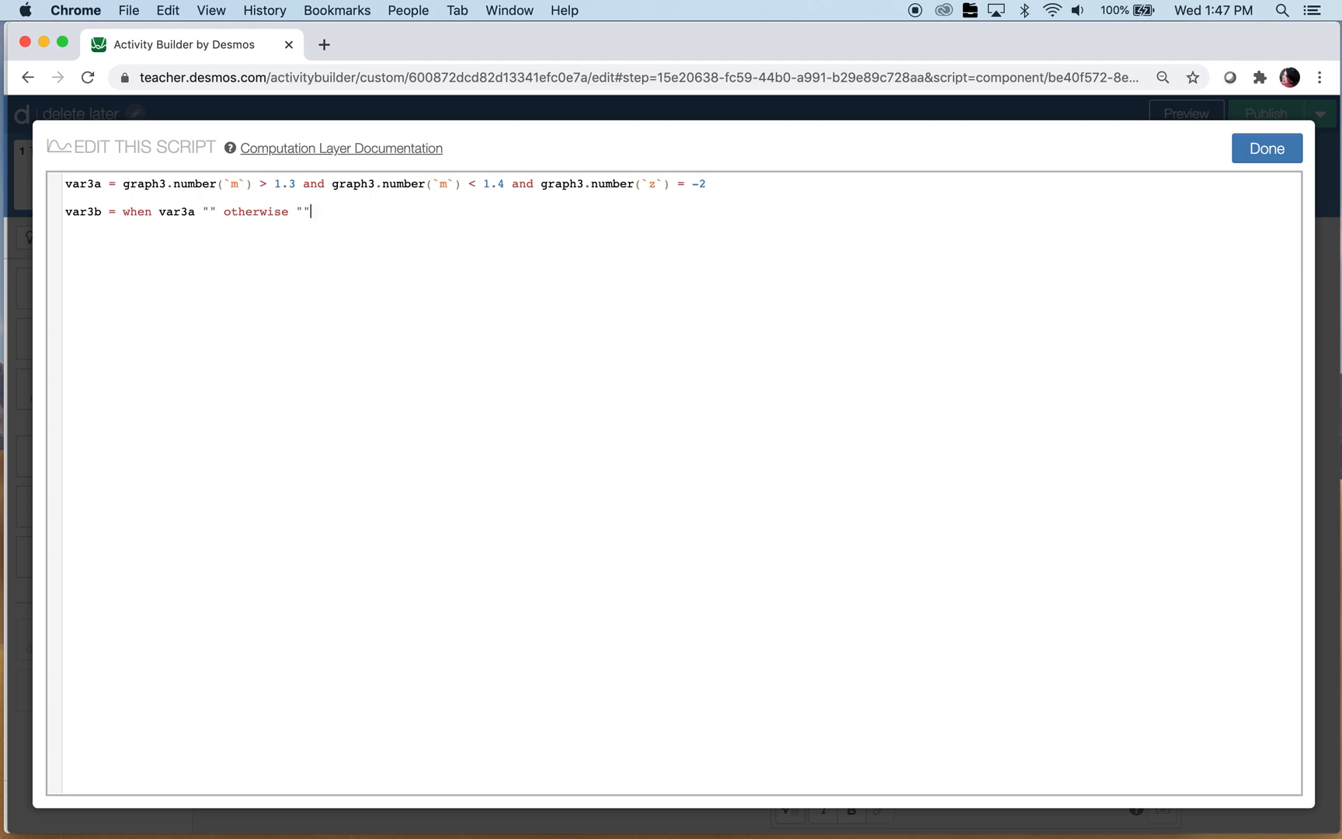
mouse_move(205, 214)
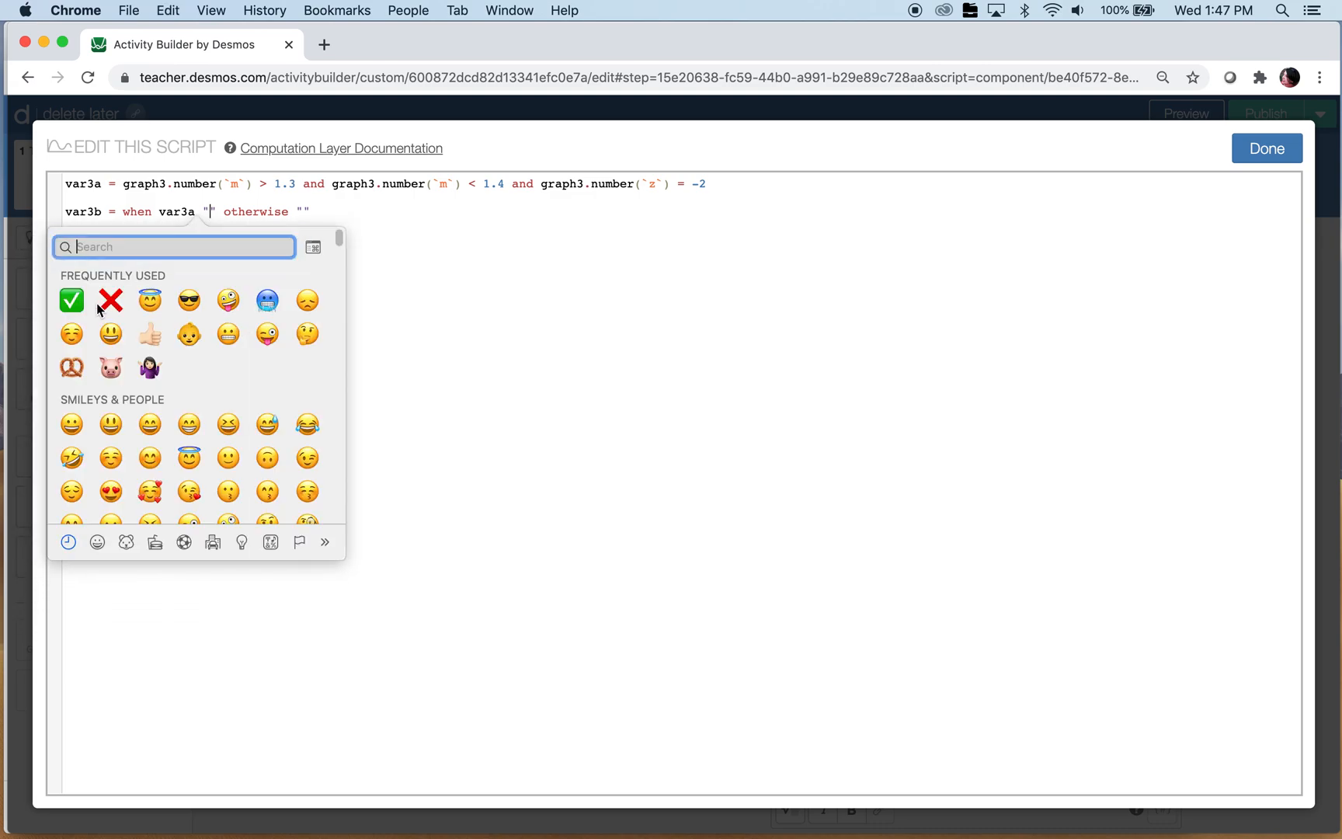
click(71, 300)
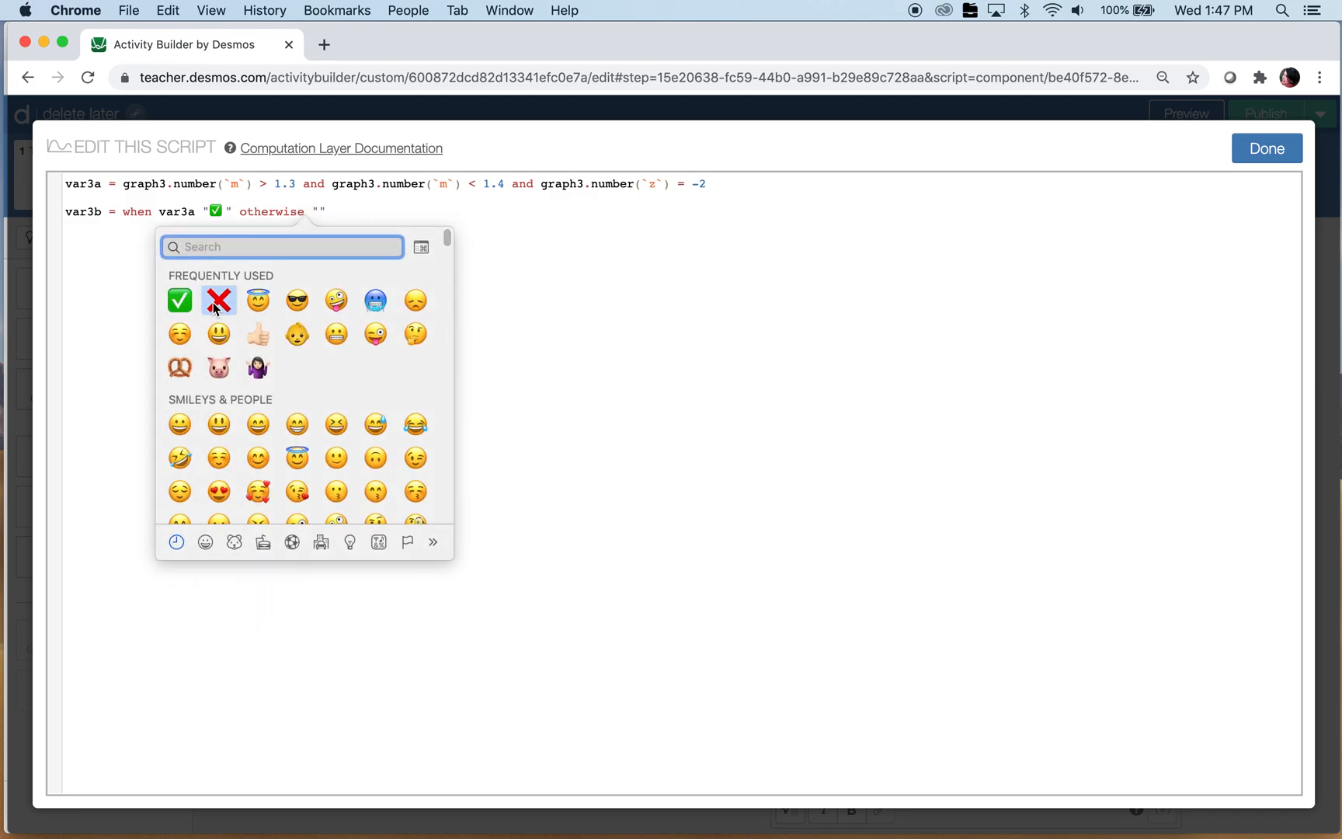
click(218, 301)
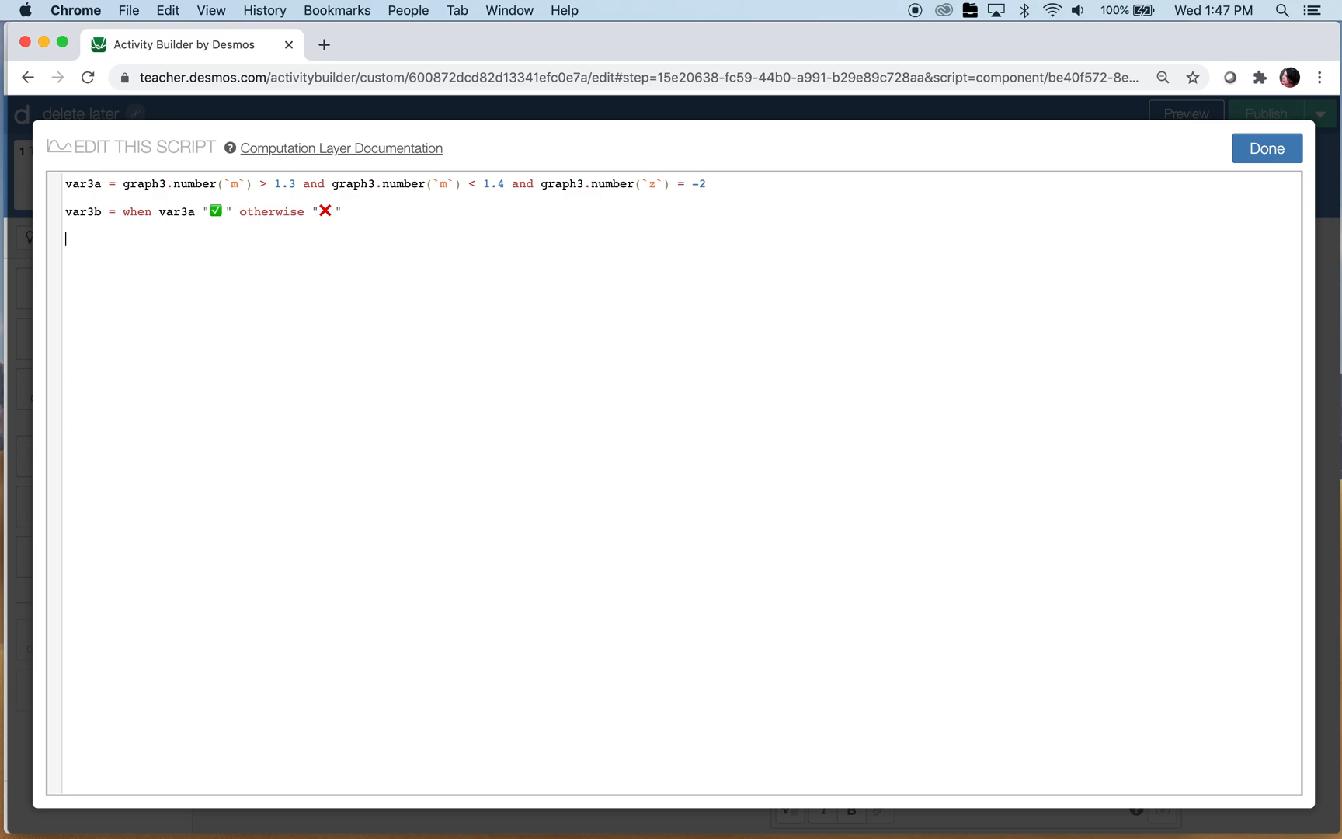
Step: Set the note's content to "Correct? ${var3b}" and save the script
text(content: ")
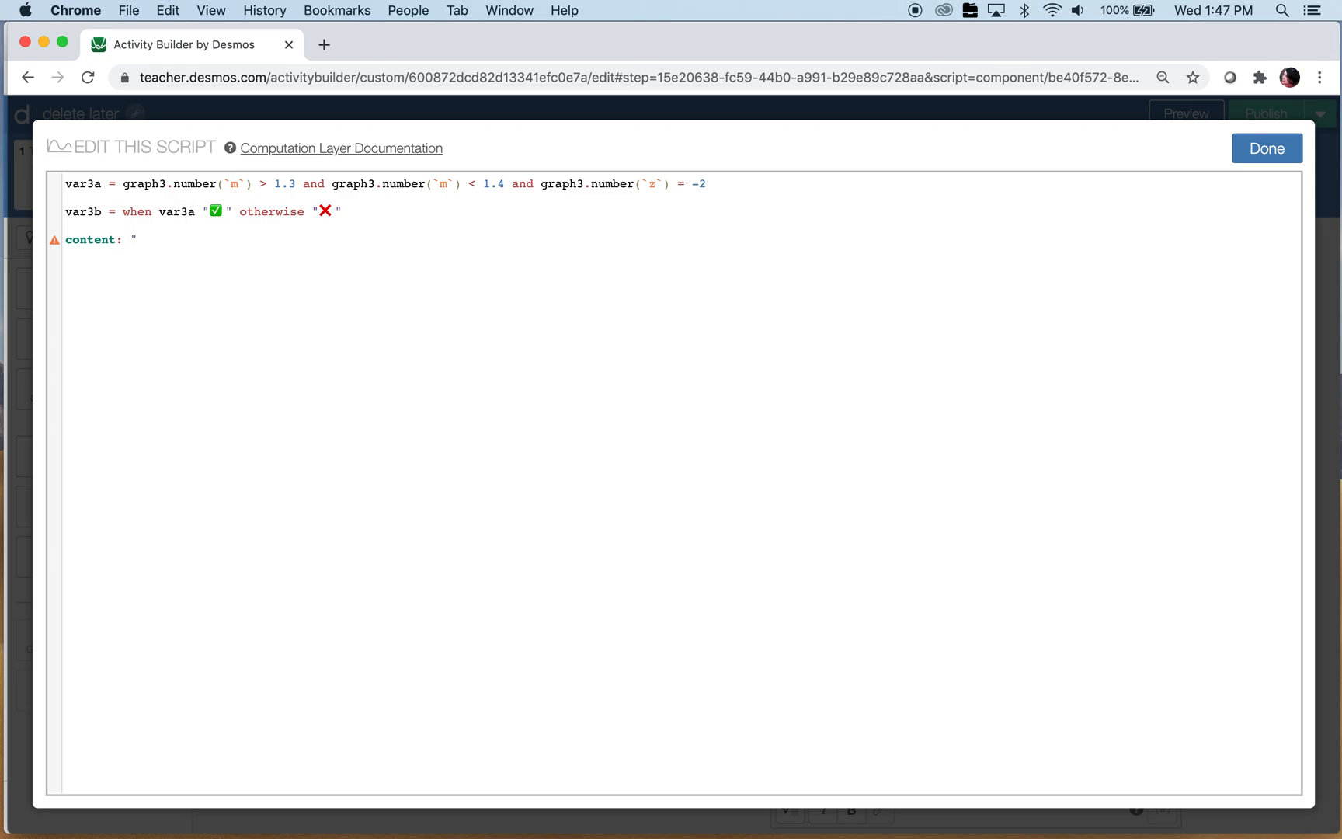
text(Corre)
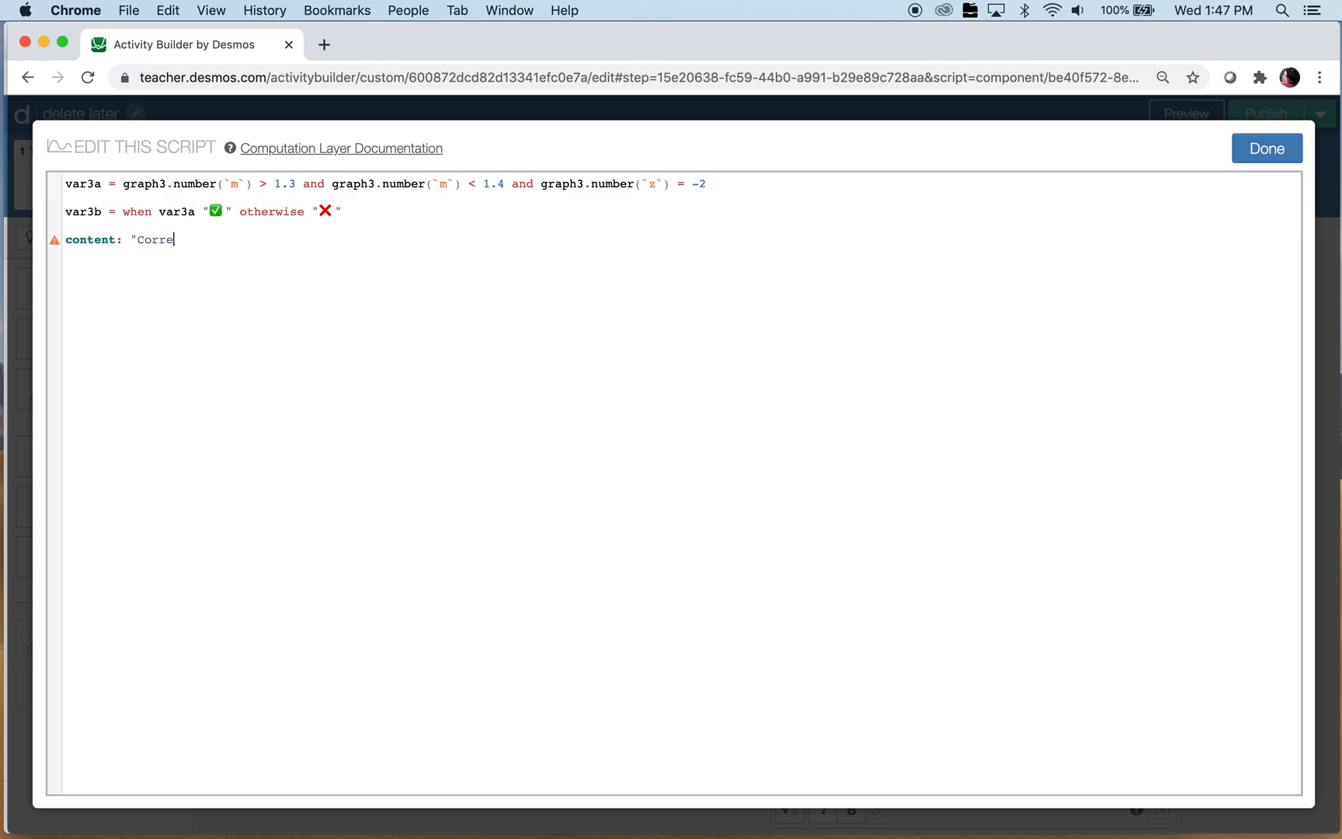
text(ct?)
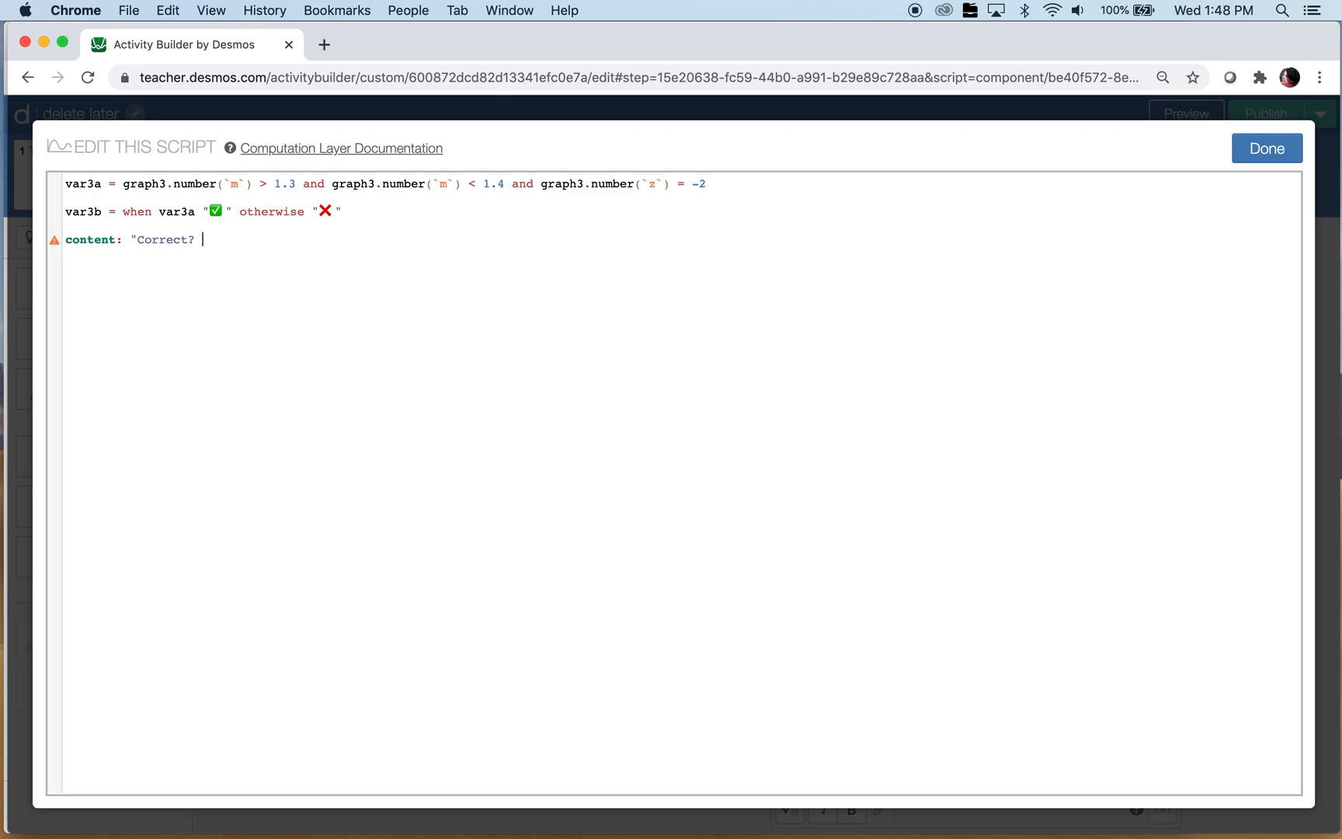
text(${)
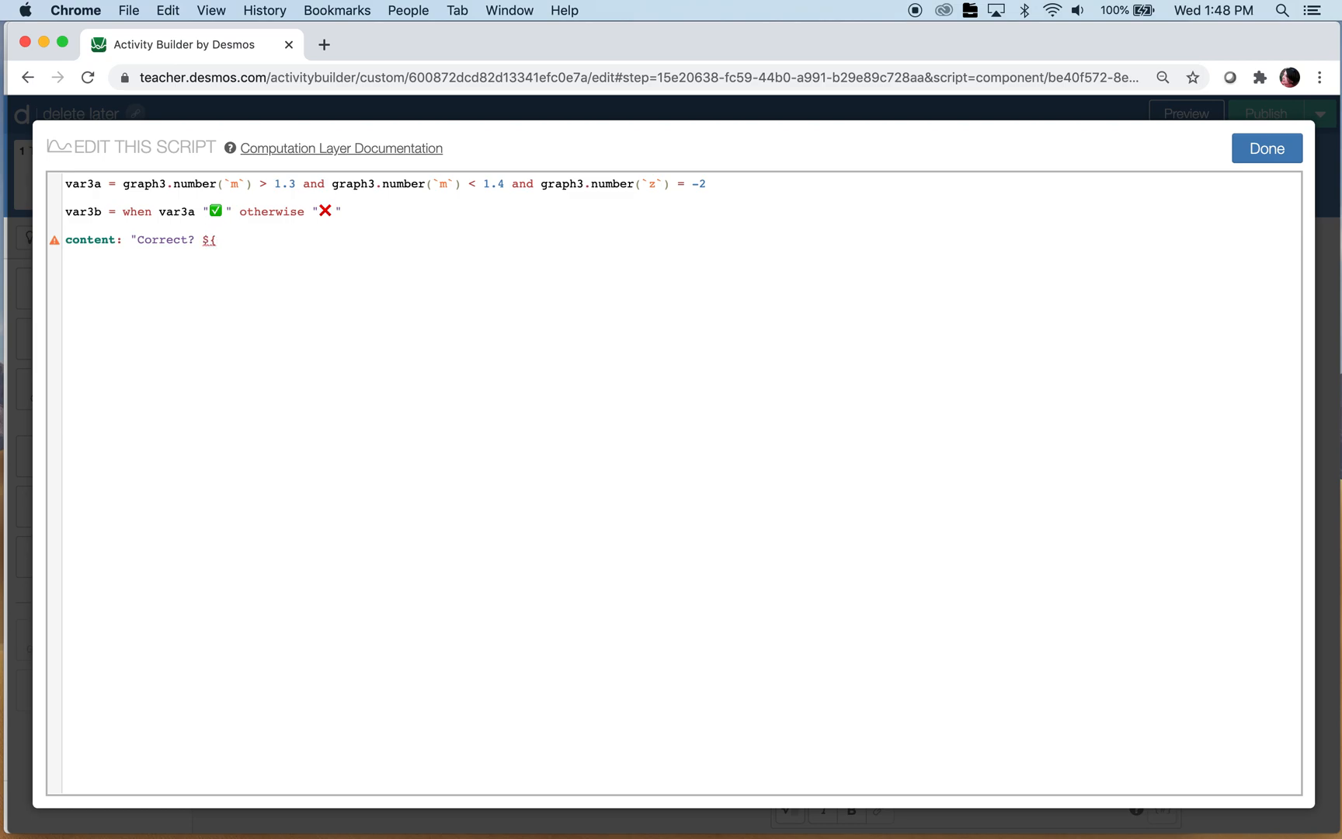
text(var3b}")
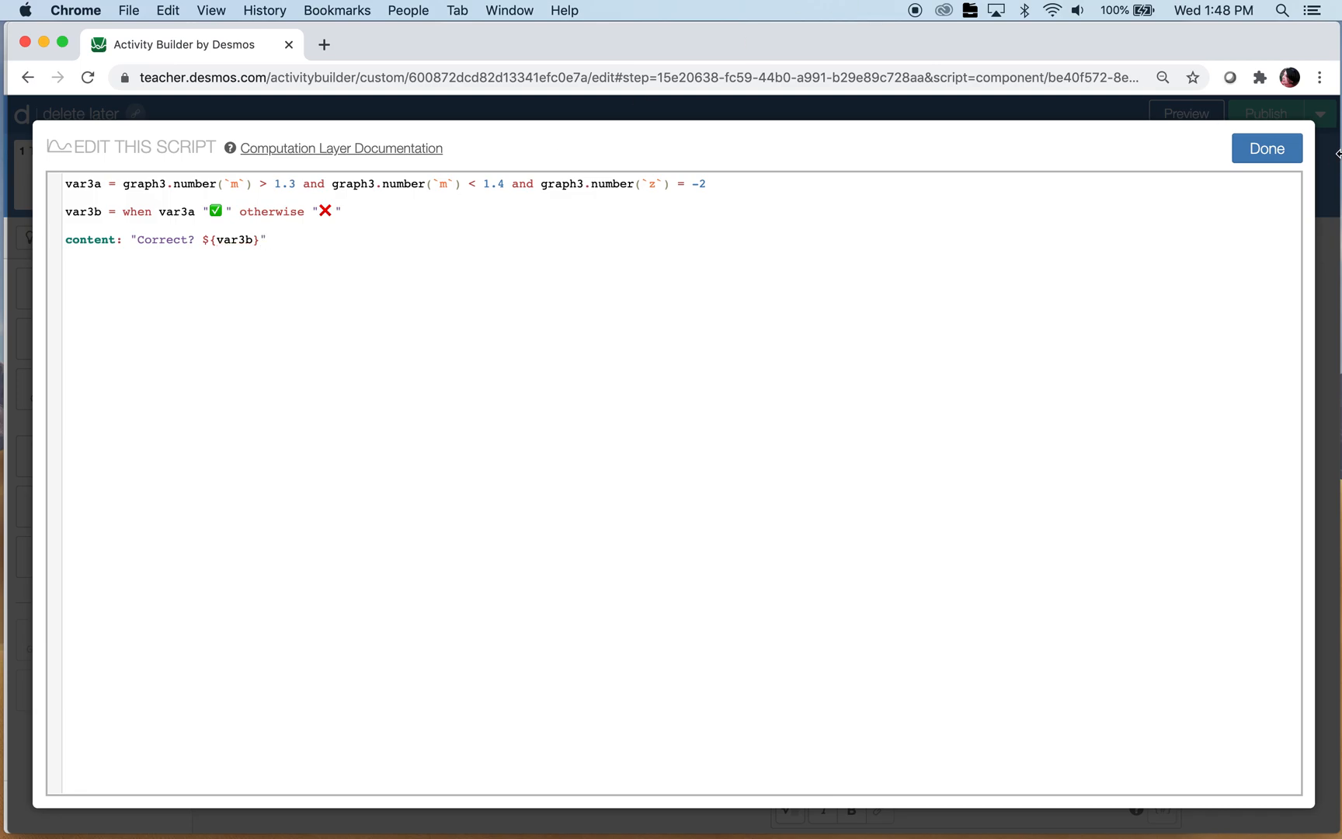
click(1267, 148)
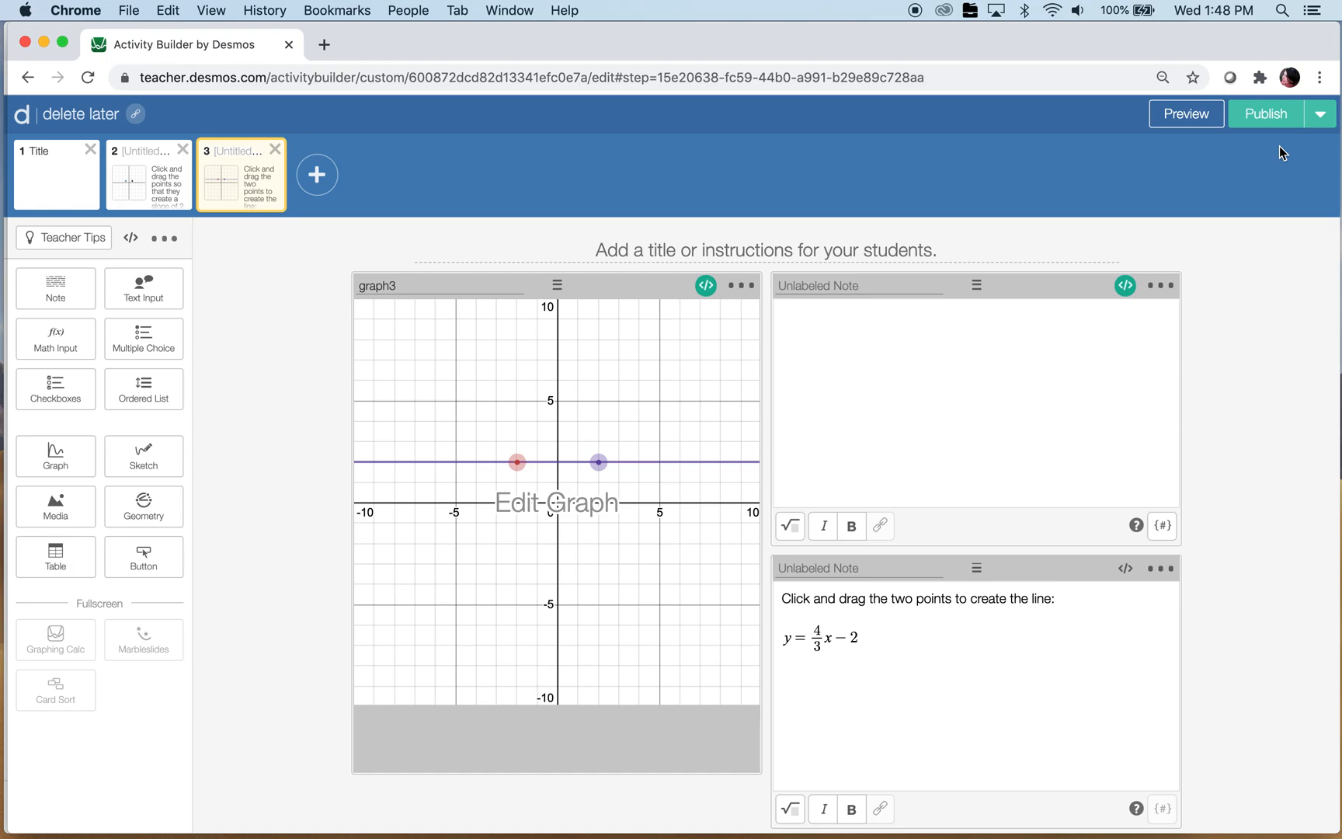
click(1185, 114)
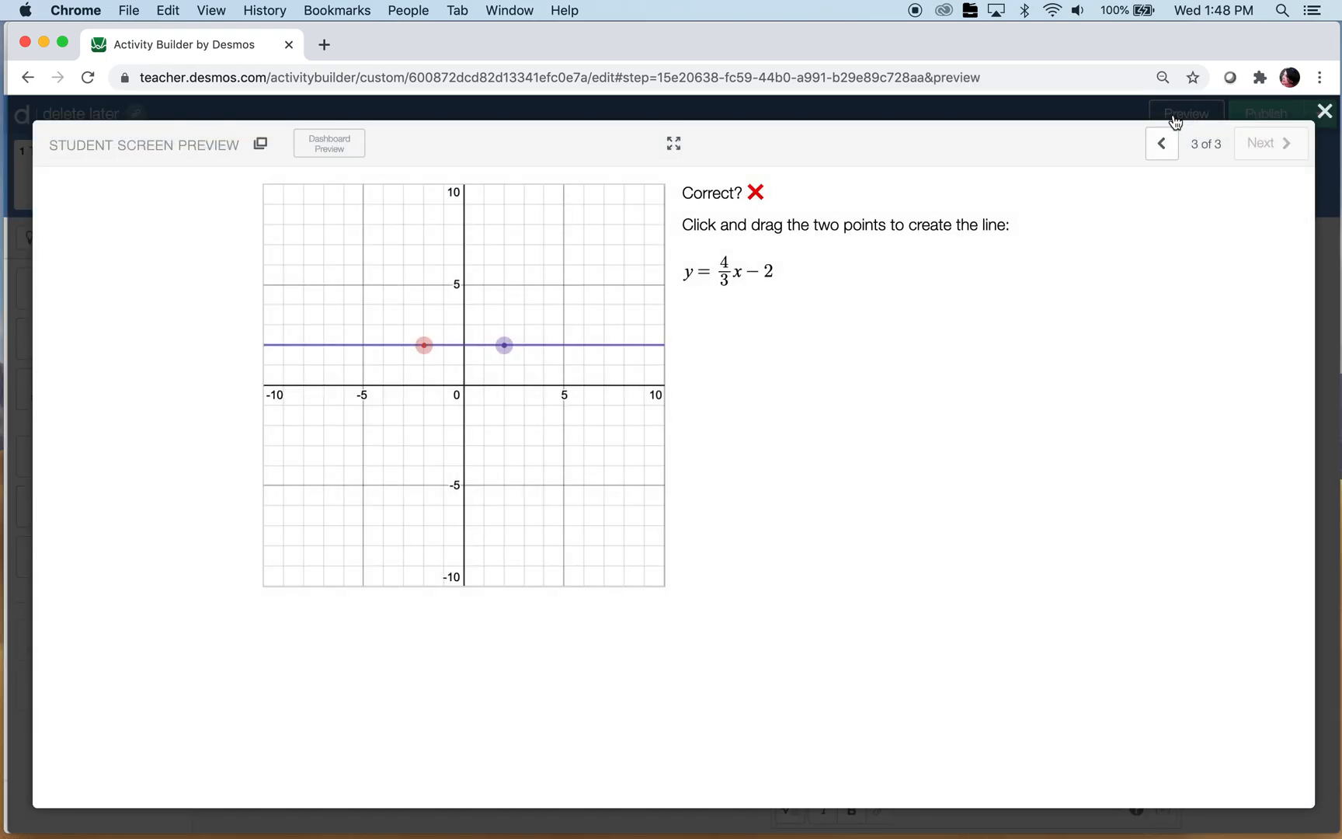
drag(424, 345, 463, 426)
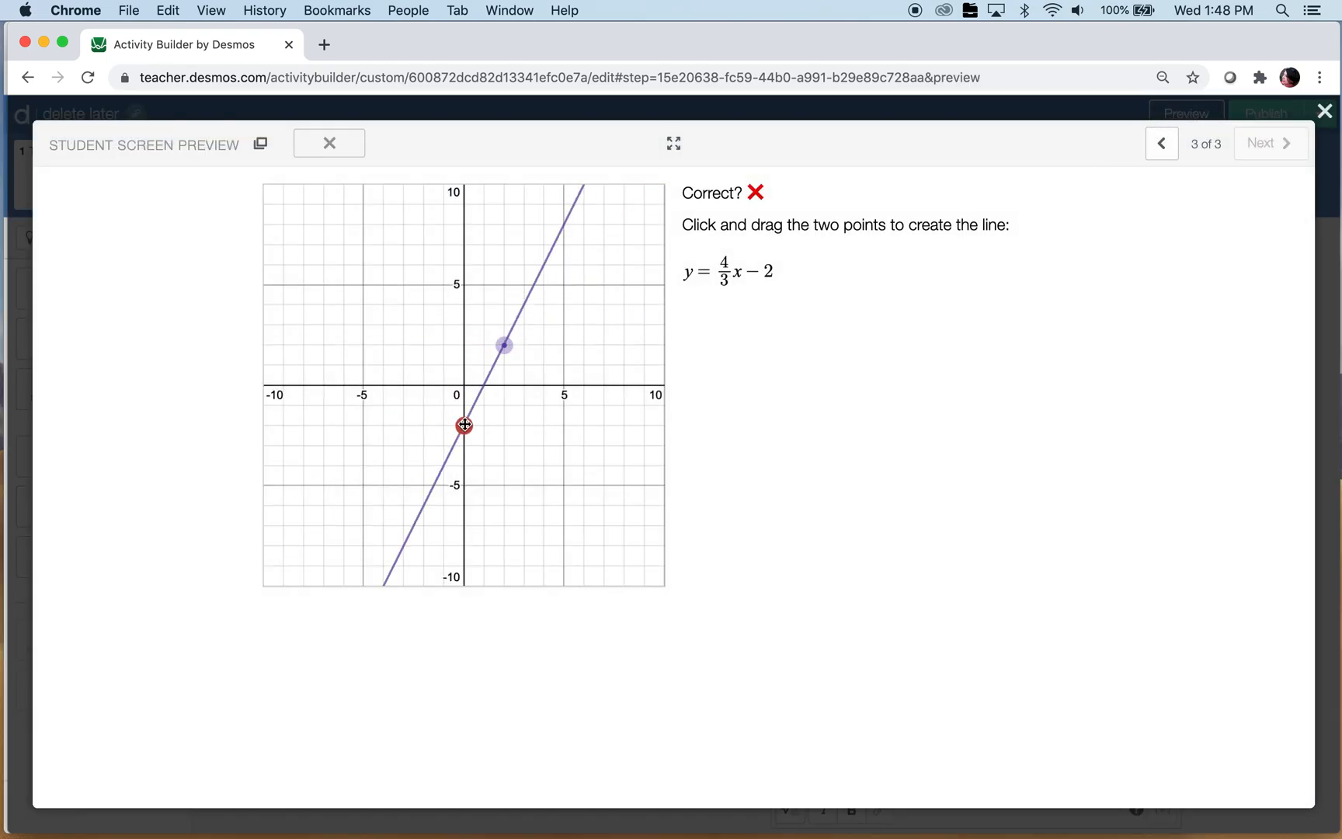
drag(504, 344, 523, 347)
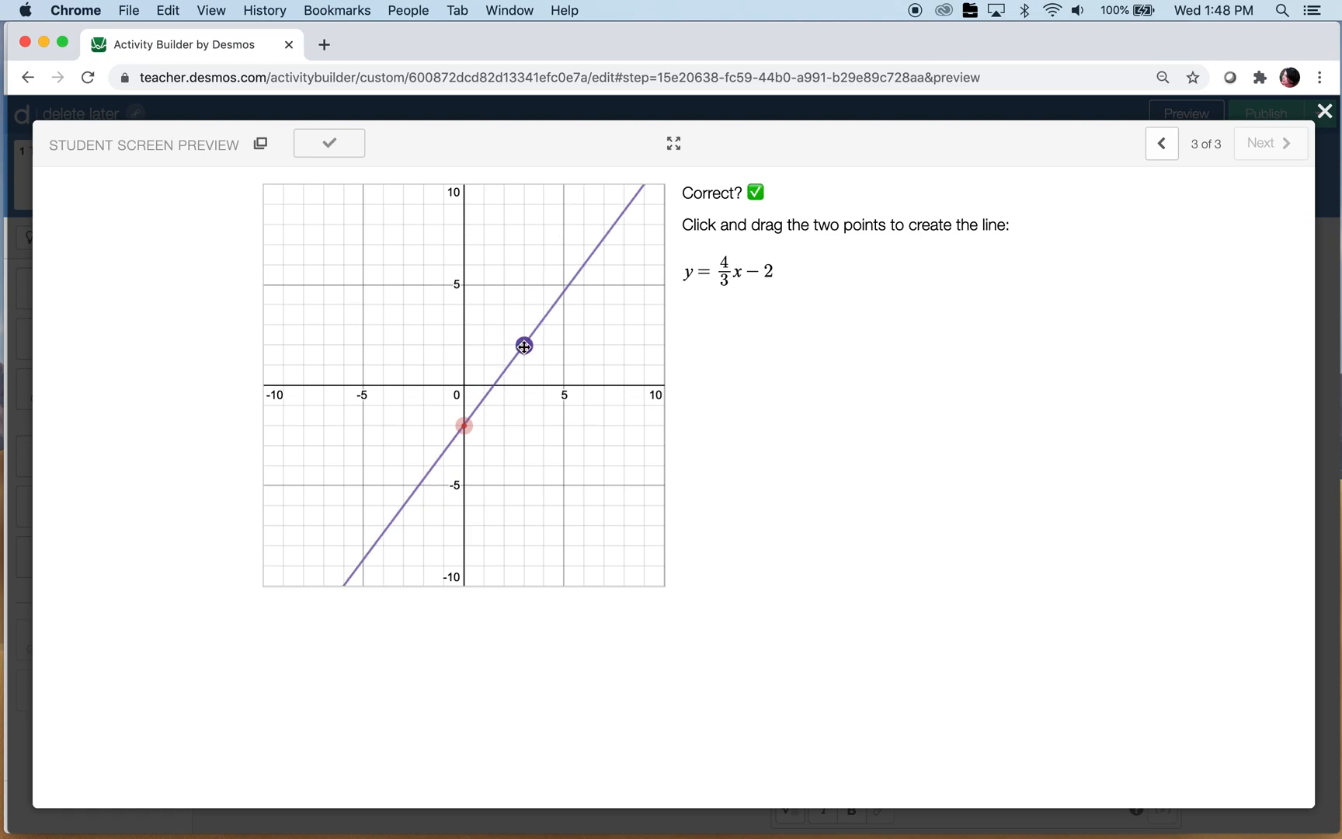
drag(522, 346, 522, 405)
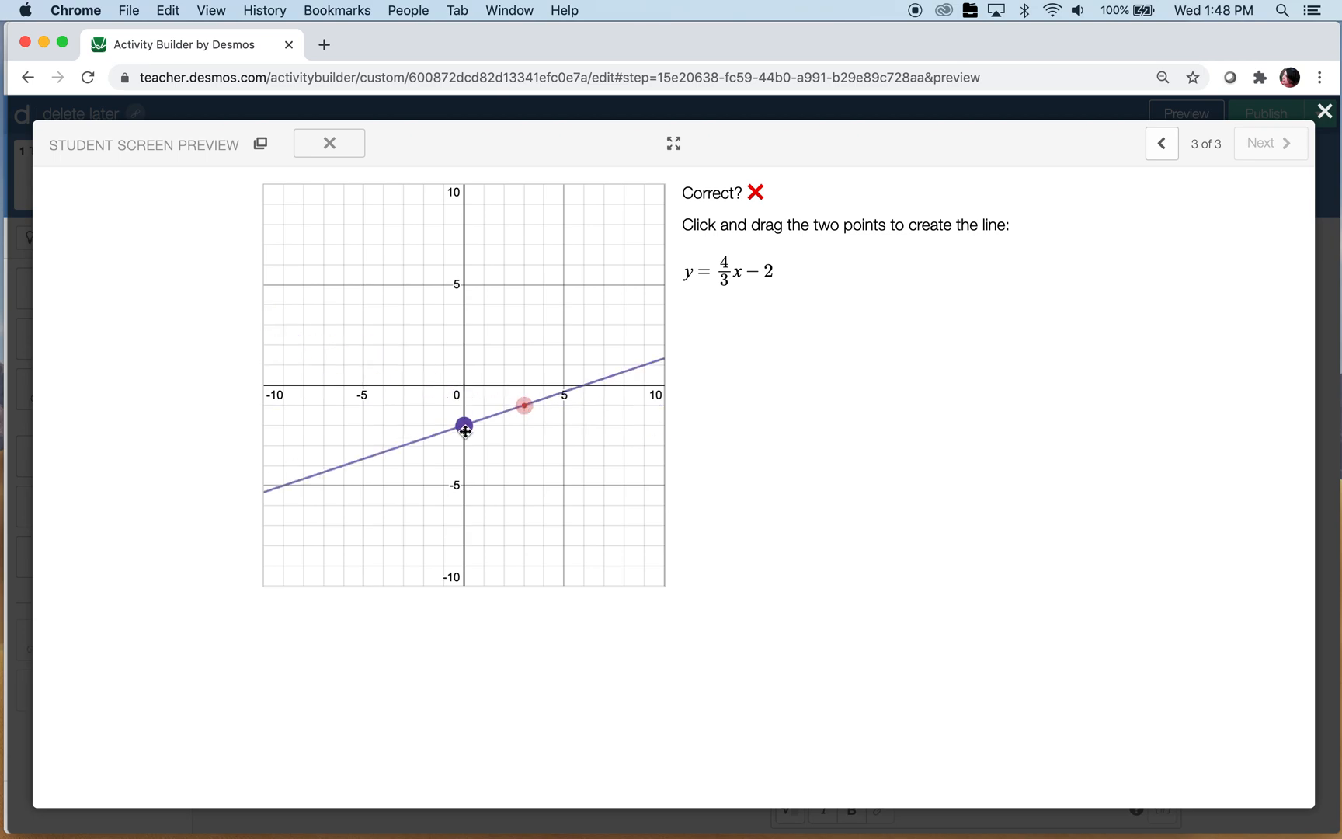
drag(523, 405, 524, 345)
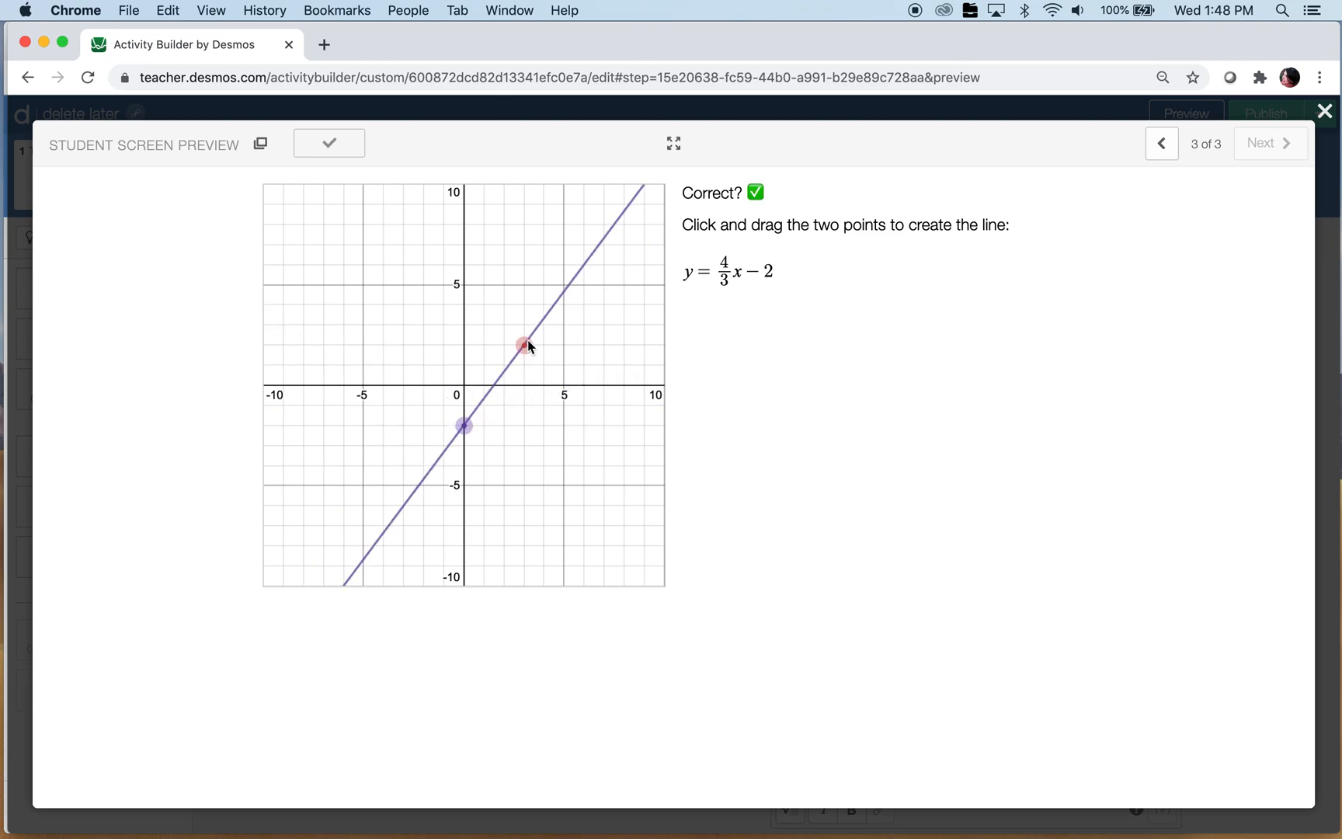
drag(463, 425, 443, 445)
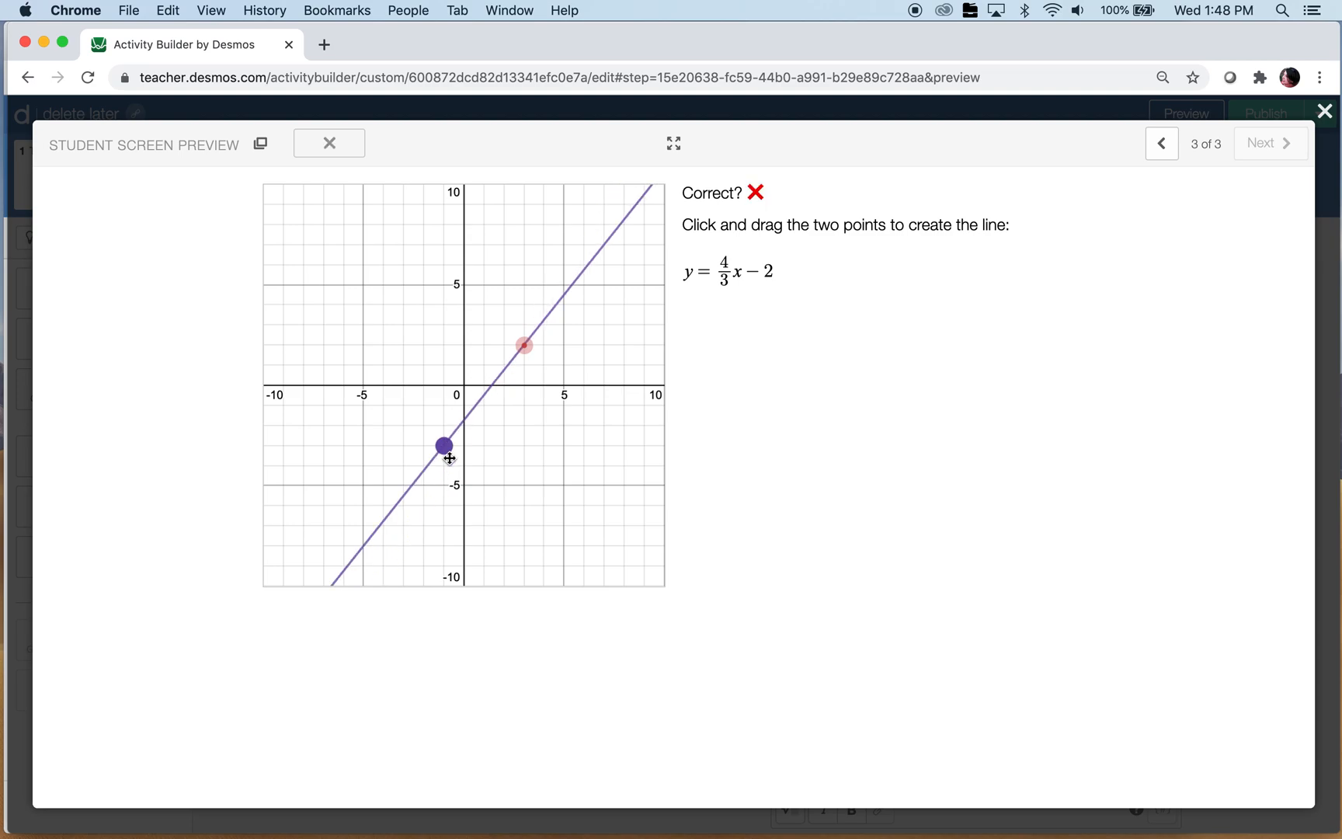
drag(443, 445, 463, 485)
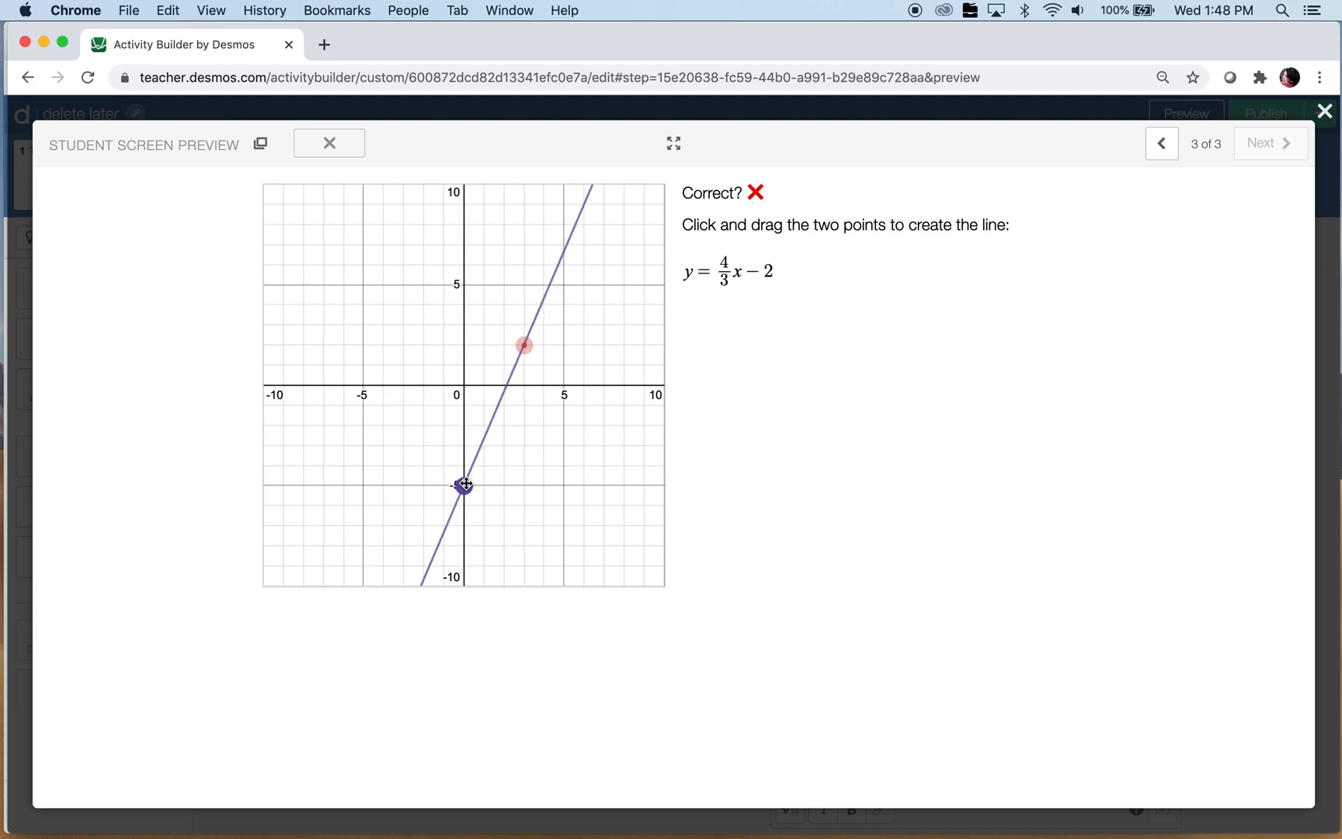
drag(463, 486, 401, 505)
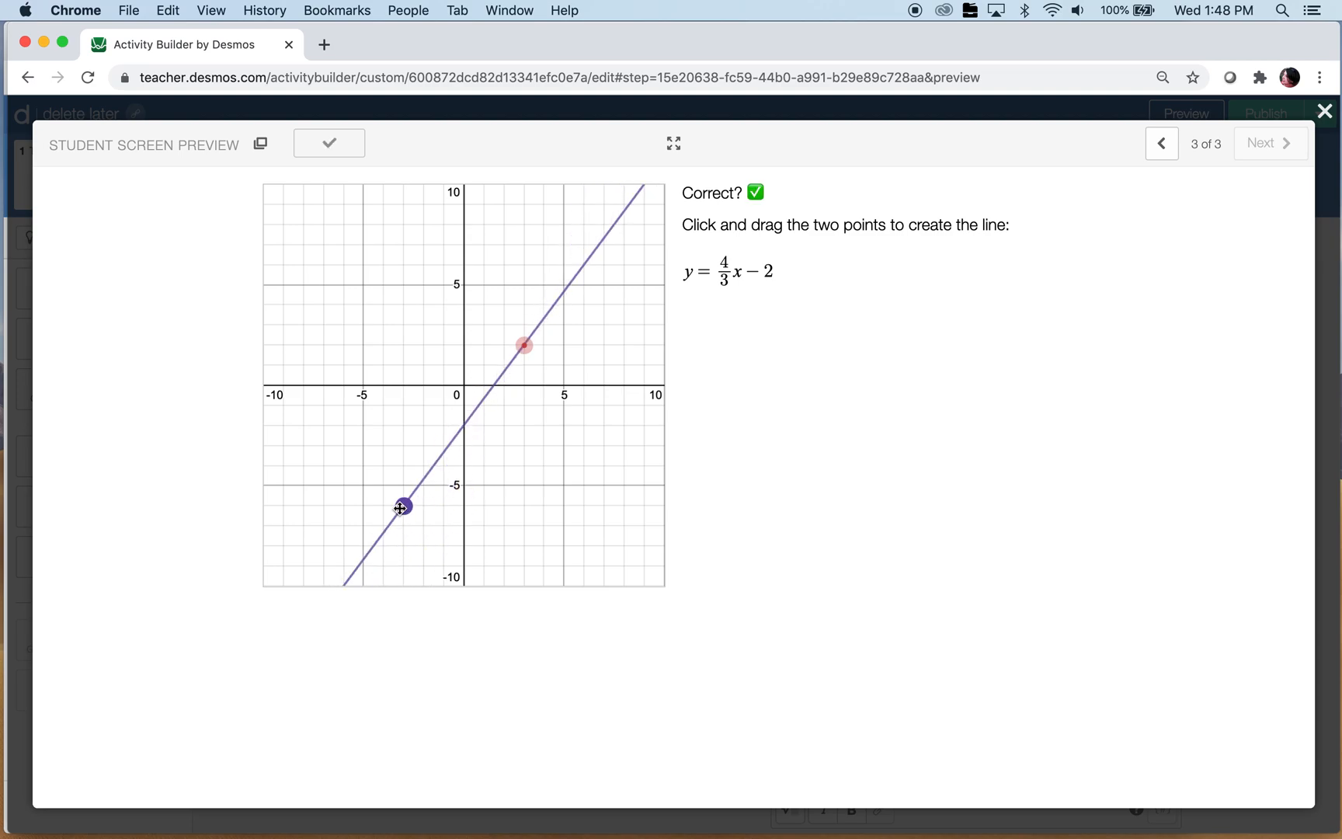
click(1326, 111)
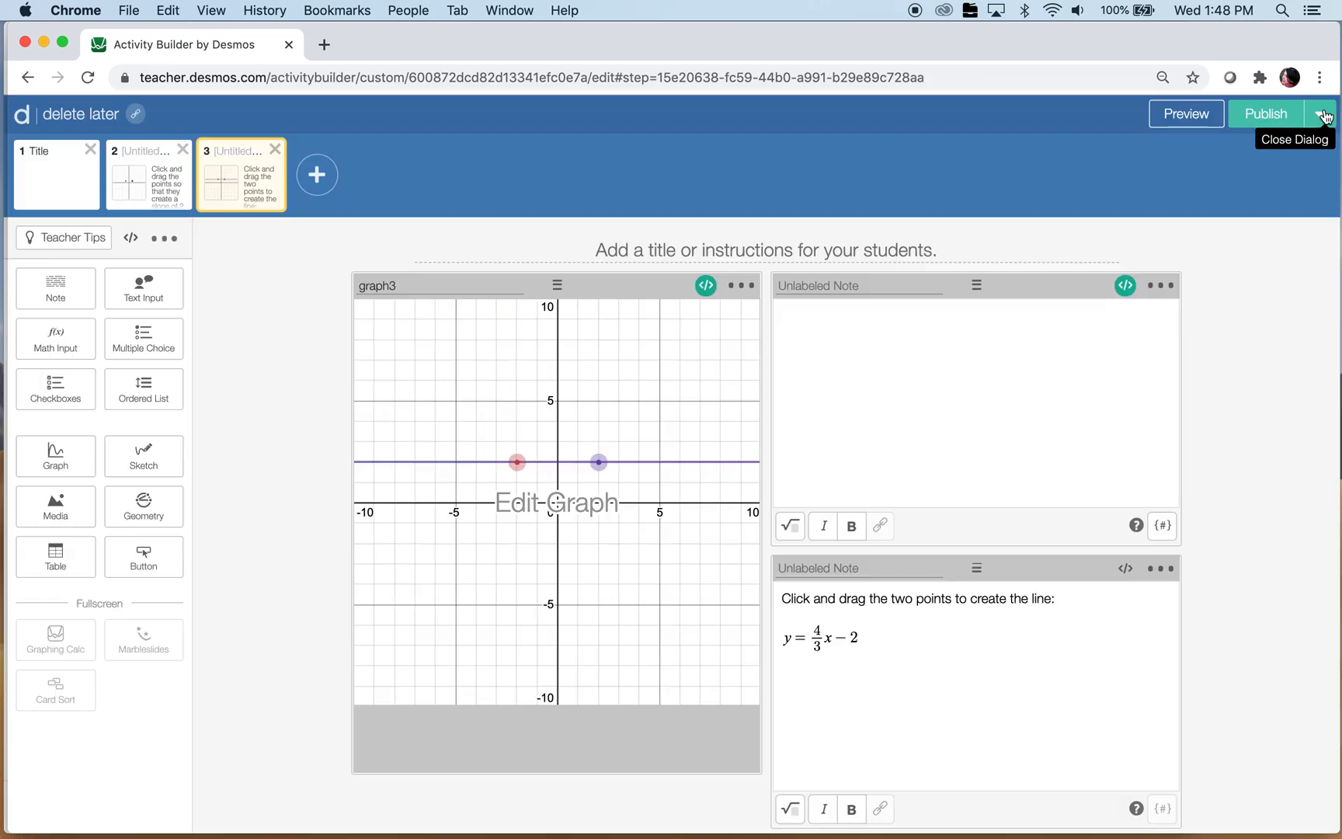
mouse_move(1297, 333)
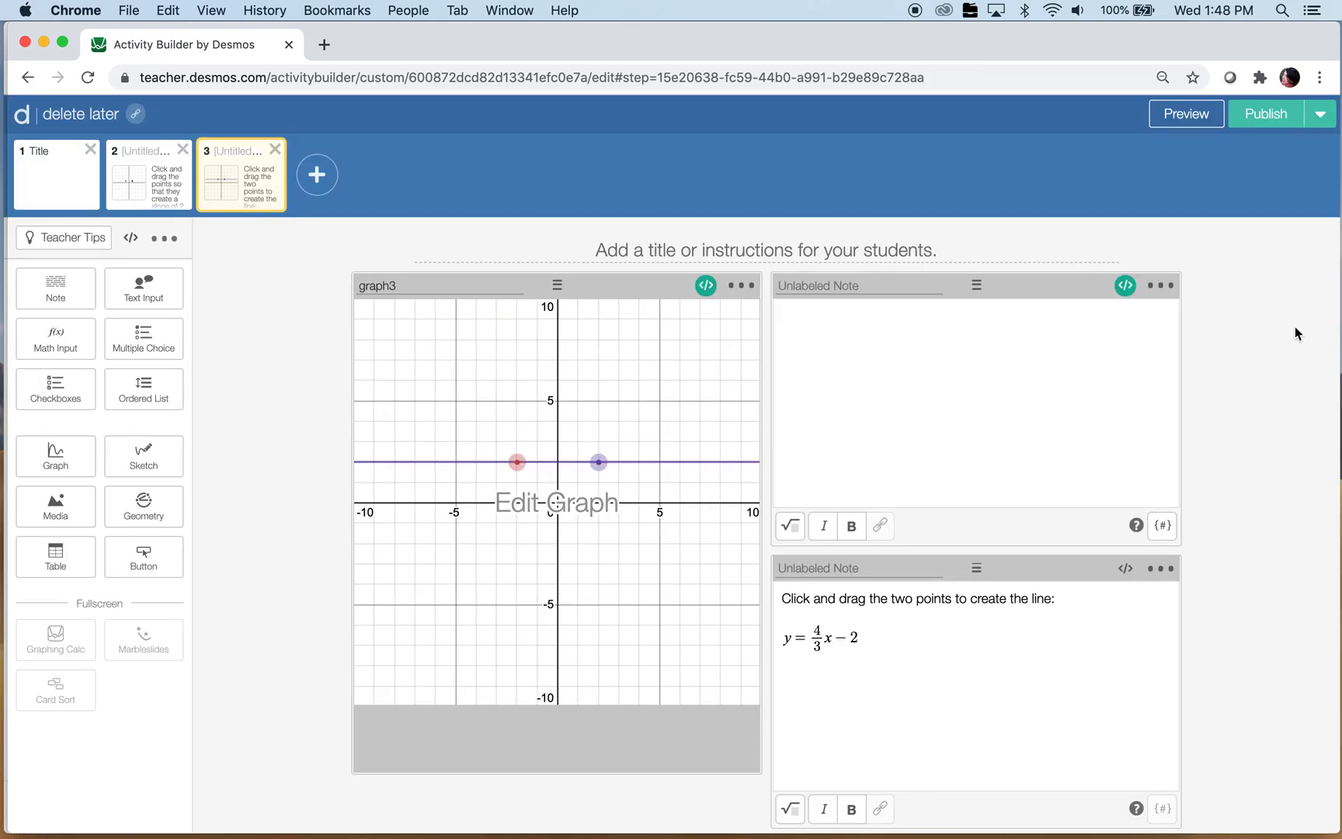